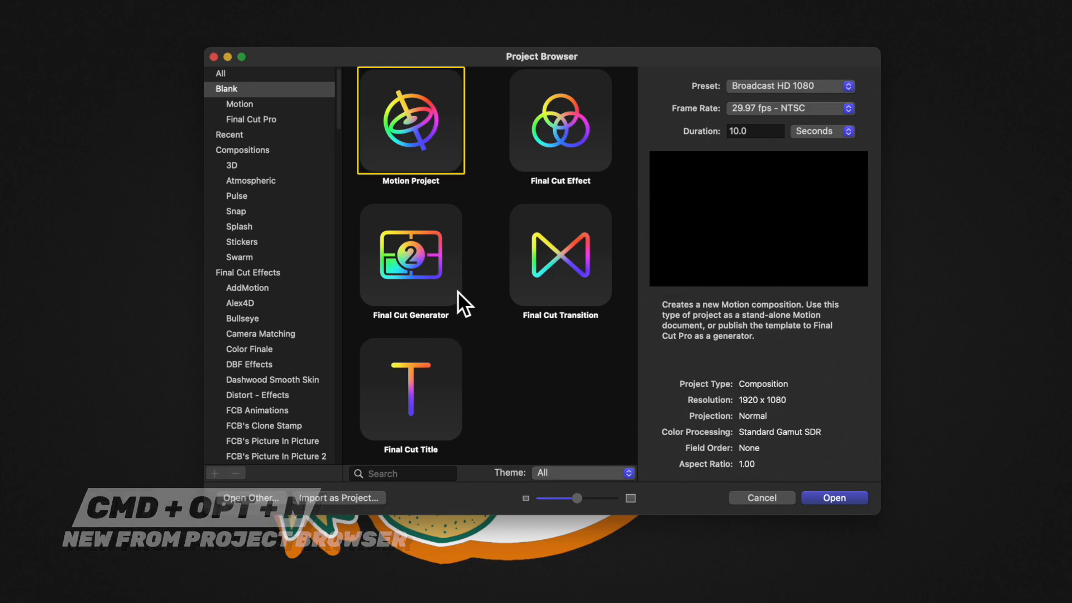
mouse_move(447, 381)
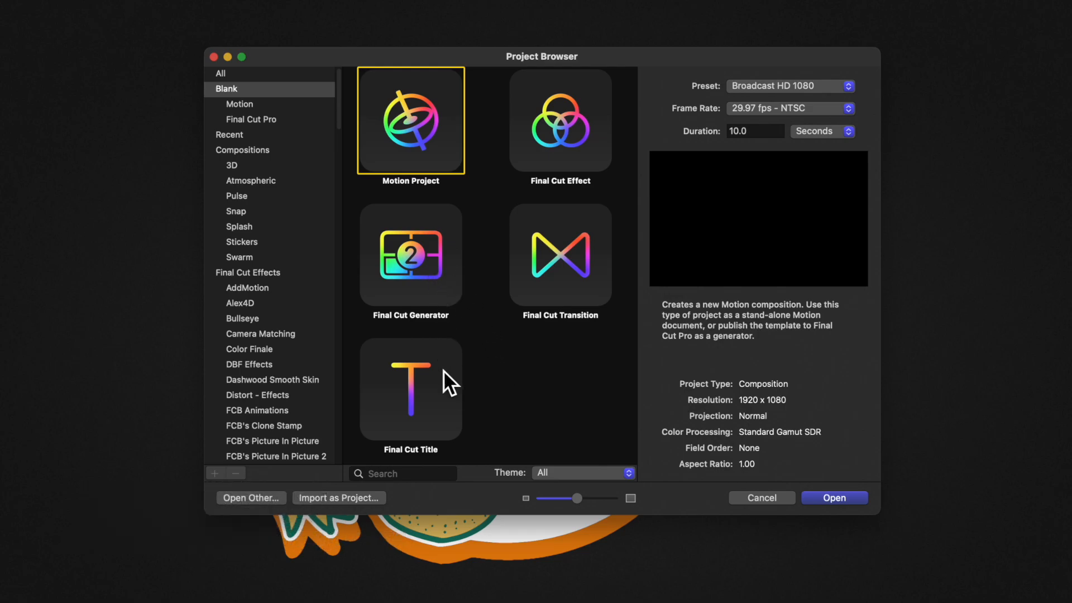
Create a Final Cut Generator project at Broadcast HD 1080, 29.97 fps, 10 seconds
click(410, 256)
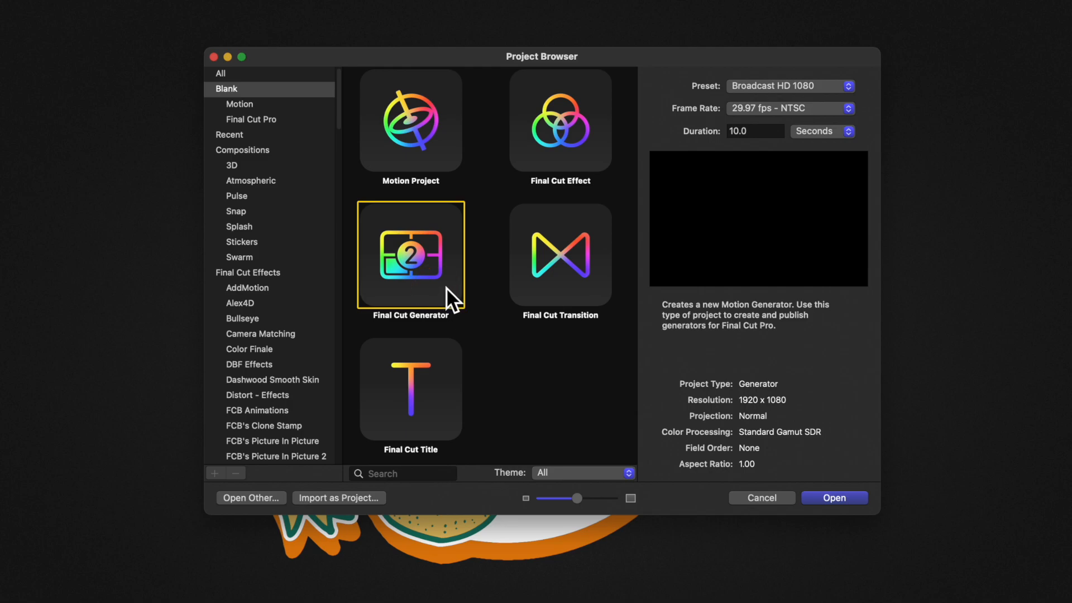
mouse_move(725, 102)
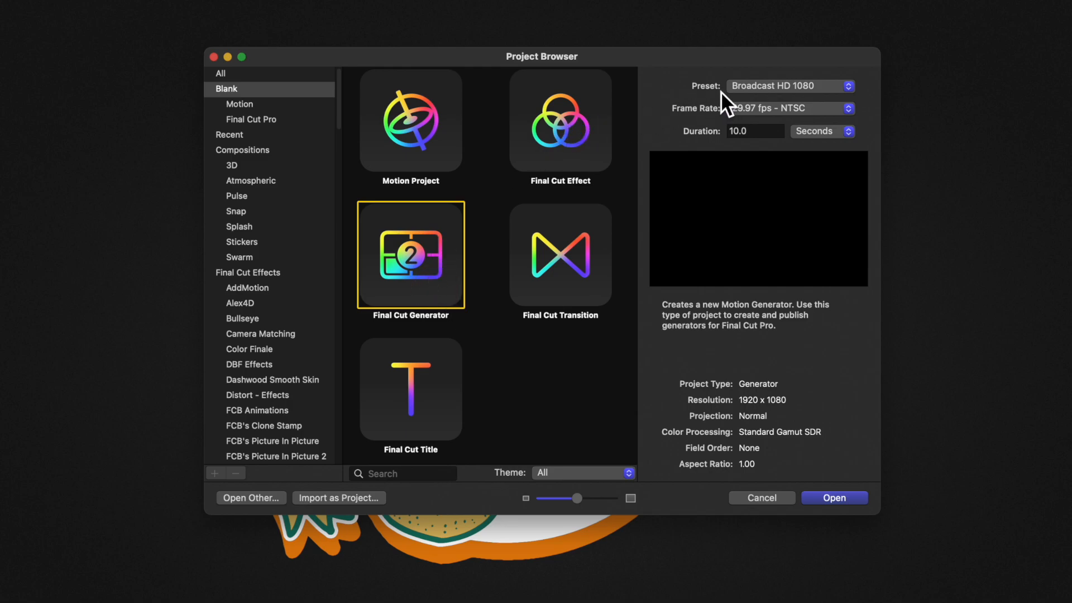
mouse_move(701, 115)
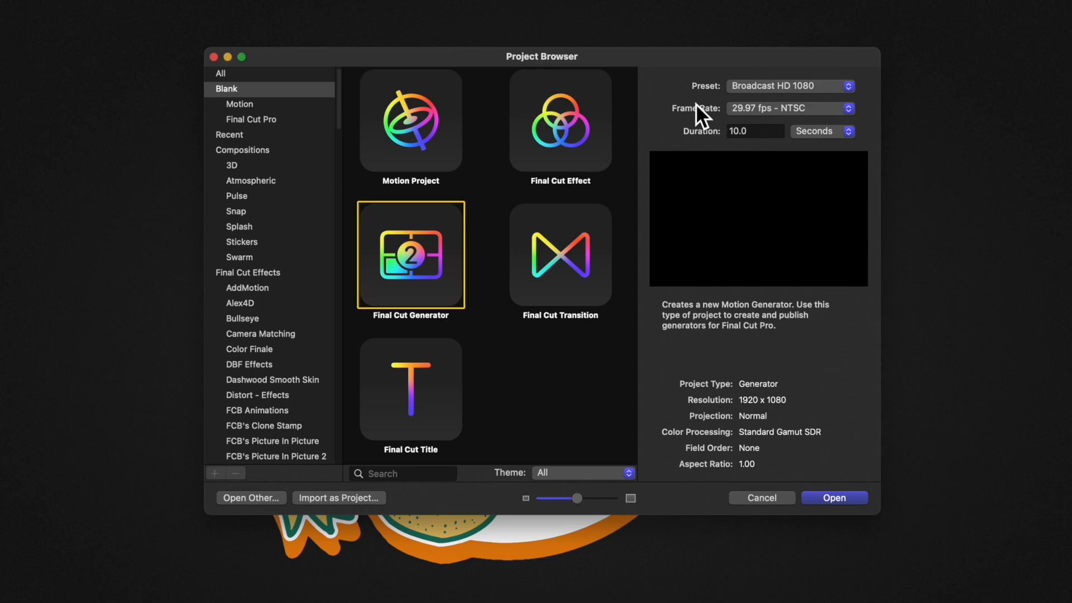
mouse_move(707, 121)
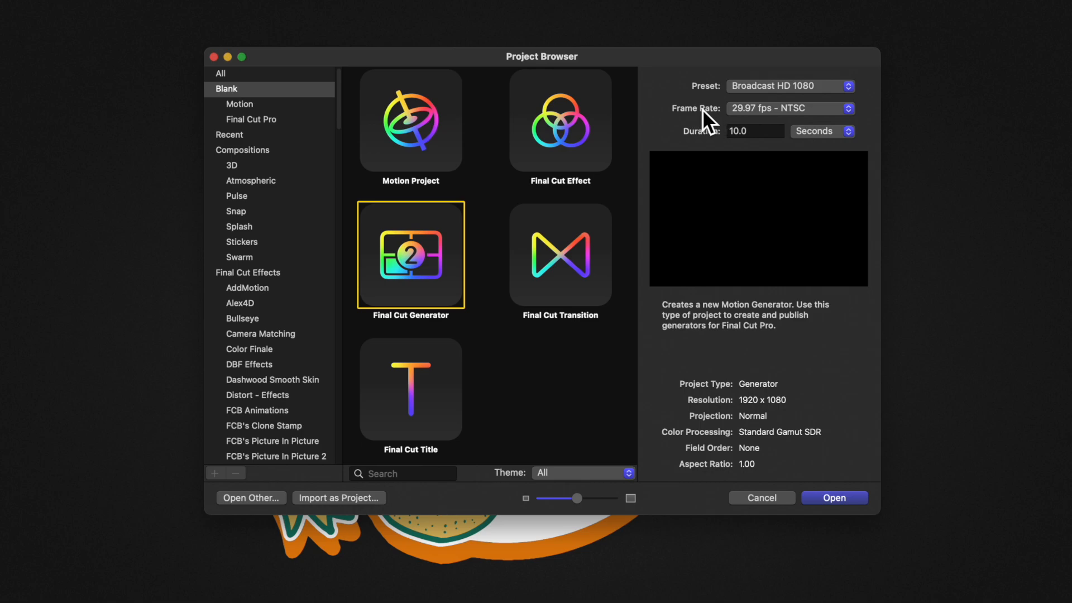
mouse_move(716, 151)
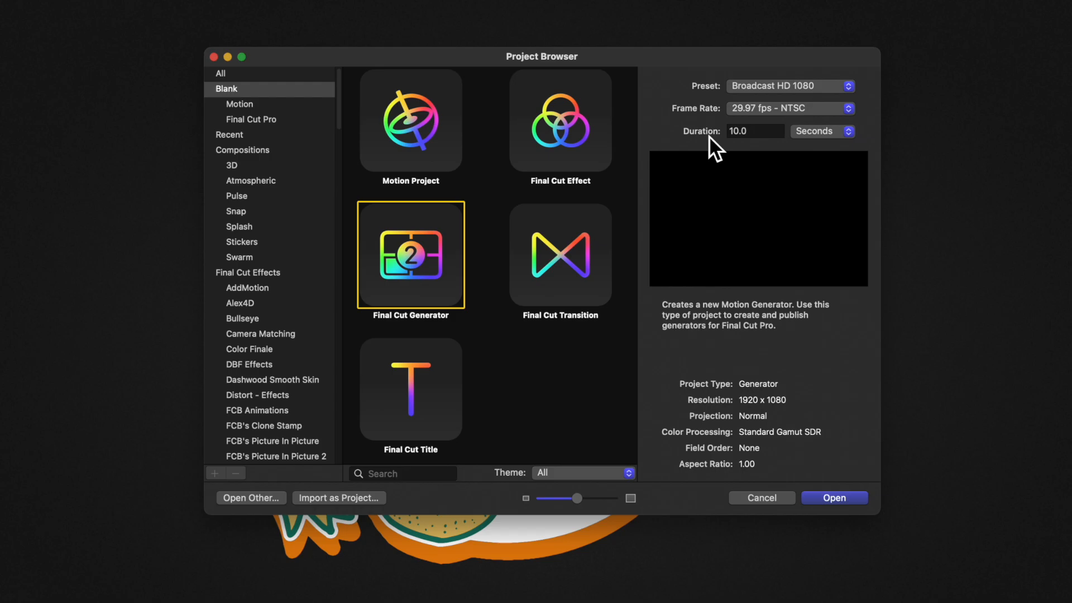
mouse_move(798, 327)
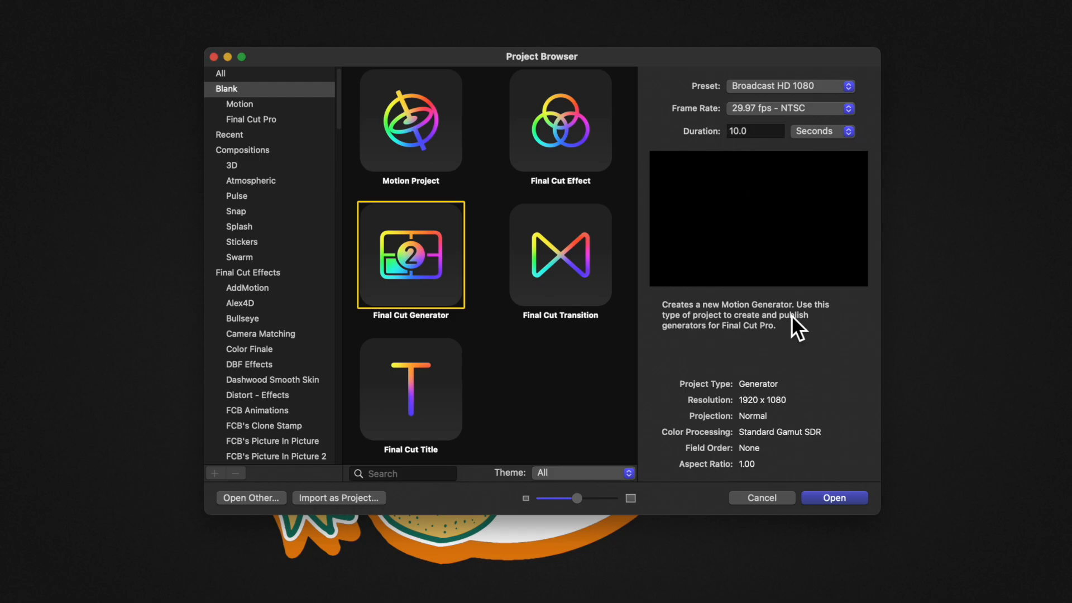
click(833, 497)
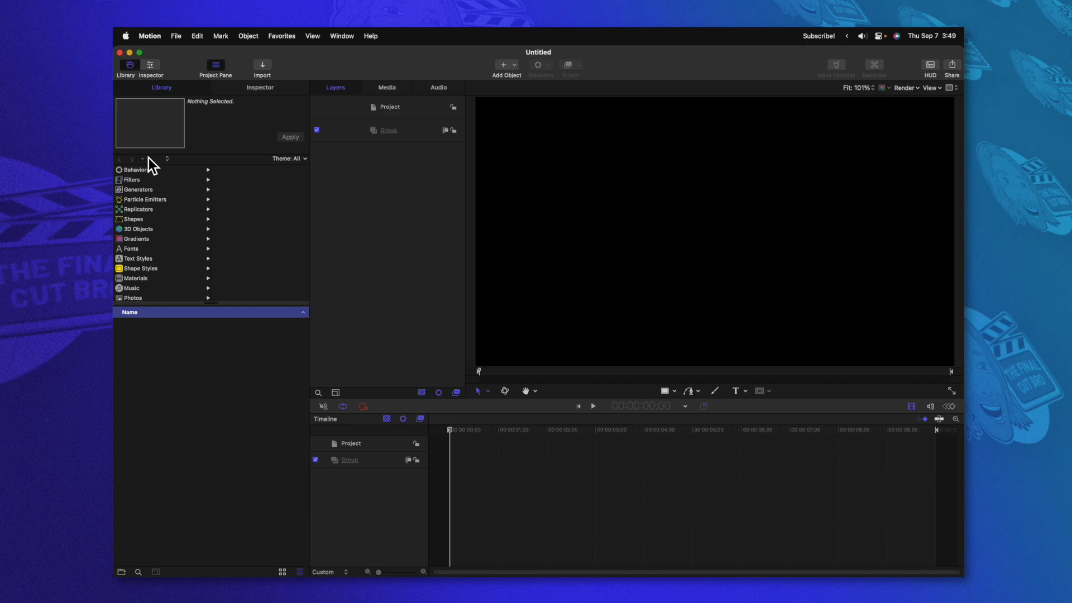
Add a Gradient generator and angle it from blue lower-left to pale blue-grey upper-right
click(137, 189)
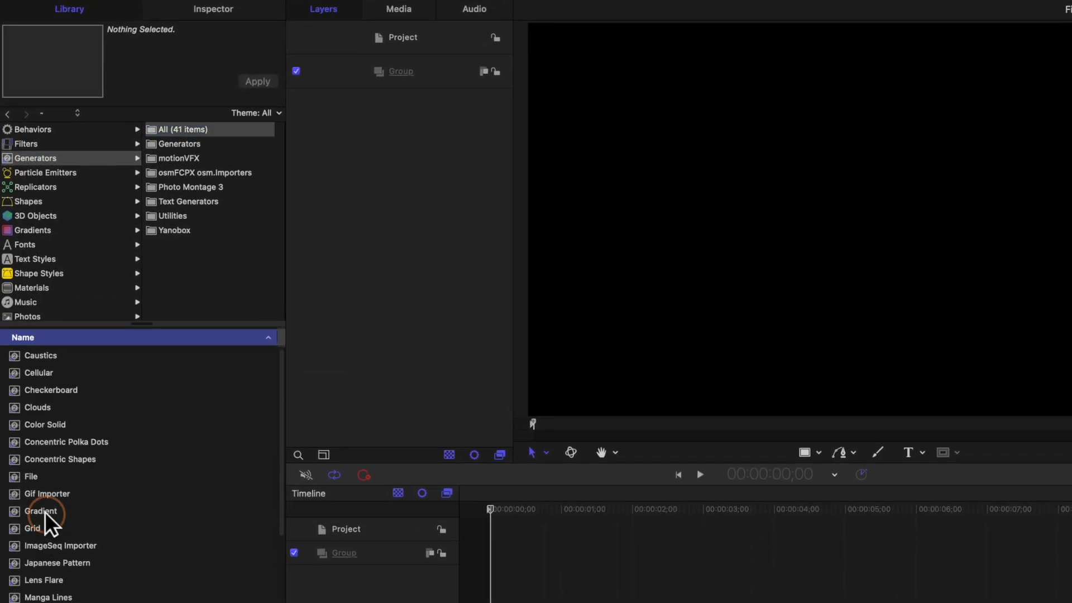
double_click(39, 511)
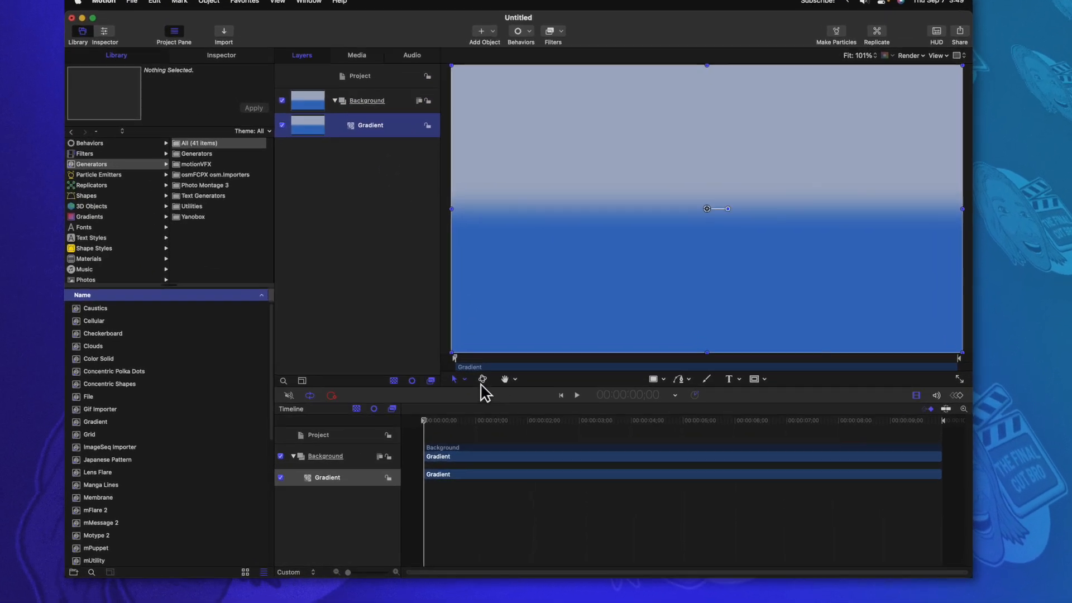
click(464, 379)
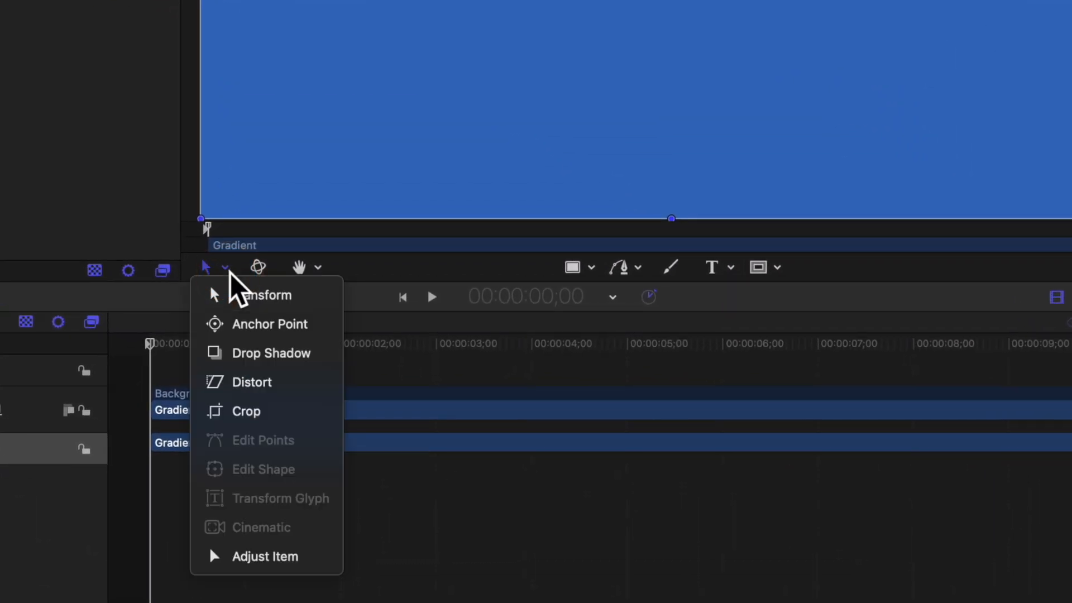
mouse_move(266, 556)
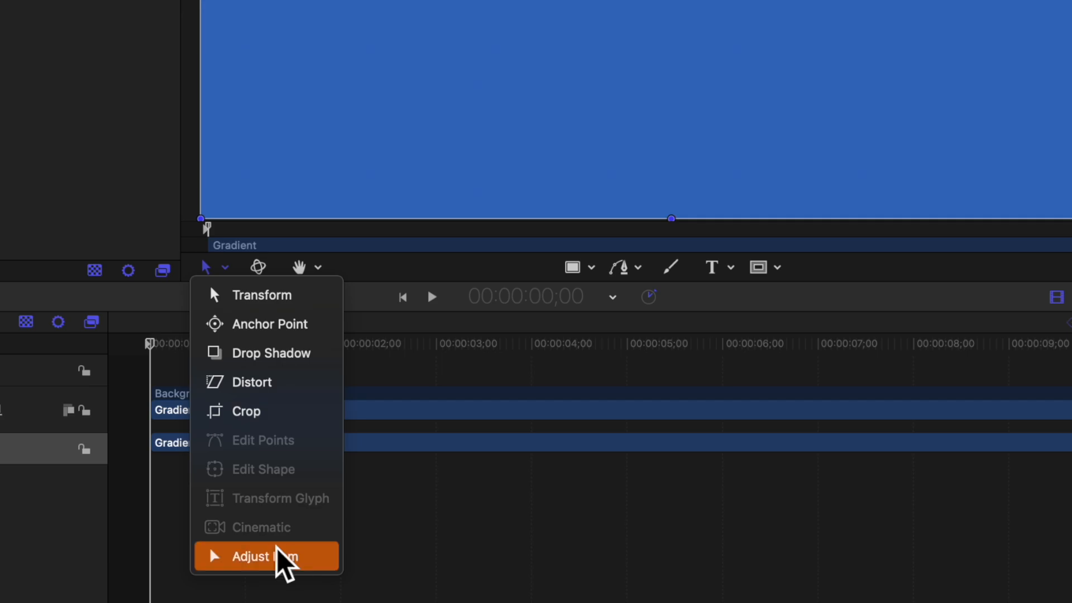
click(266, 556)
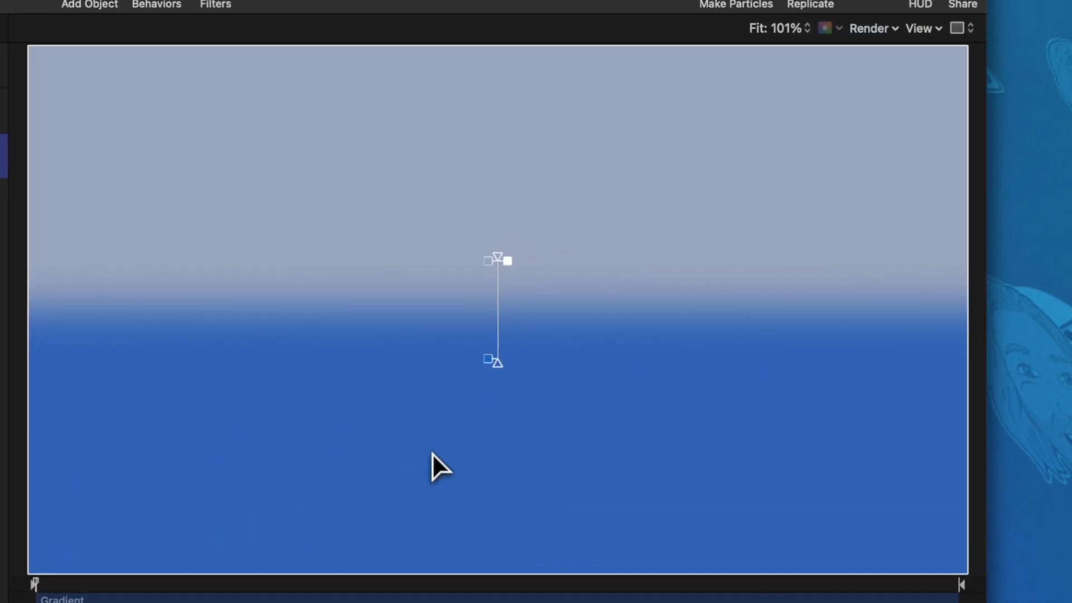
mouse_move(499, 256)
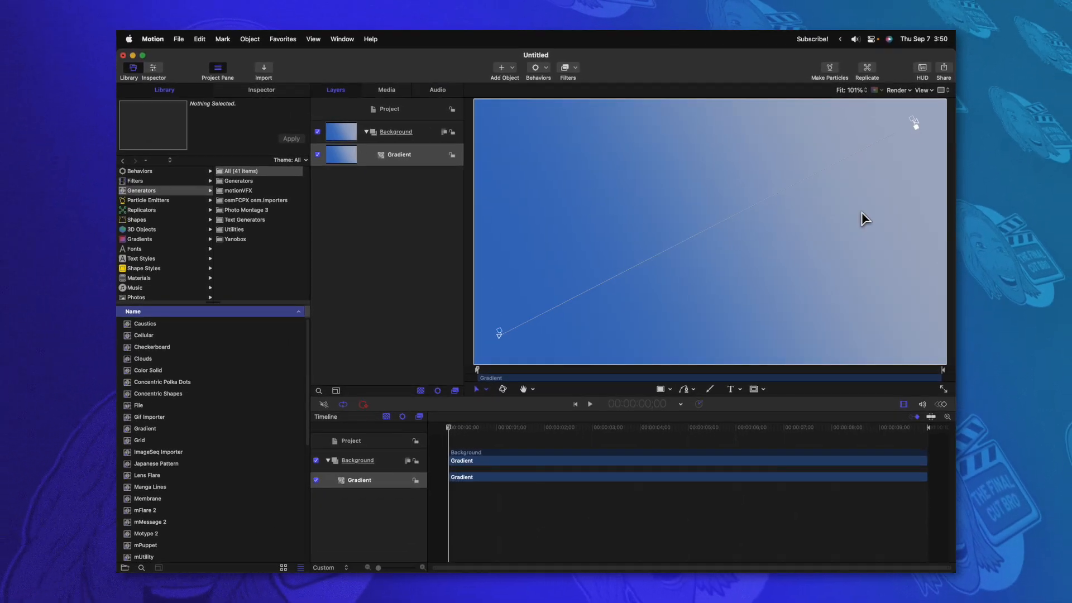
mouse_move(564, 179)
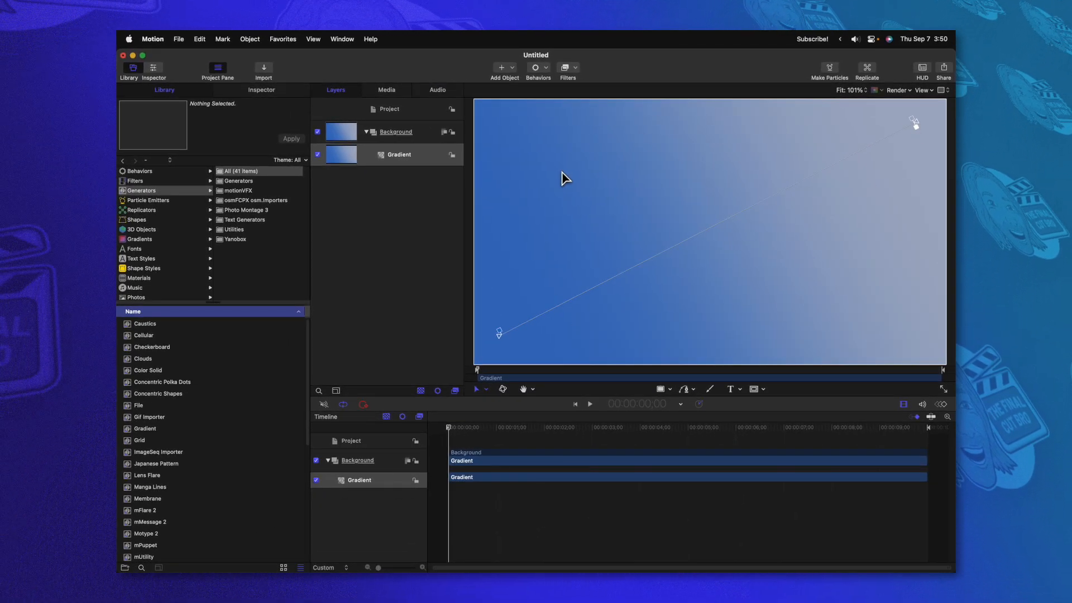
Add Noise to the gradient: amount 0.1, Gaussian, monochrome, autoanimate off
click(569, 68)
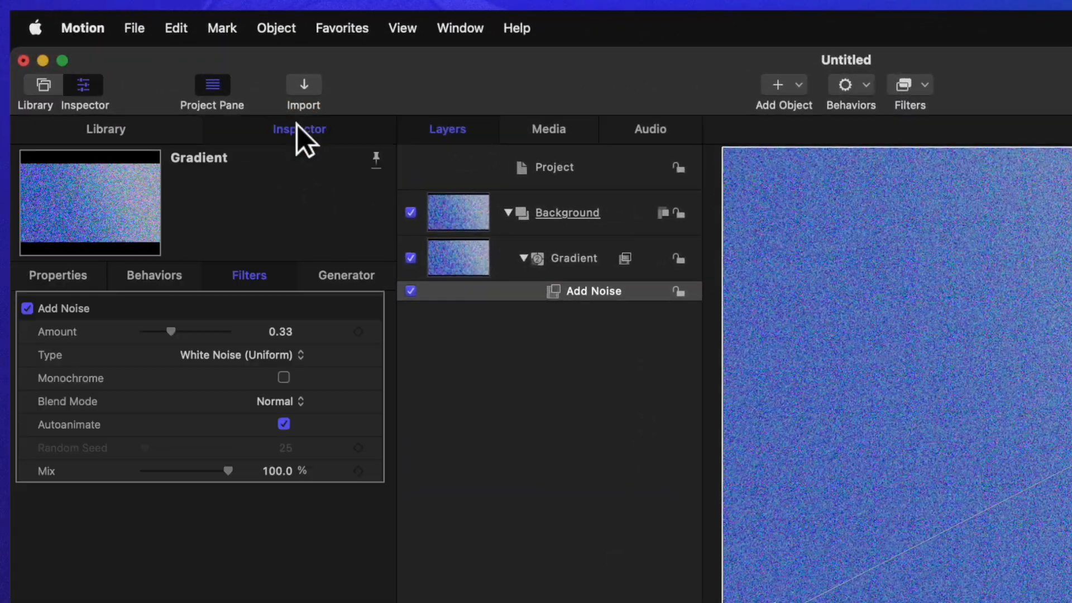
mouse_move(127, 342)
text(0.1)
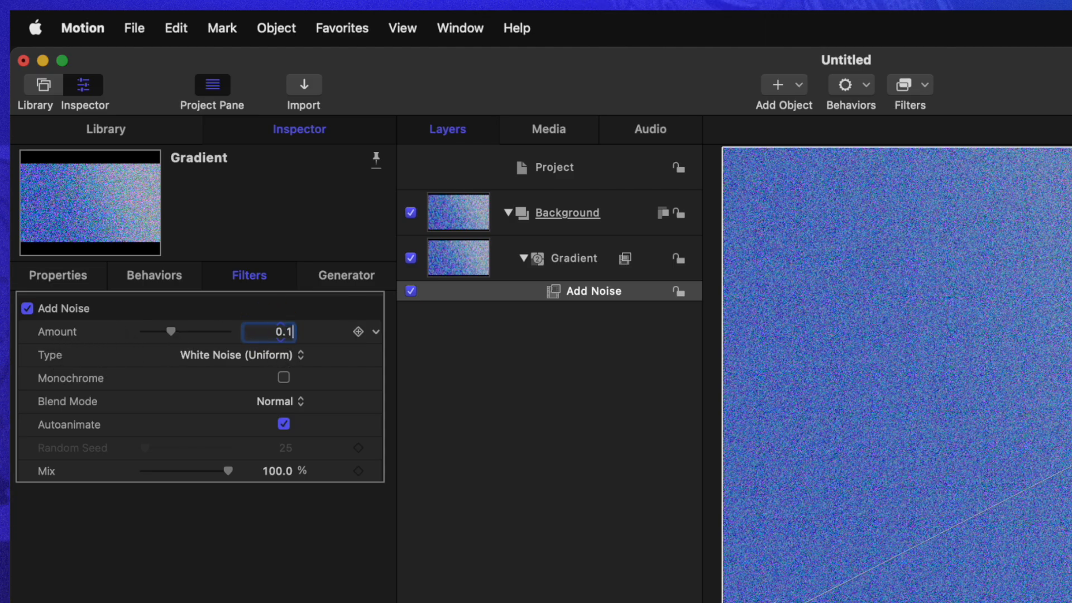
click(235, 355)
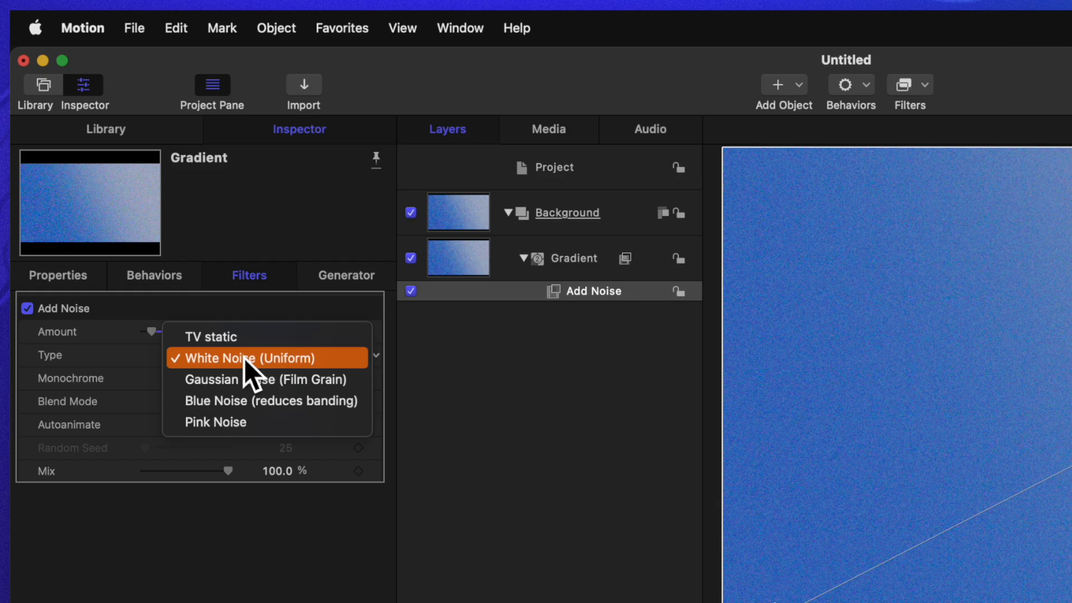
click(265, 379)
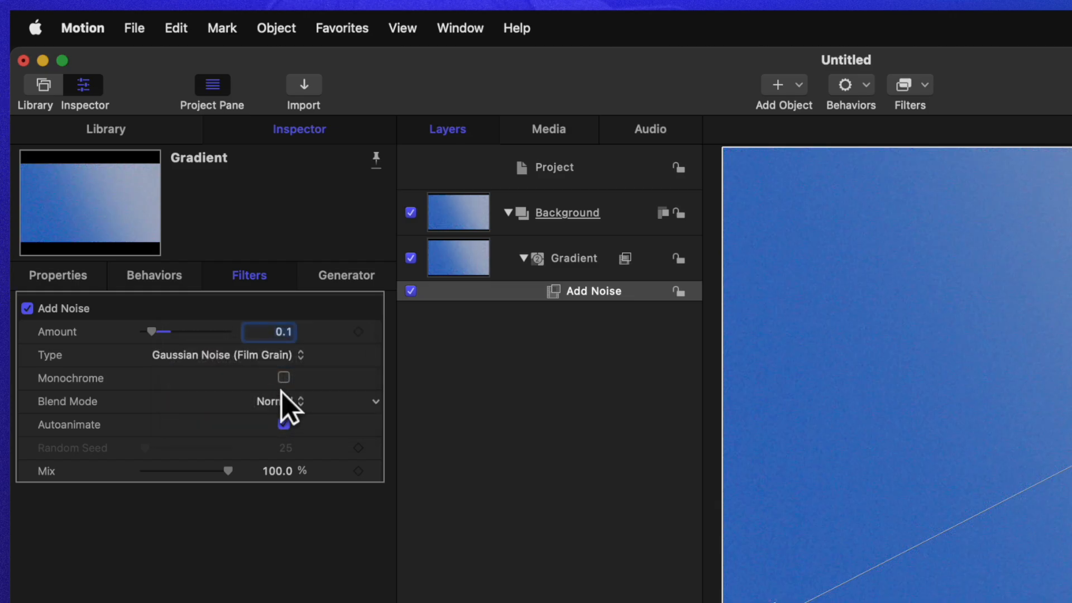
click(282, 377)
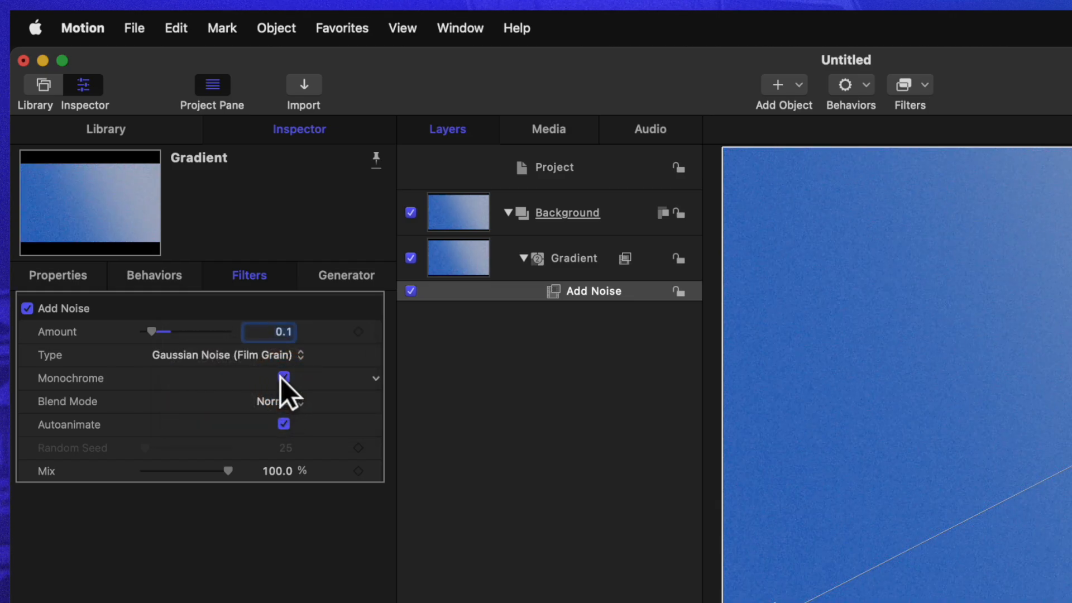
click(283, 377)
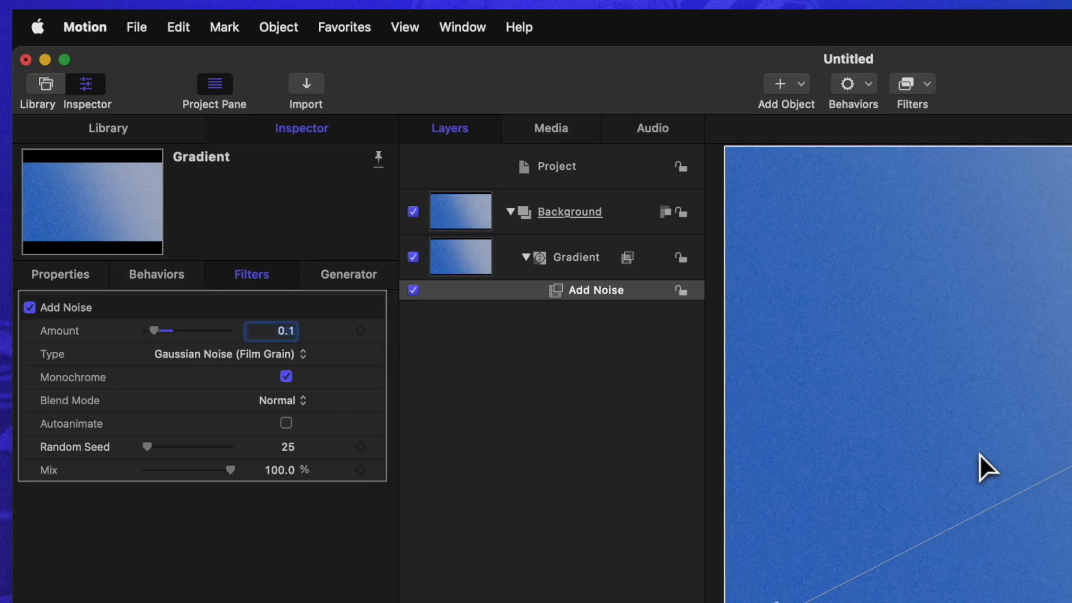
Publish the Gradient parameter for Final Cut Pro and apply the Icy Blue preset
click(347, 274)
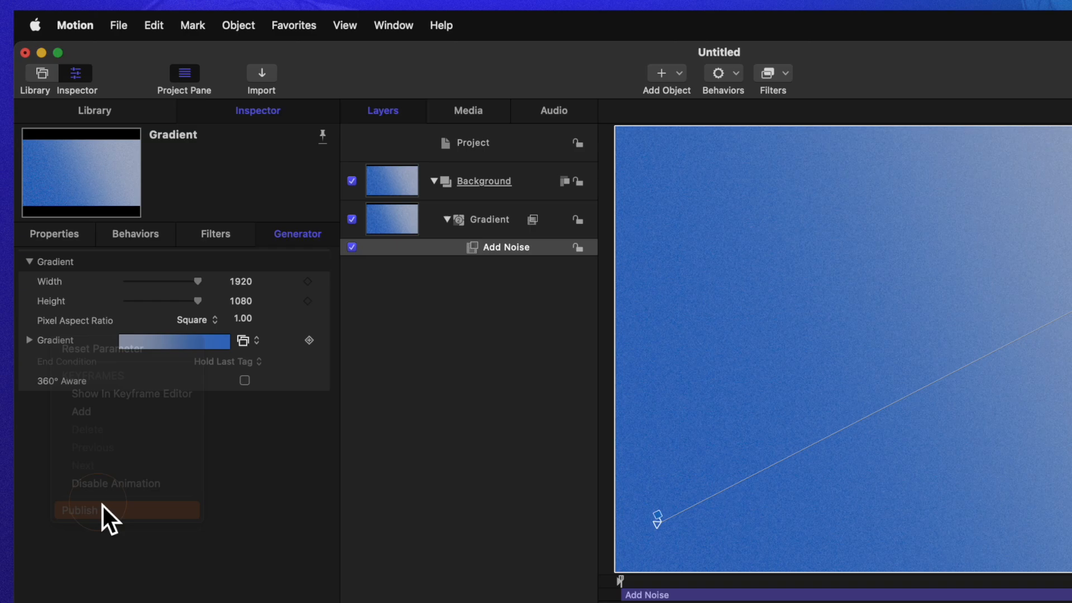
click(80, 510)
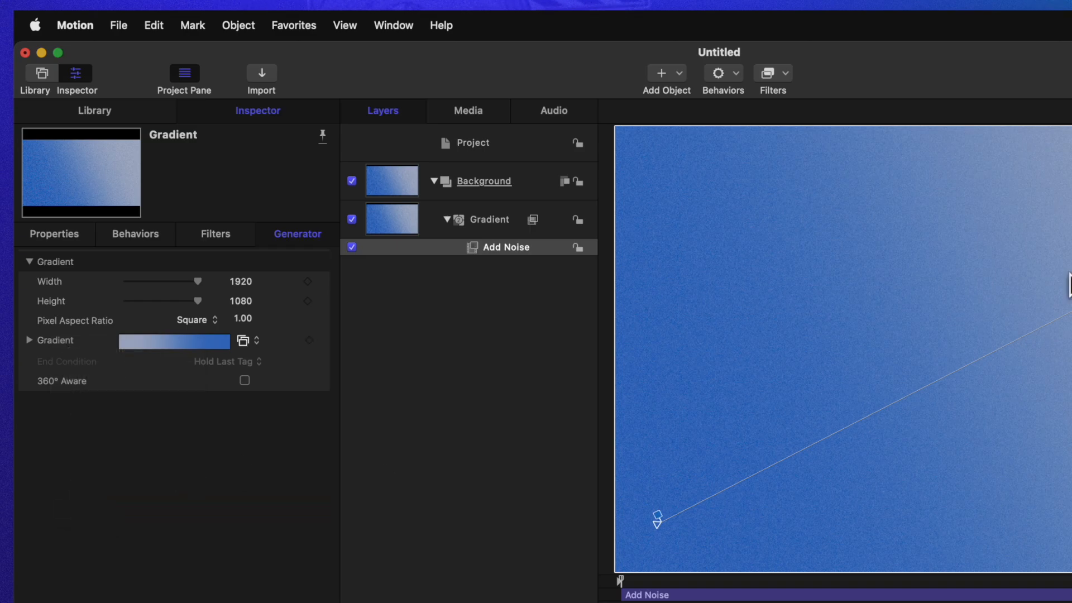
mouse_move(382, 309)
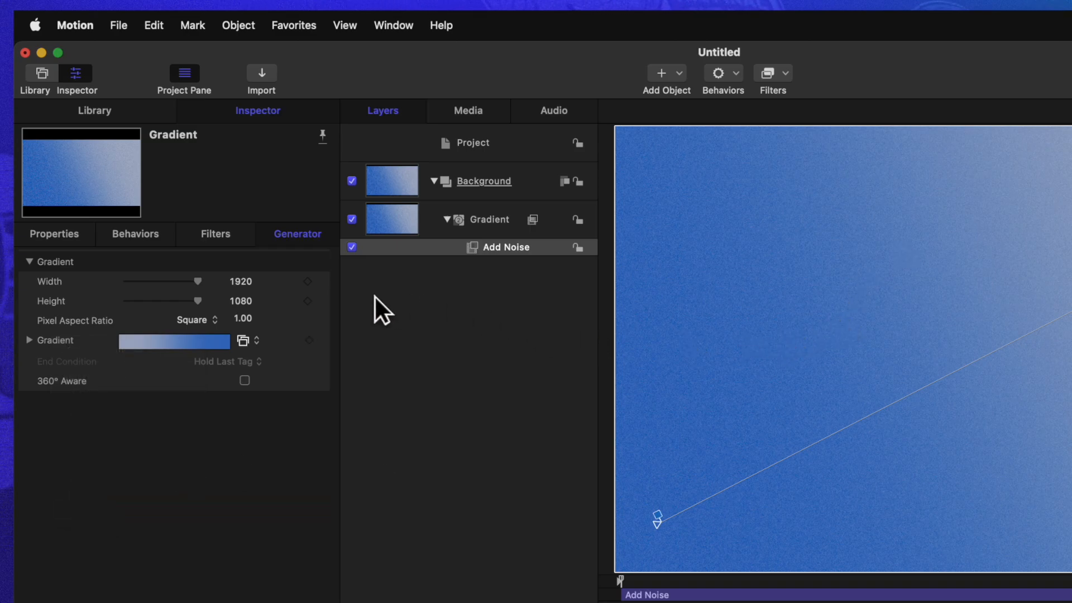
click(250, 341)
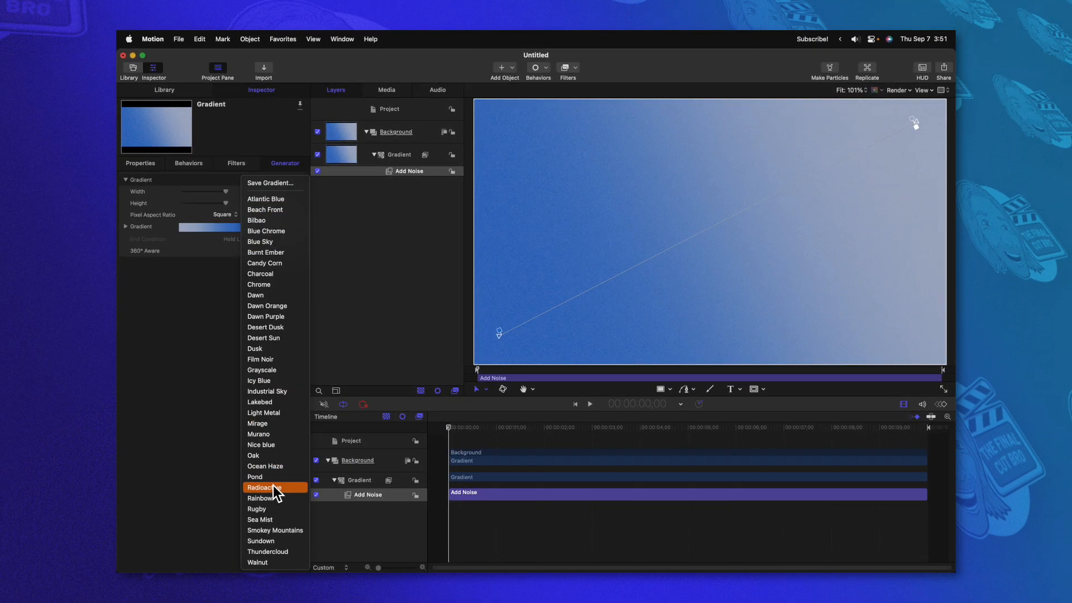
mouse_move(287, 383)
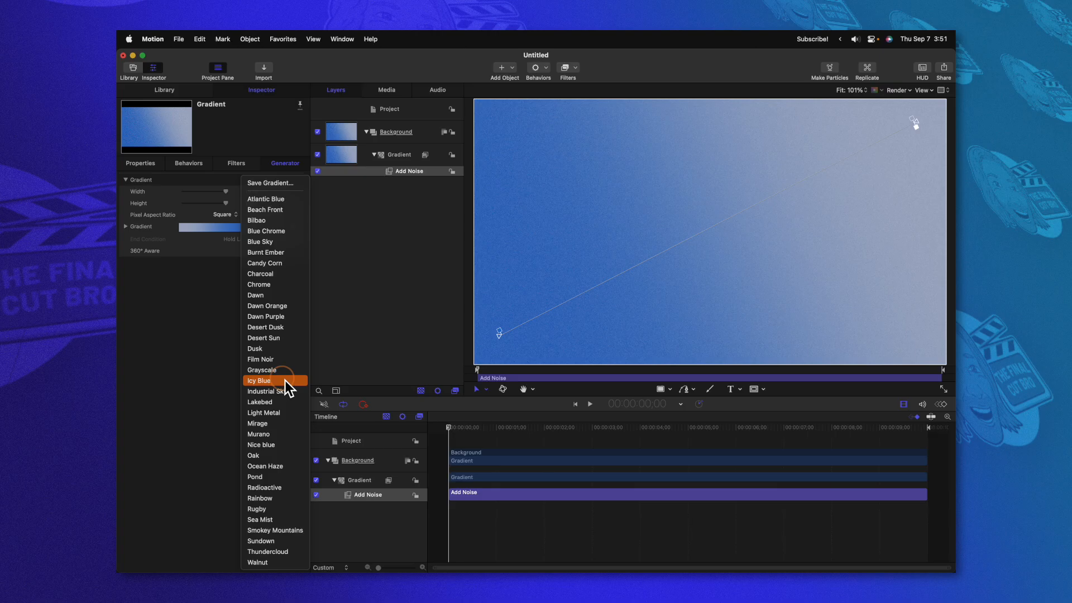
click(260, 381)
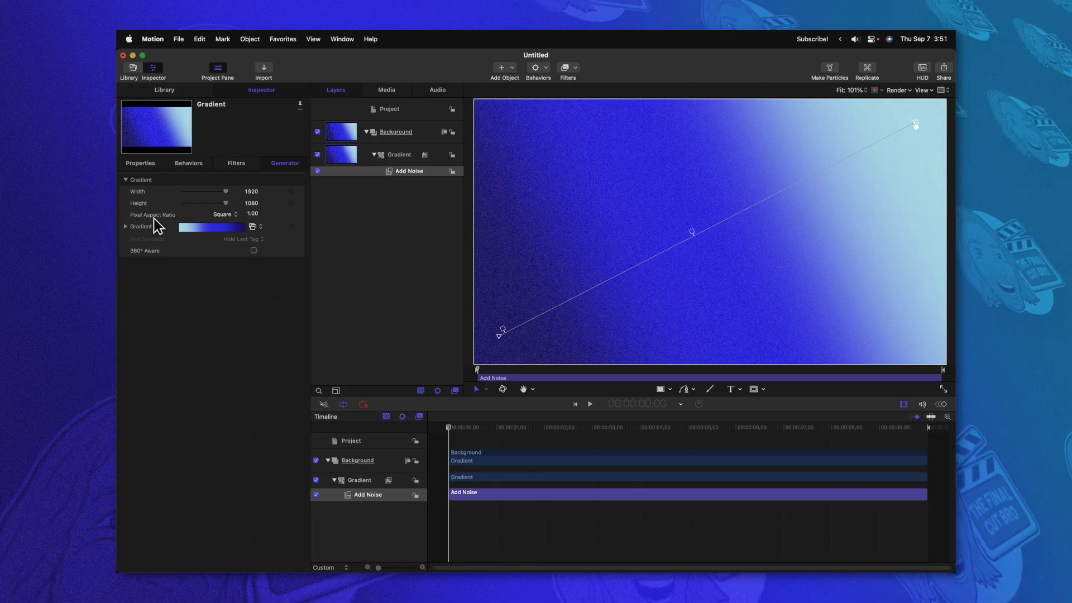
click(125, 226)
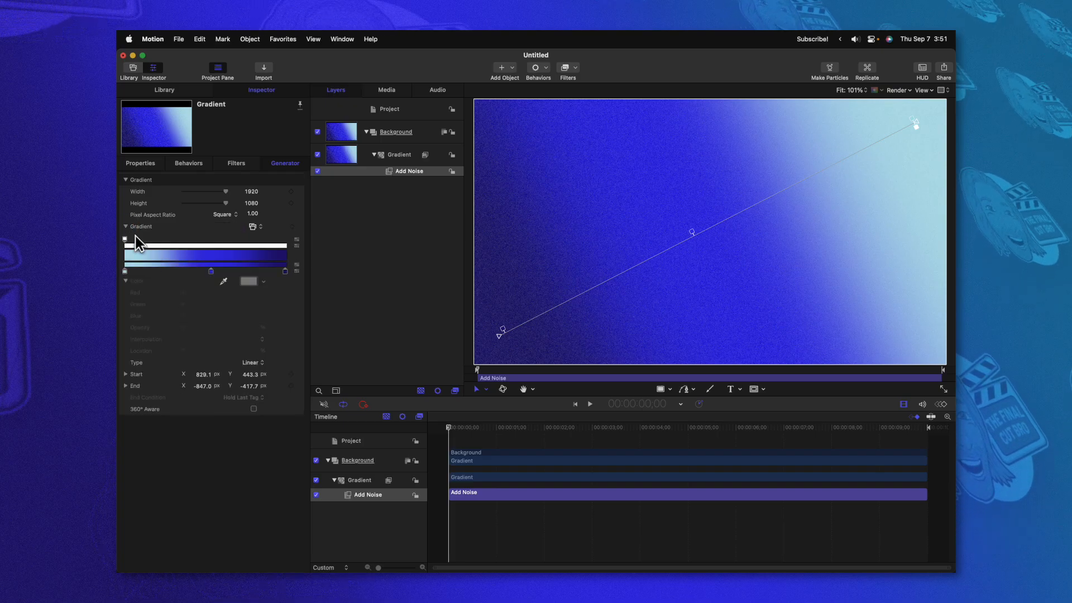
click(125, 226)
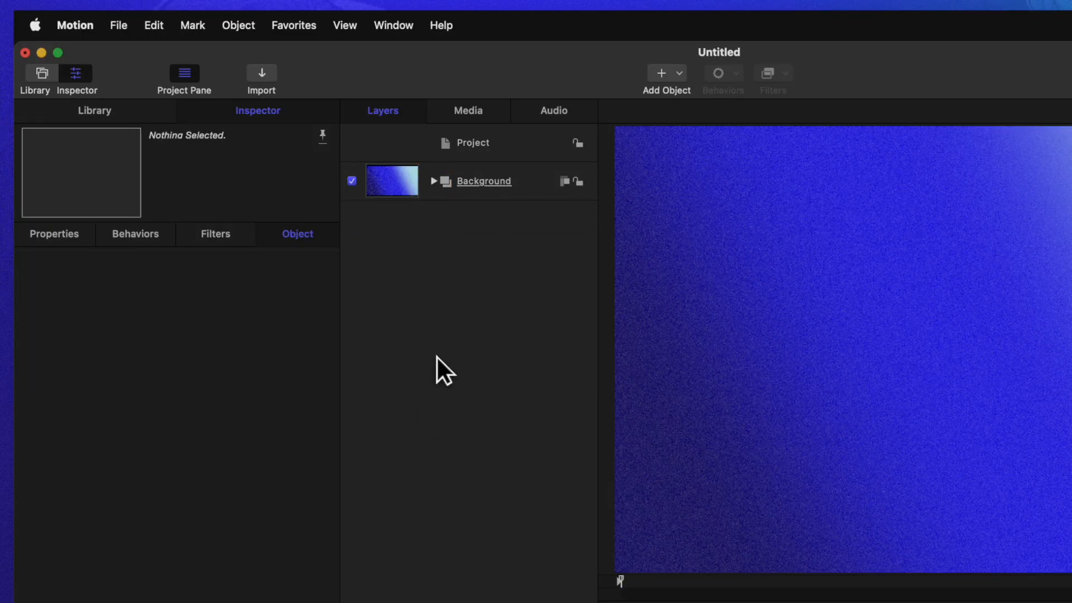
Create a new group above Background and name it Logo
right_click(444, 369)
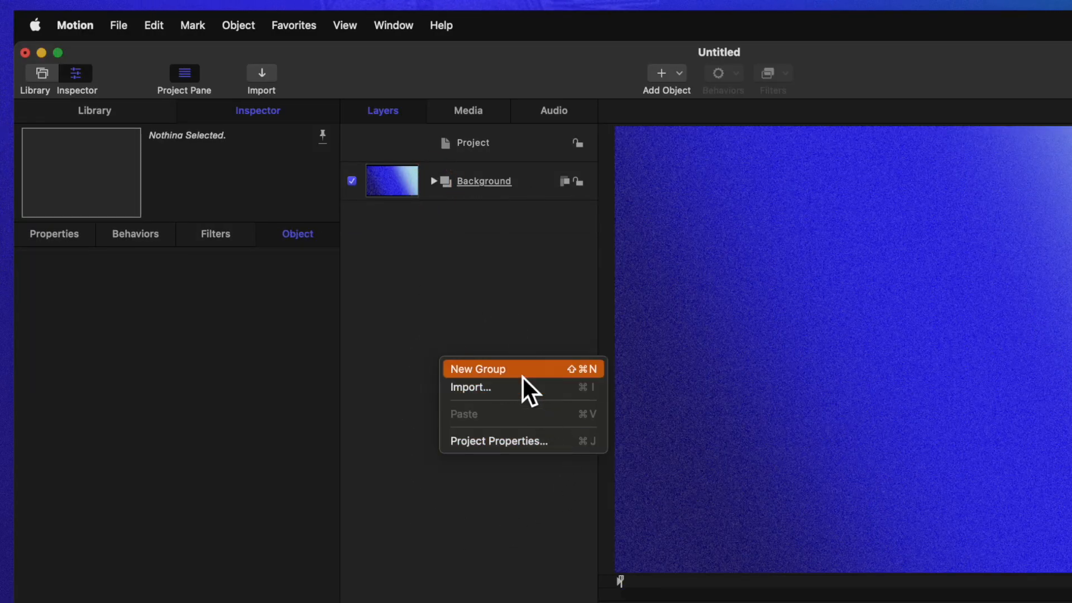
click(479, 368)
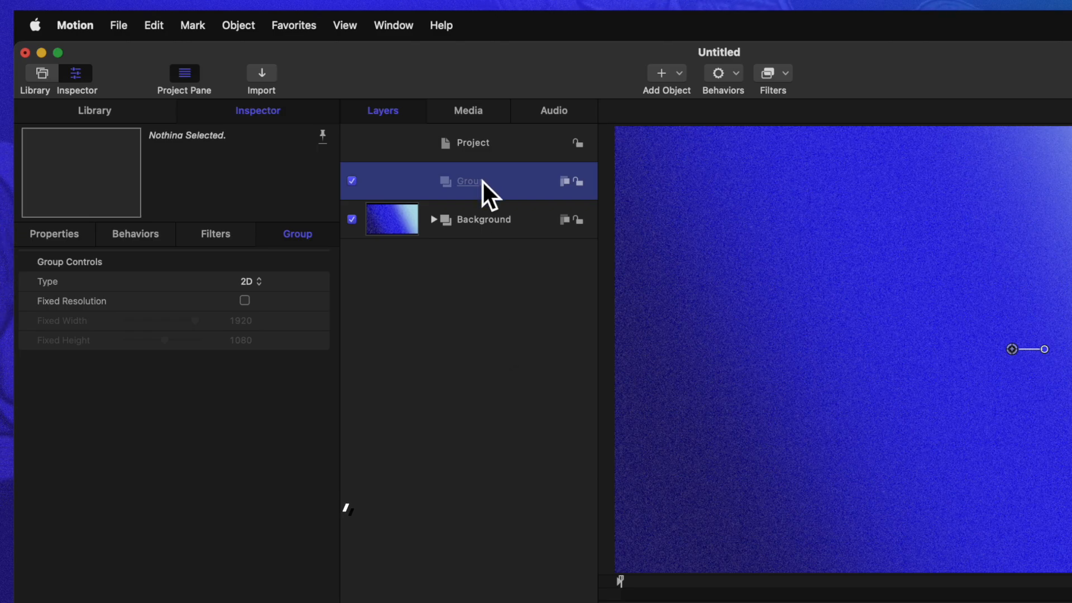
double_click(469, 180)
text(Logo)
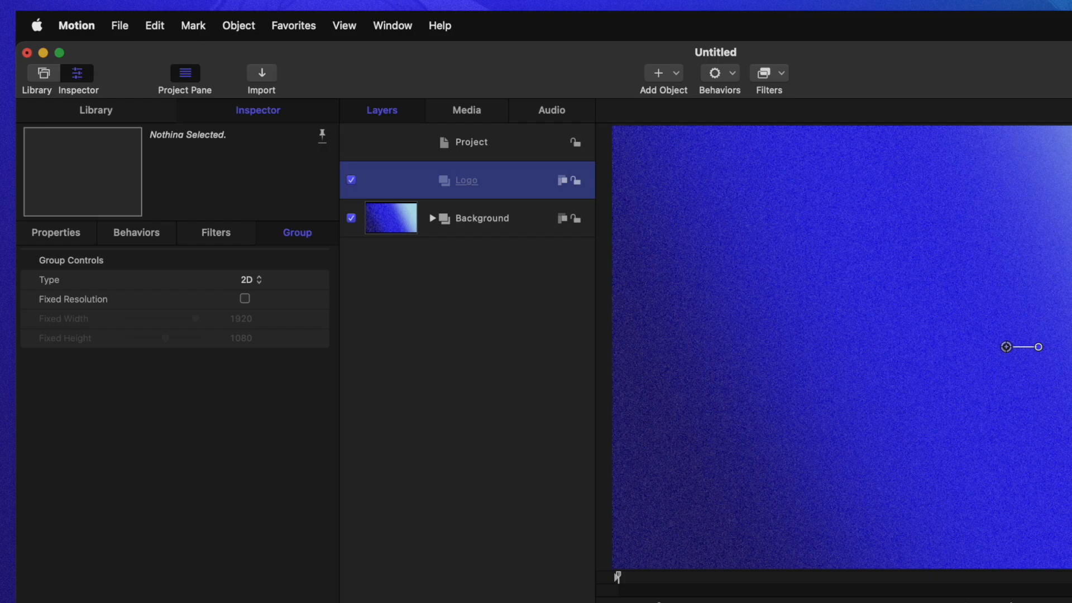
key(cmd+i)
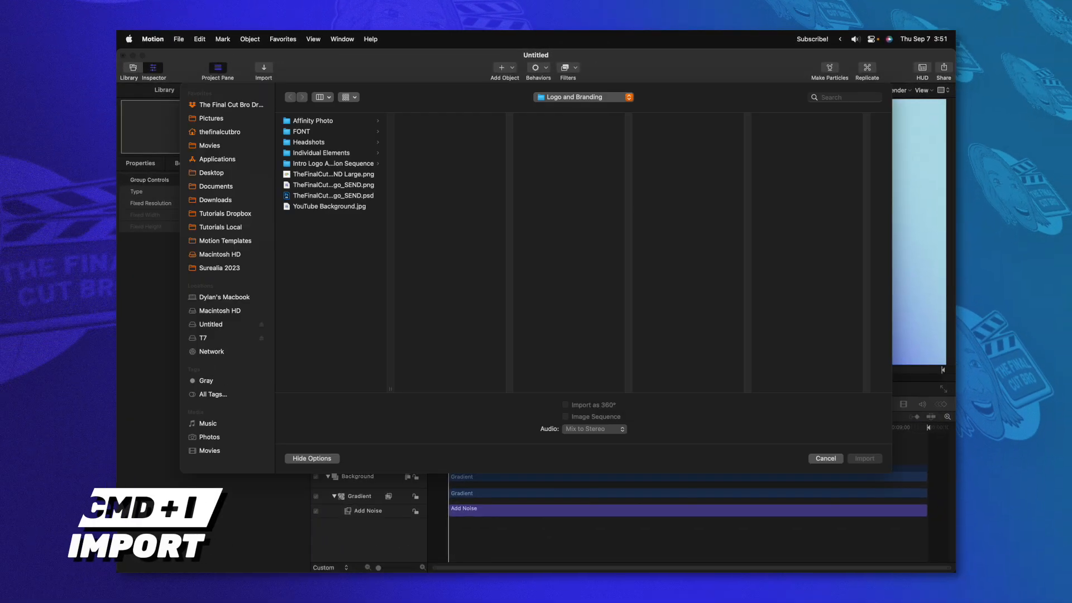
Import TheFinalCutBro_CartoonDylan_FullLogo_SEND Large.png into the Logo group
click(334, 173)
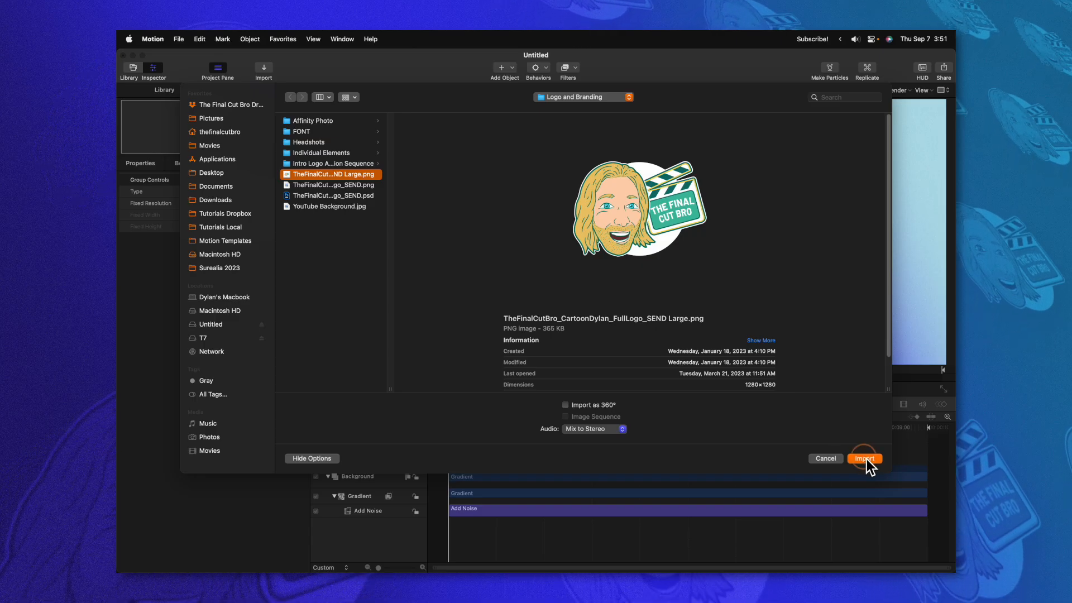
click(864, 457)
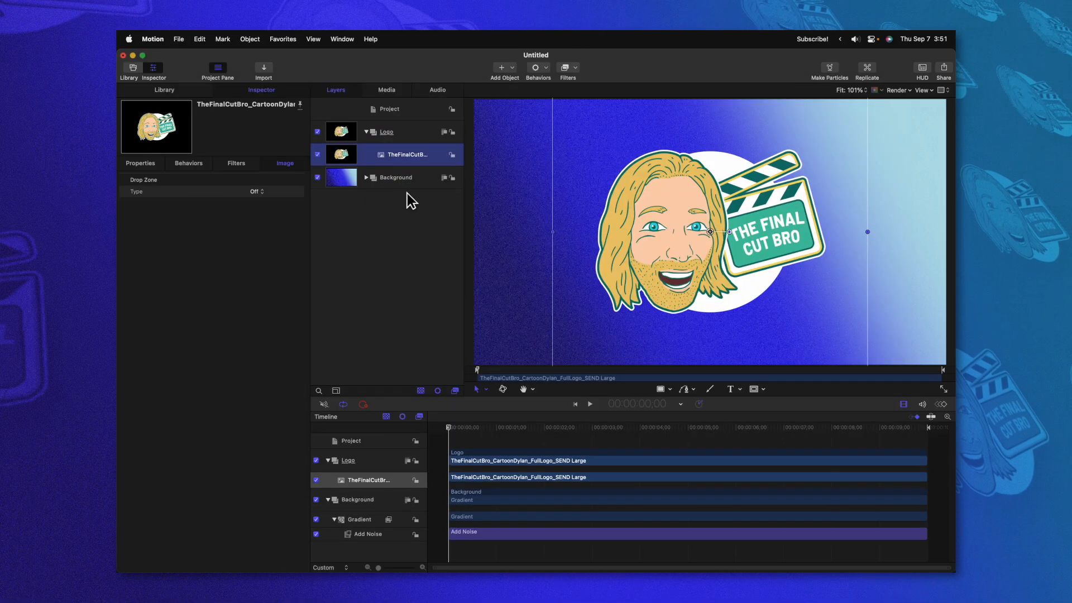
mouse_move(397, 231)
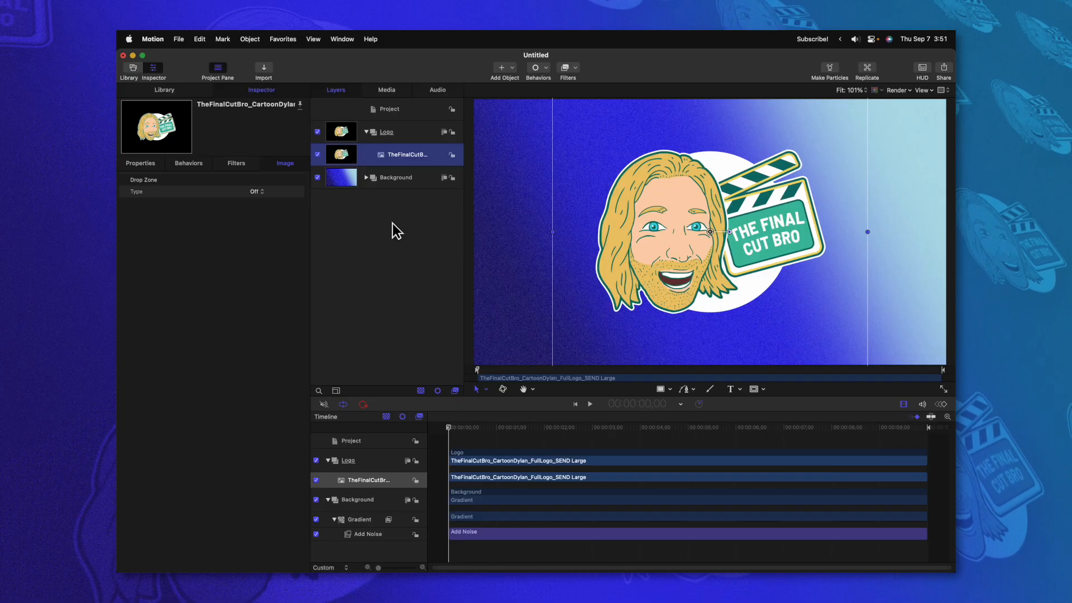
mouse_move(410, 164)
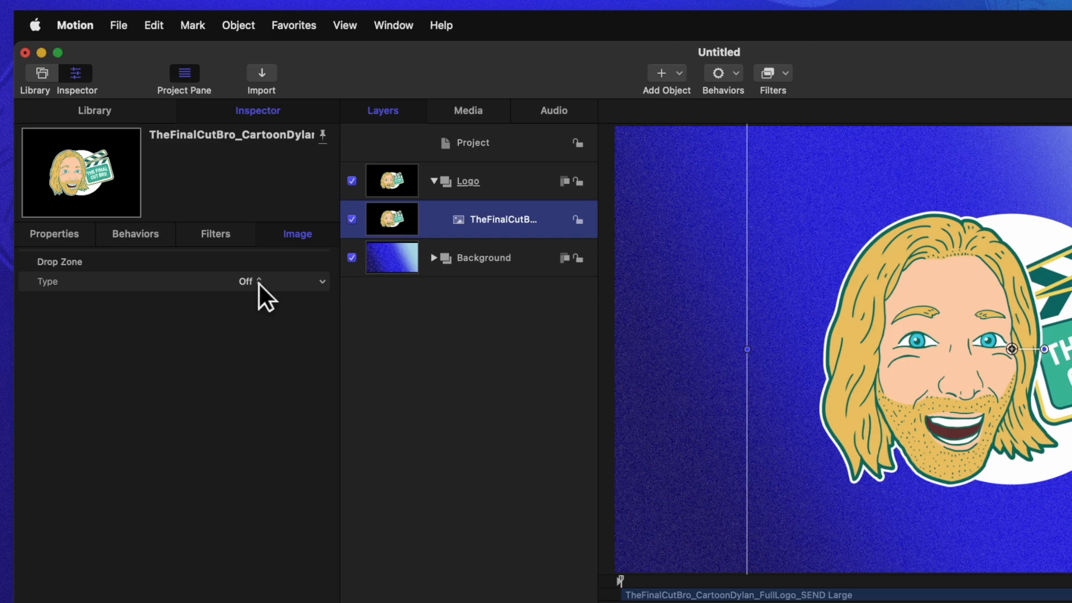
Set the logo image's Drop Zone Type from Off to Drop Zone
click(281, 280)
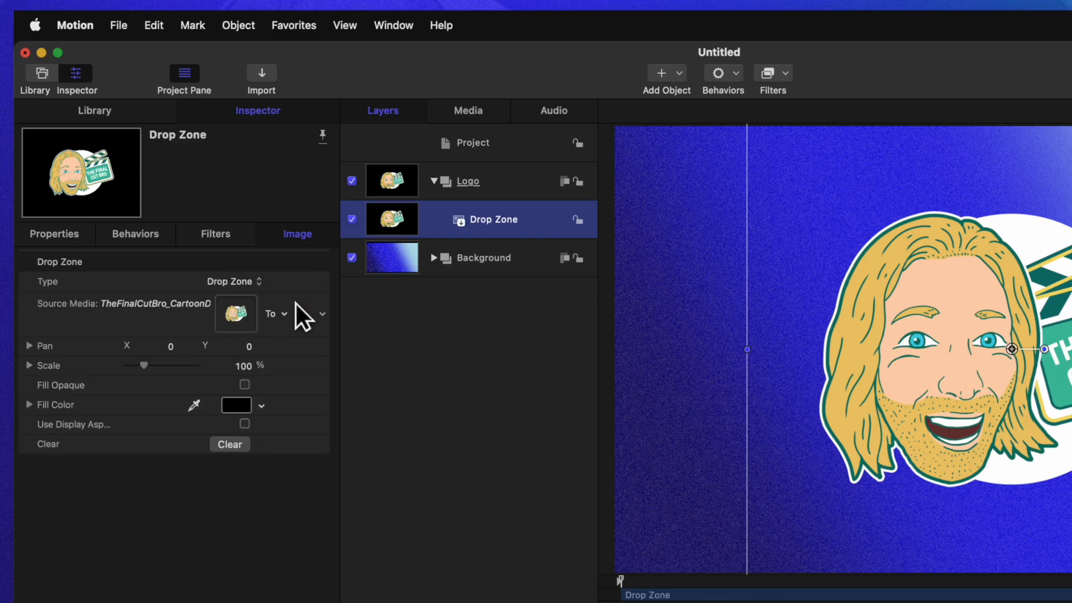
mouse_move(315, 496)
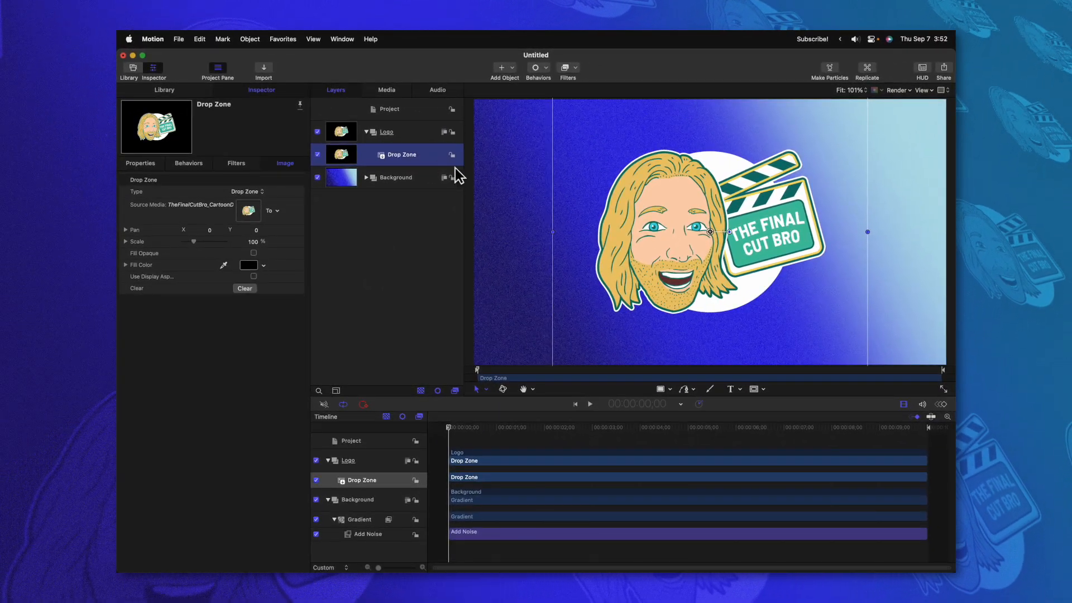
mouse_move(403, 152)
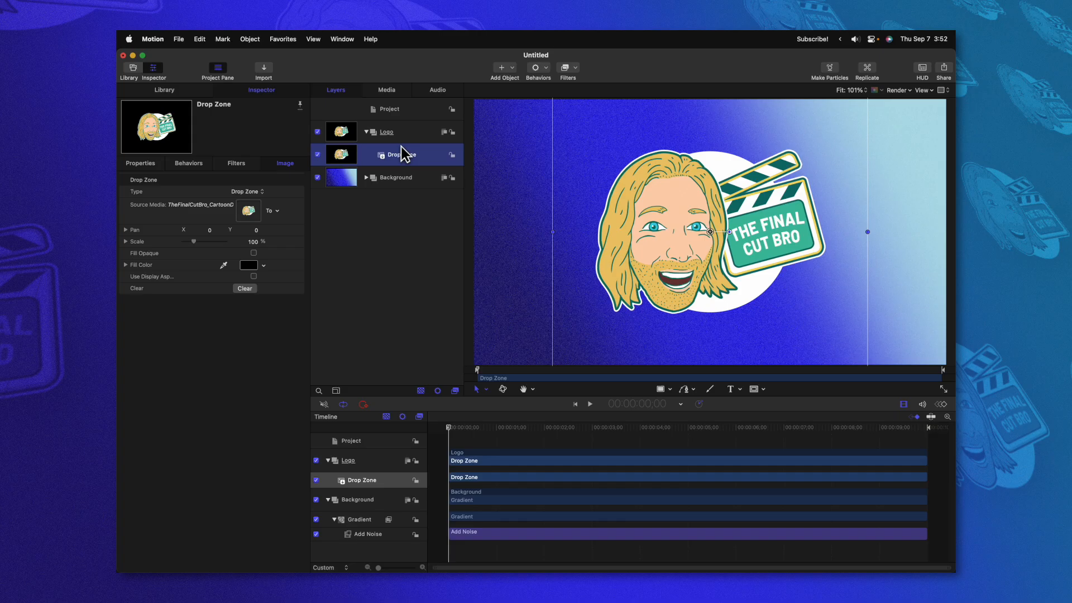
Apply the Tiling > Tile filter to the Logo group
click(567, 67)
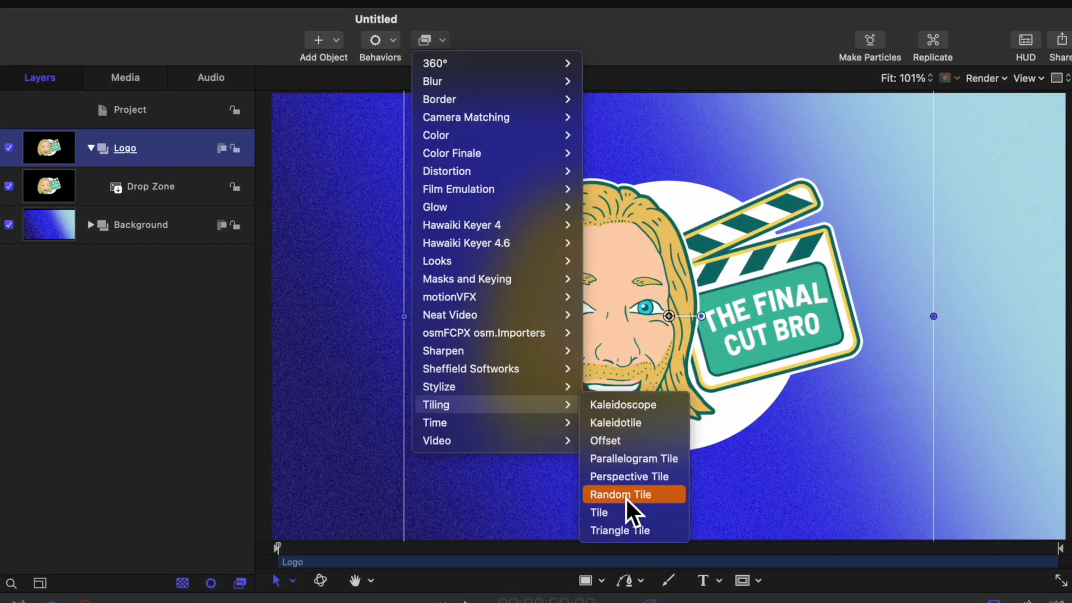
click(597, 512)
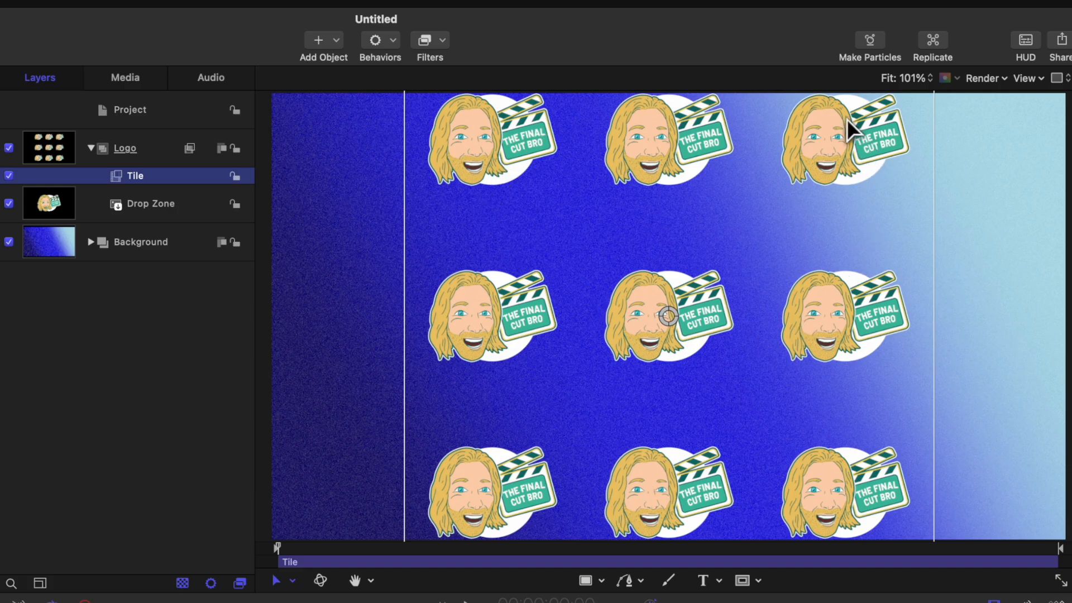
mouse_move(923, 192)
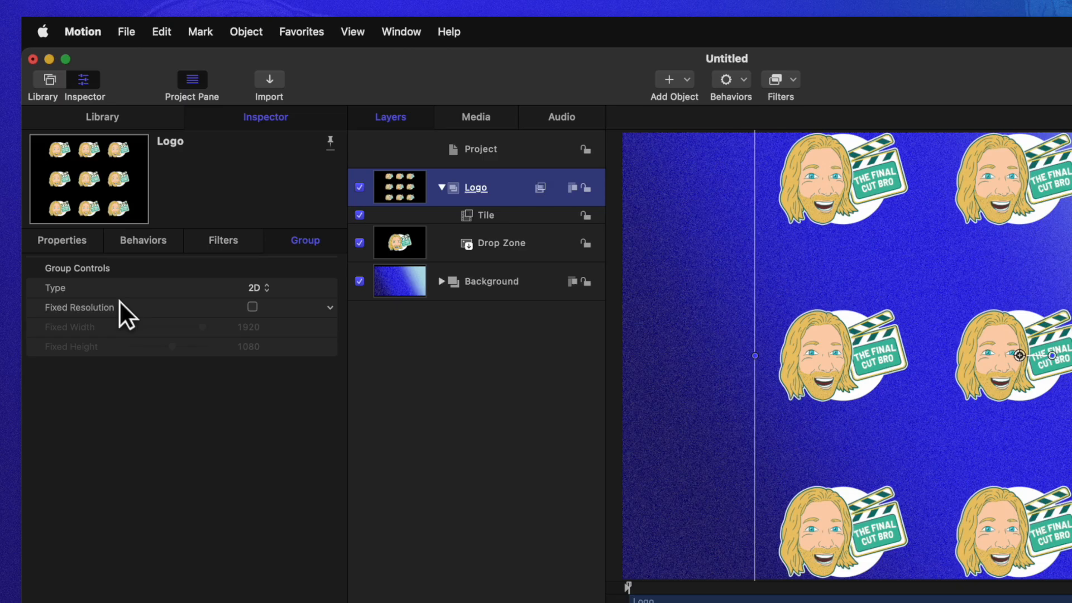
mouse_move(104, 323)
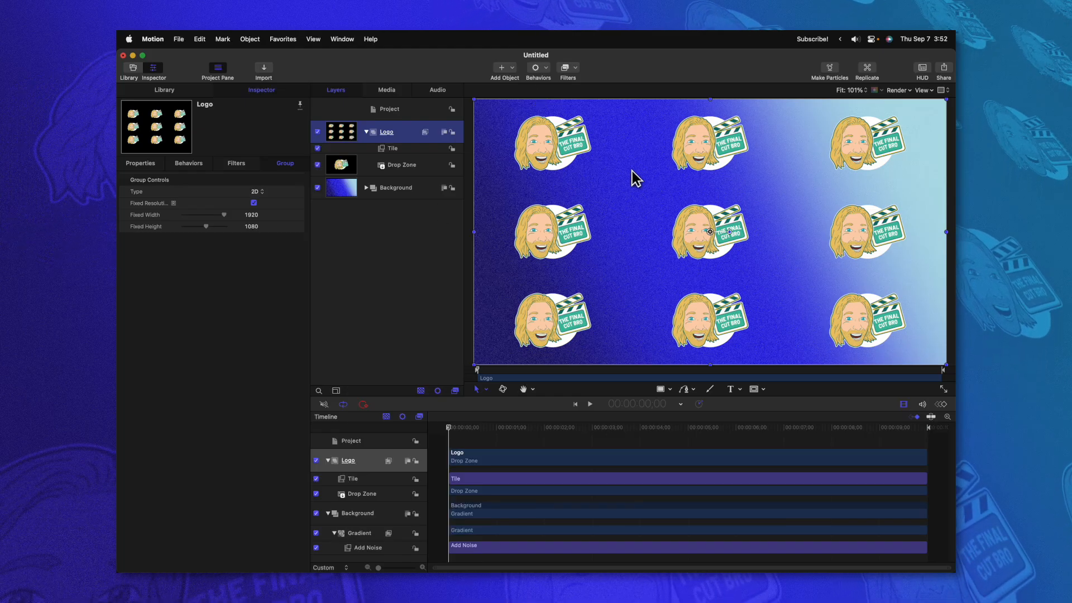
mouse_move(695, 171)
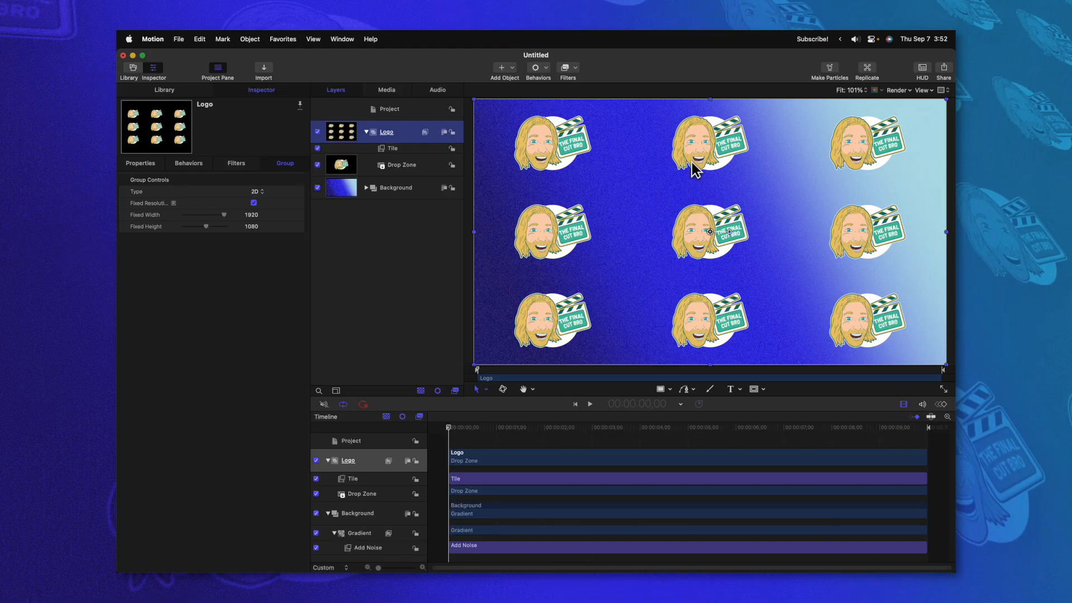
mouse_move(811, 171)
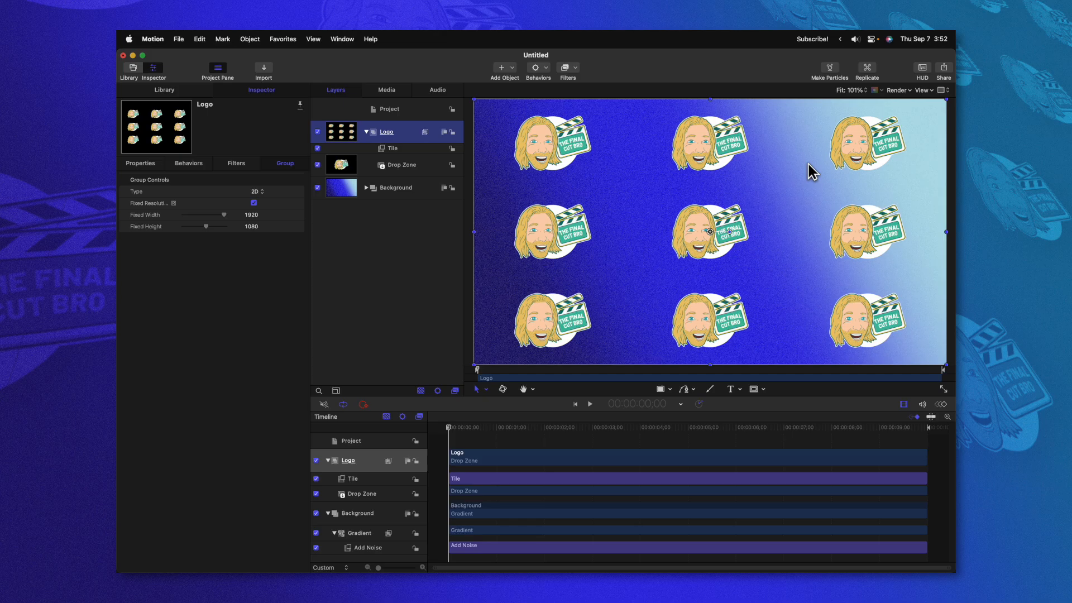
mouse_move(650, 231)
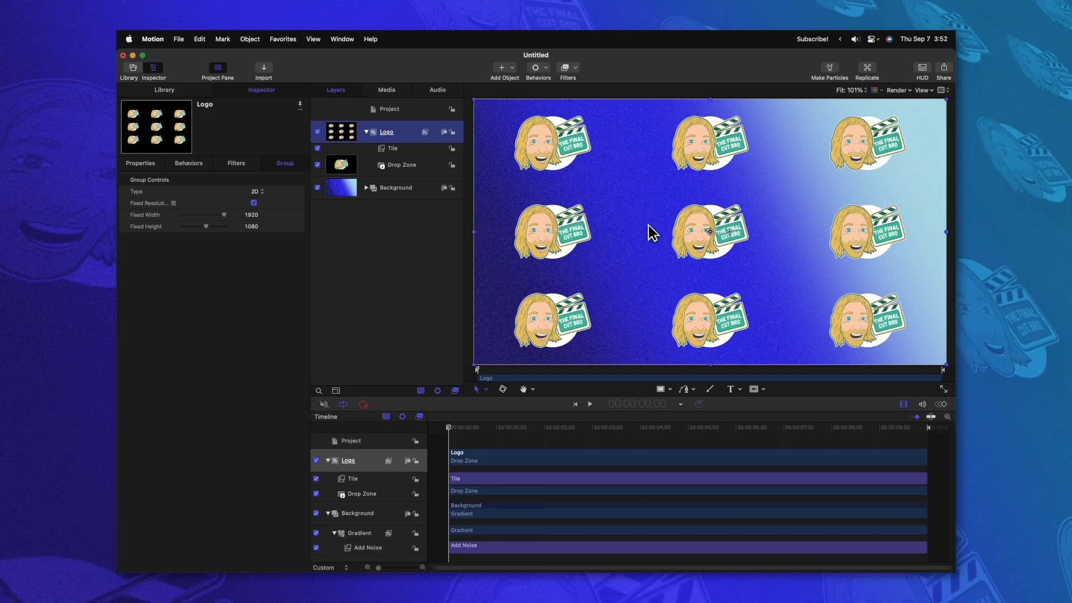
mouse_move(461, 72)
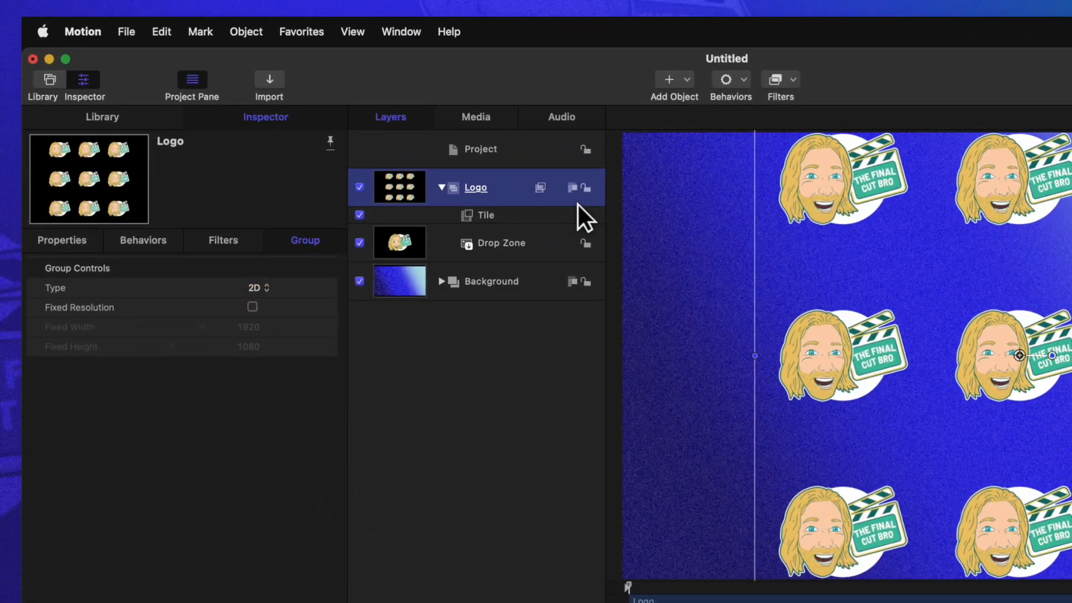
mouse_move(530, 424)
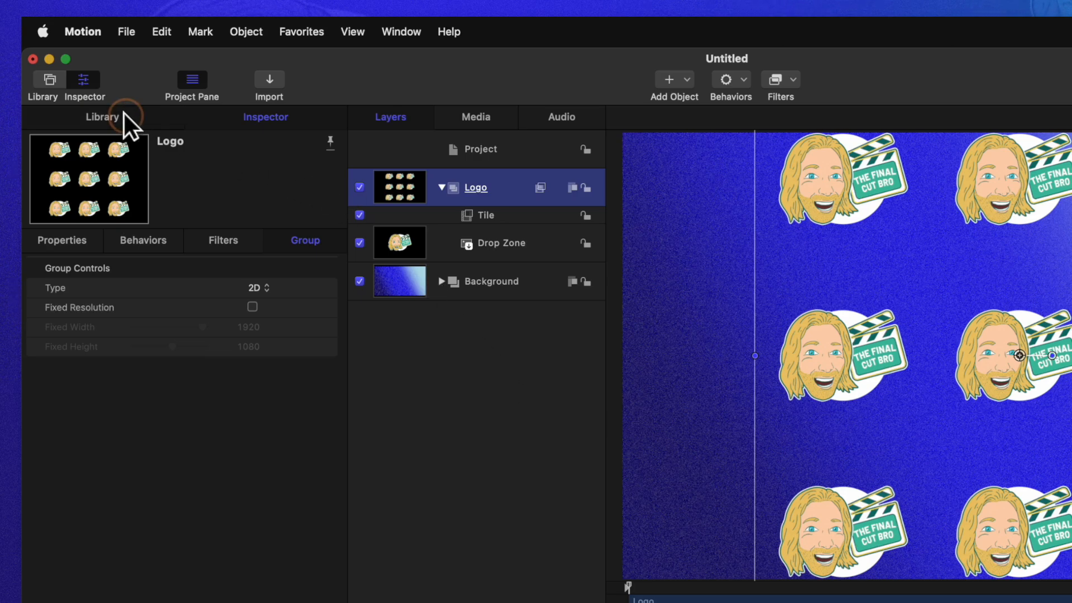
Add a black Color Solid to the Logo group, placed below the drop zone
click(101, 116)
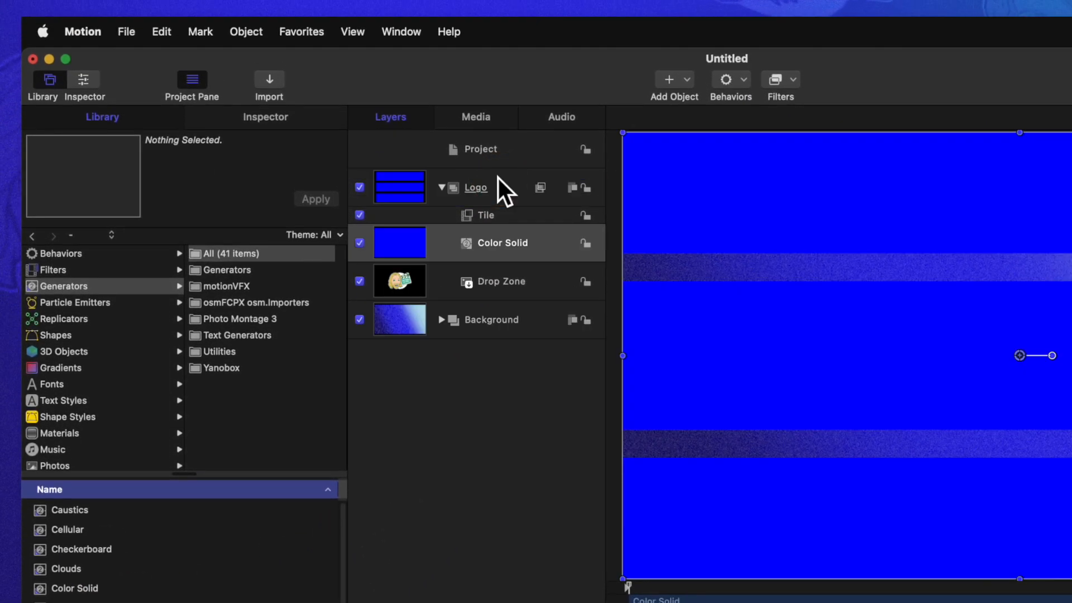
mouse_move(380, 263)
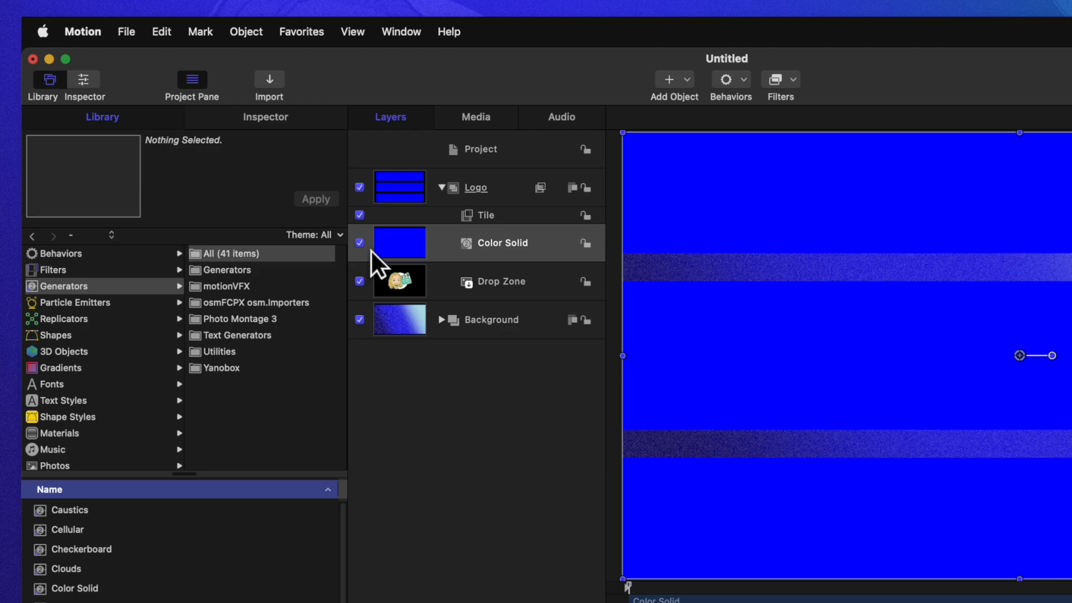
mouse_move(492, 284)
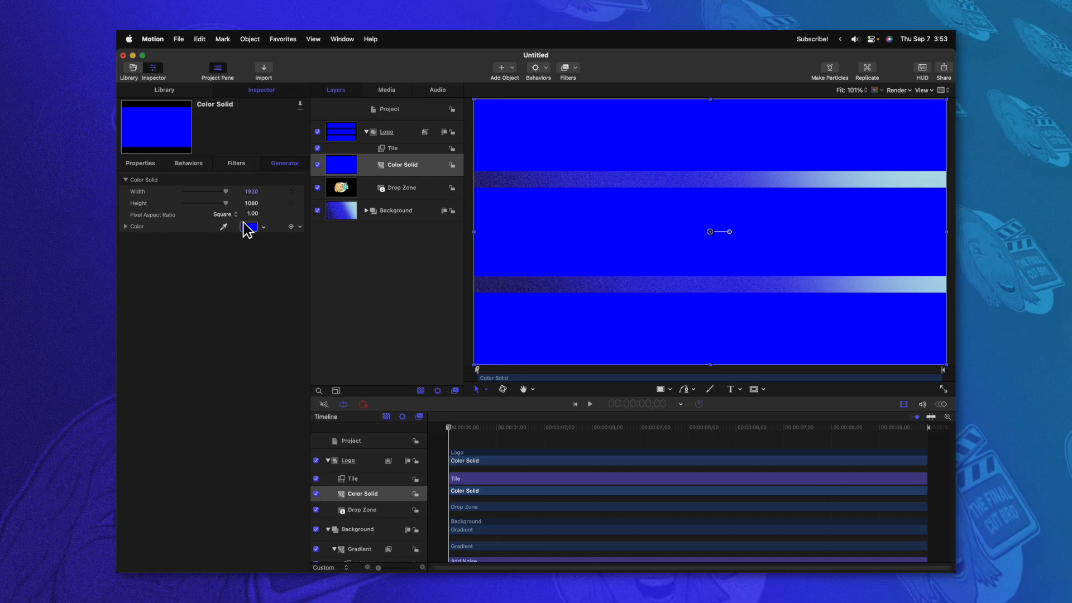
click(250, 226)
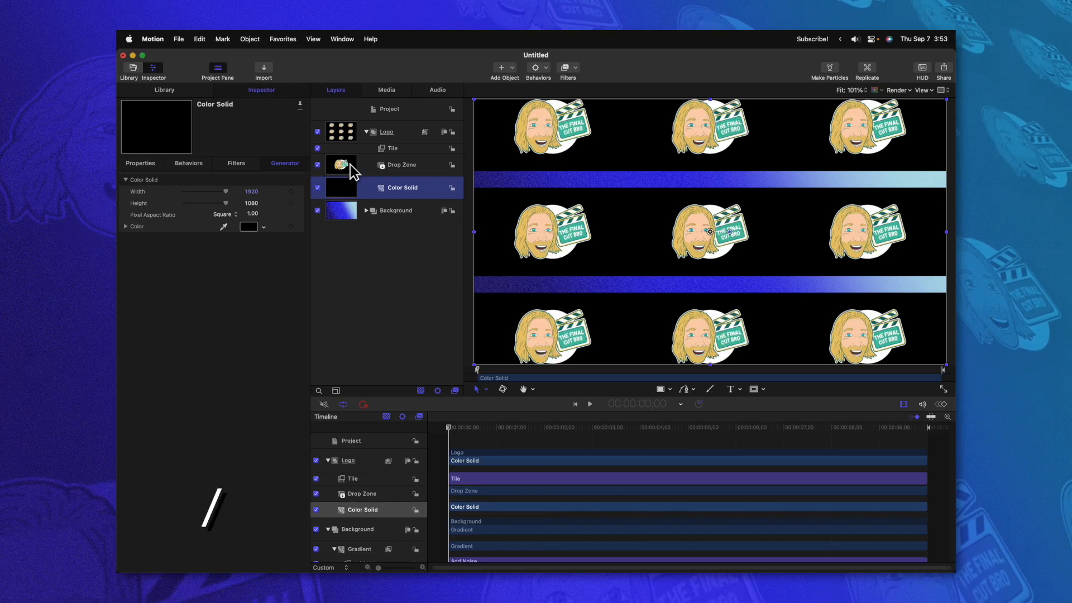
key(cmd+[)
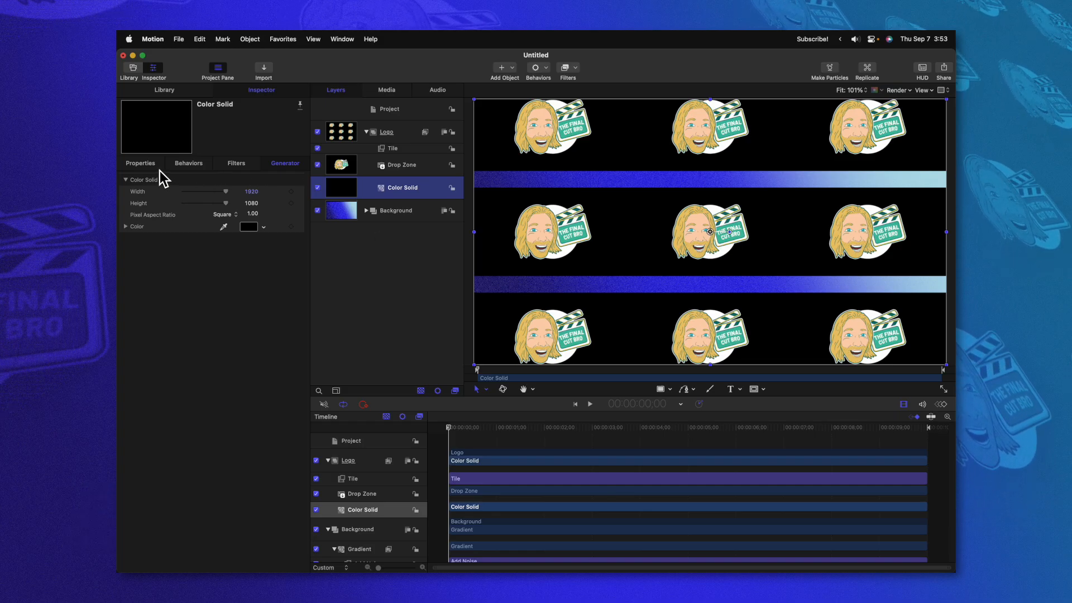
click(140, 163)
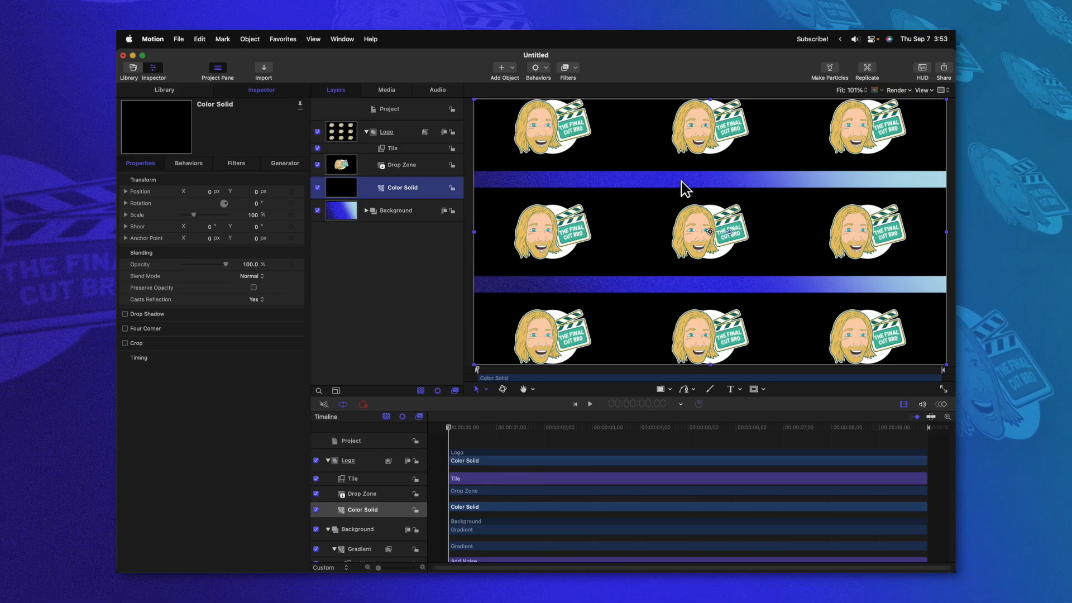
mouse_move(572, 265)
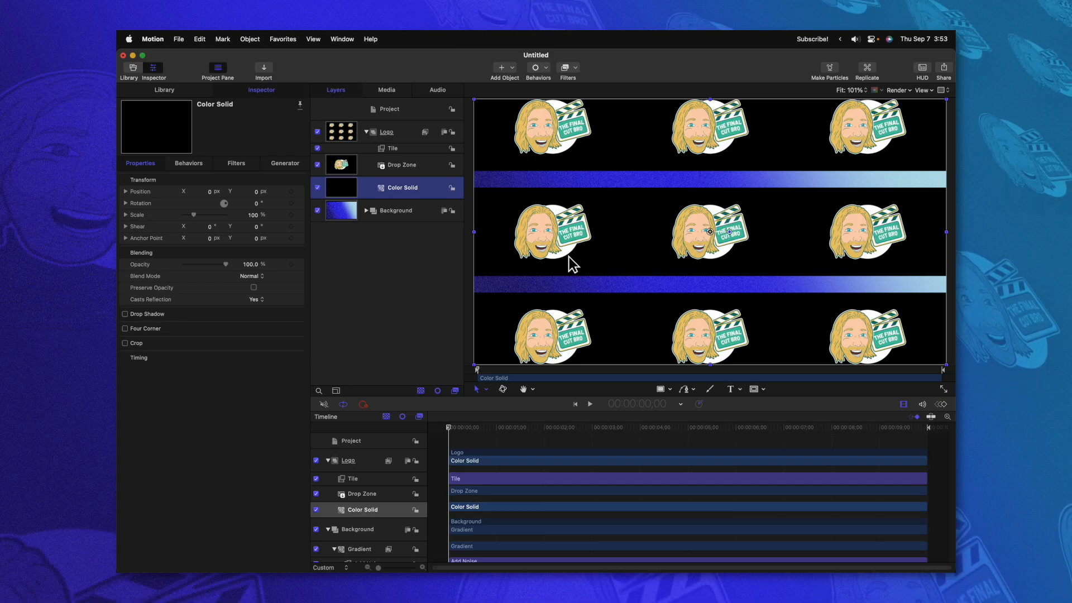
mouse_move(904, 210)
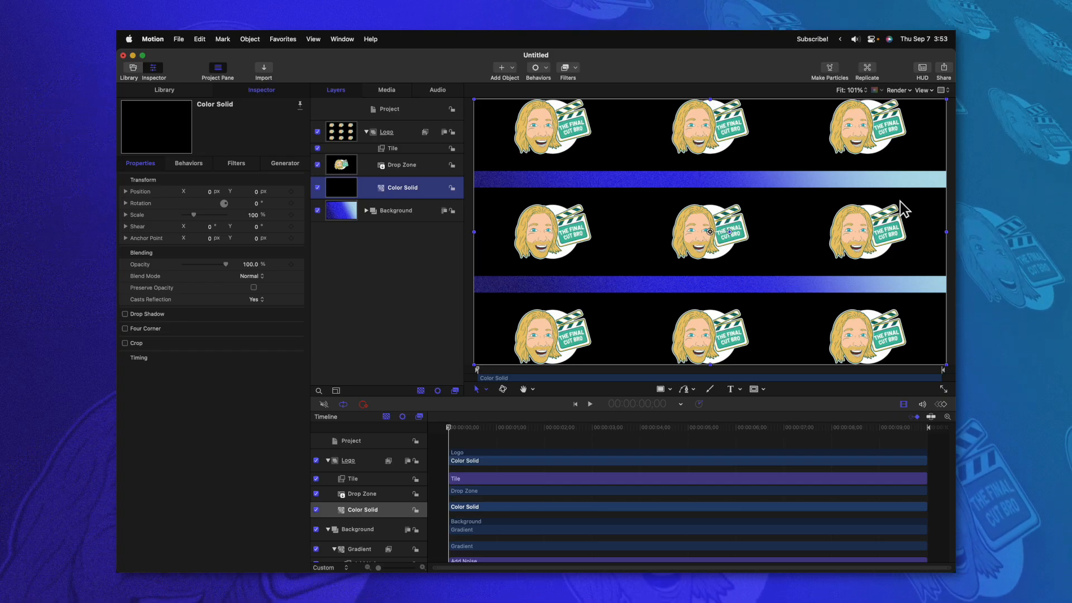
mouse_move(657, 262)
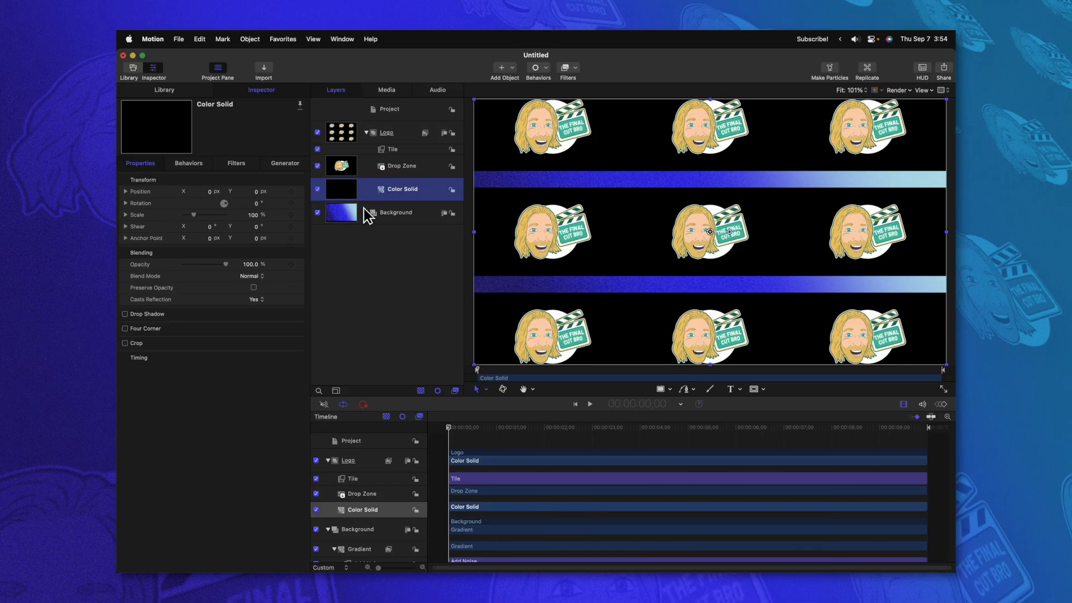
Try Screen blending on the Color Solid and keep the Logo group at Normal
click(250, 276)
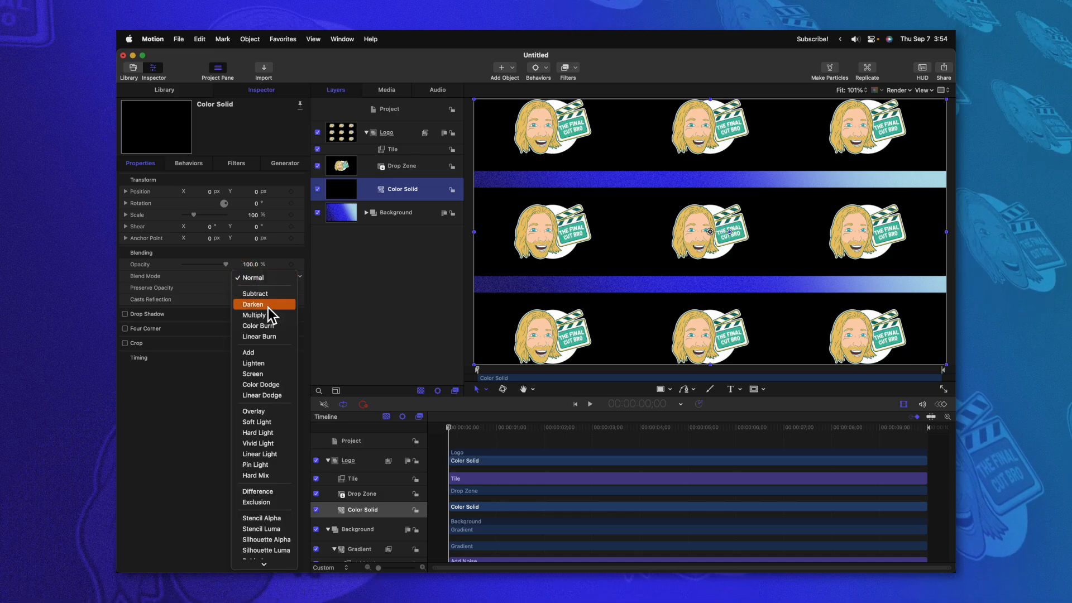
click(252, 374)
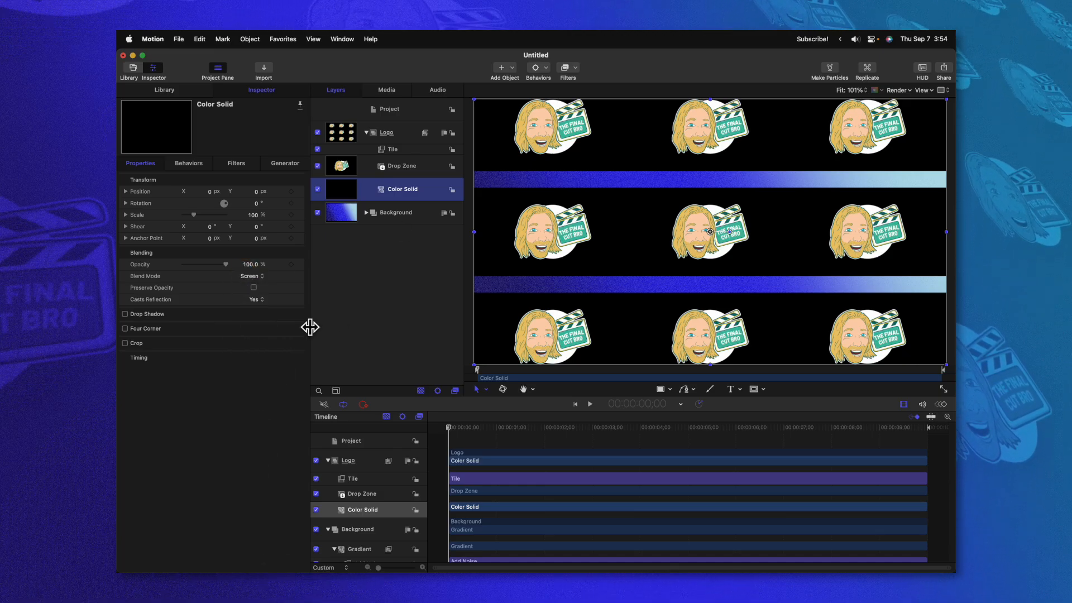
click(392, 149)
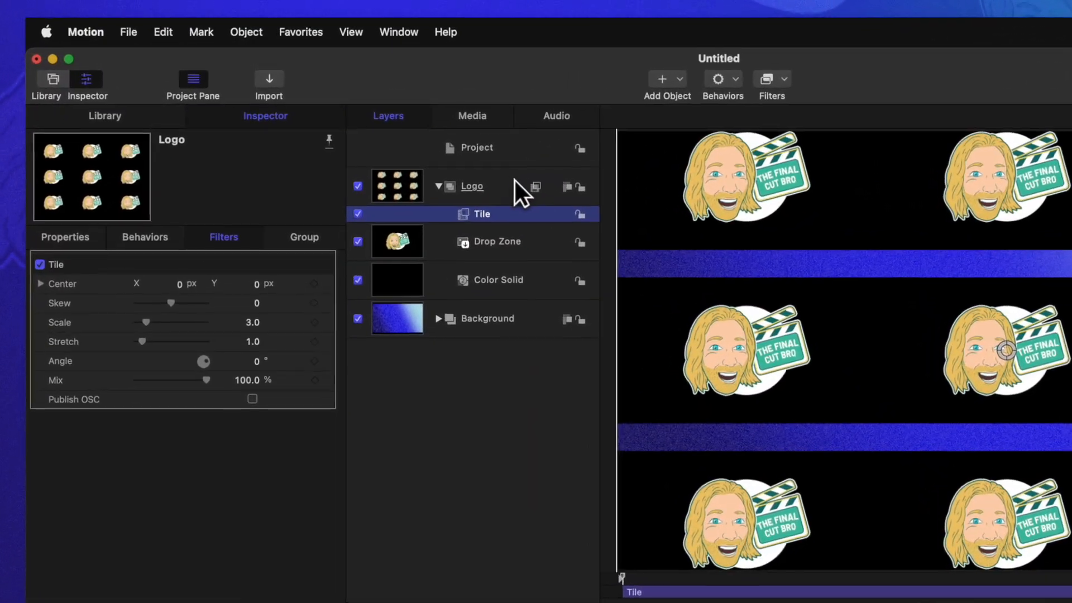
click(475, 185)
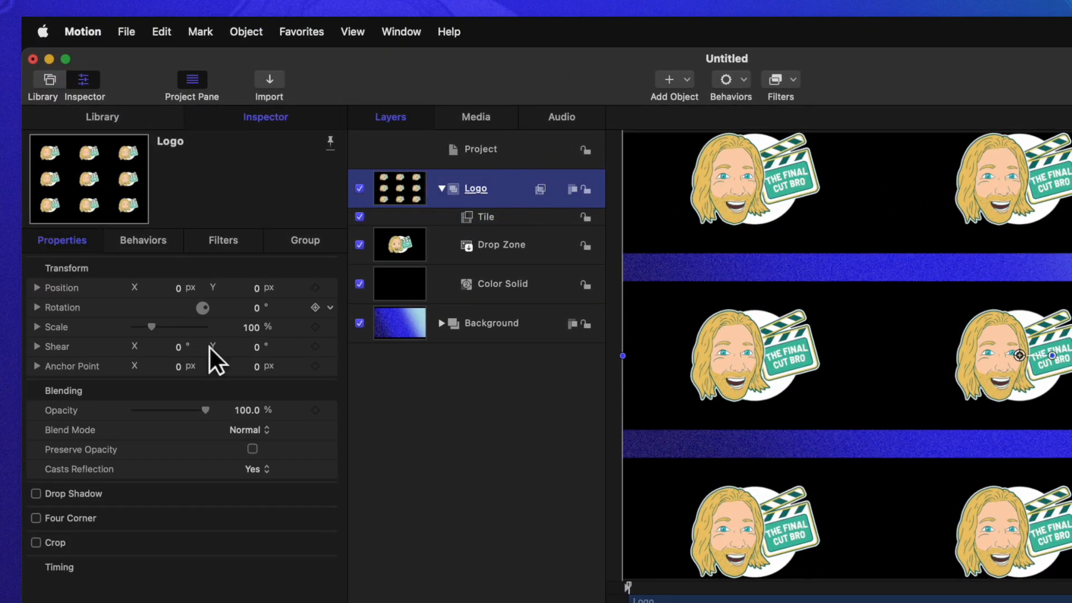
click(249, 429)
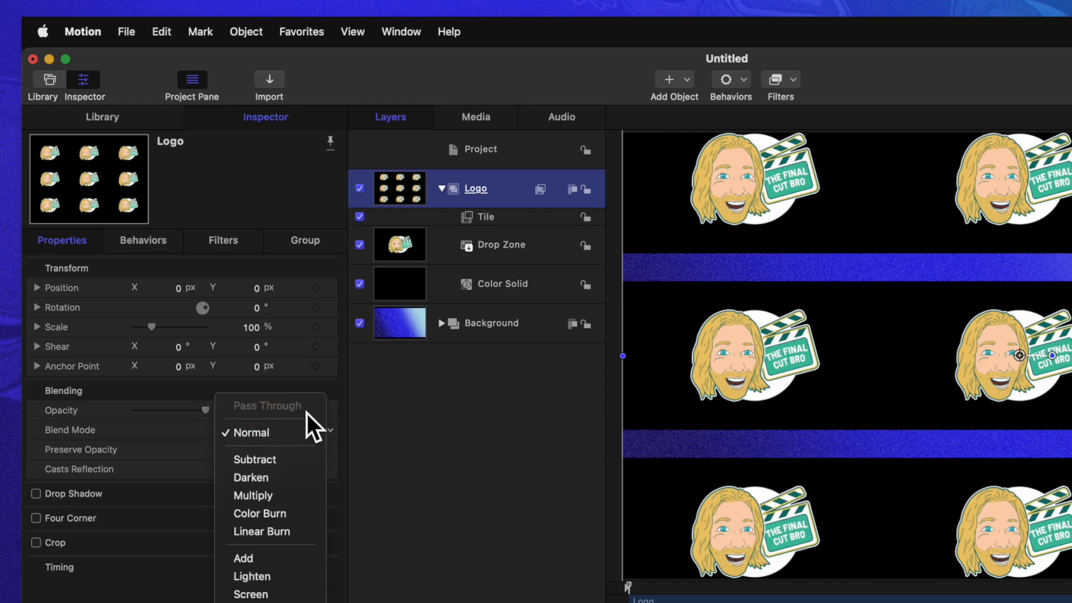
click(250, 432)
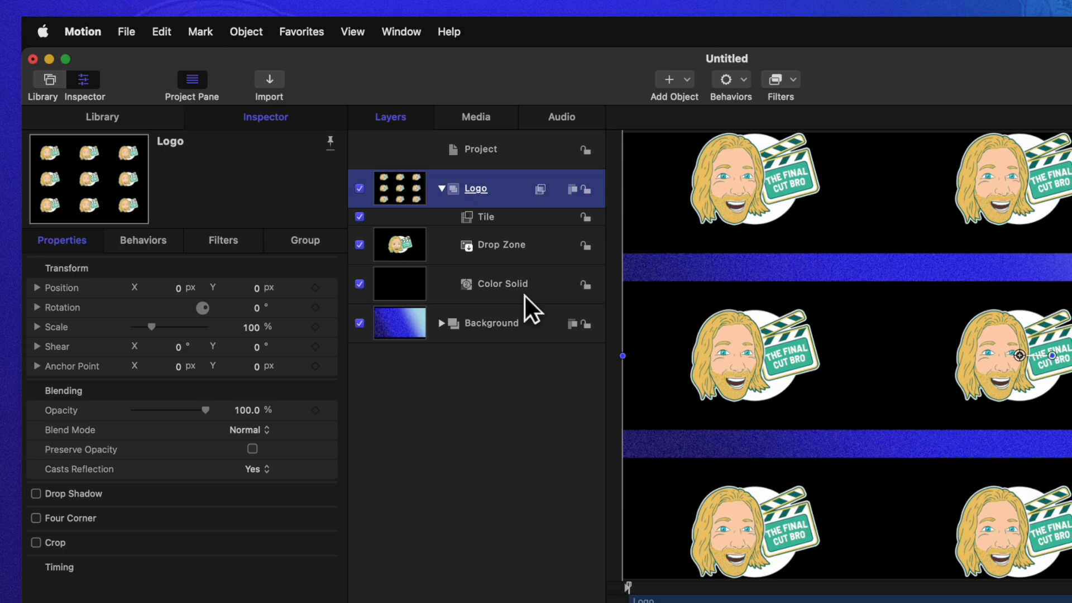
Return the Color Solid to Normal blending, near-zero opacity, and compare its visibility
click(502, 283)
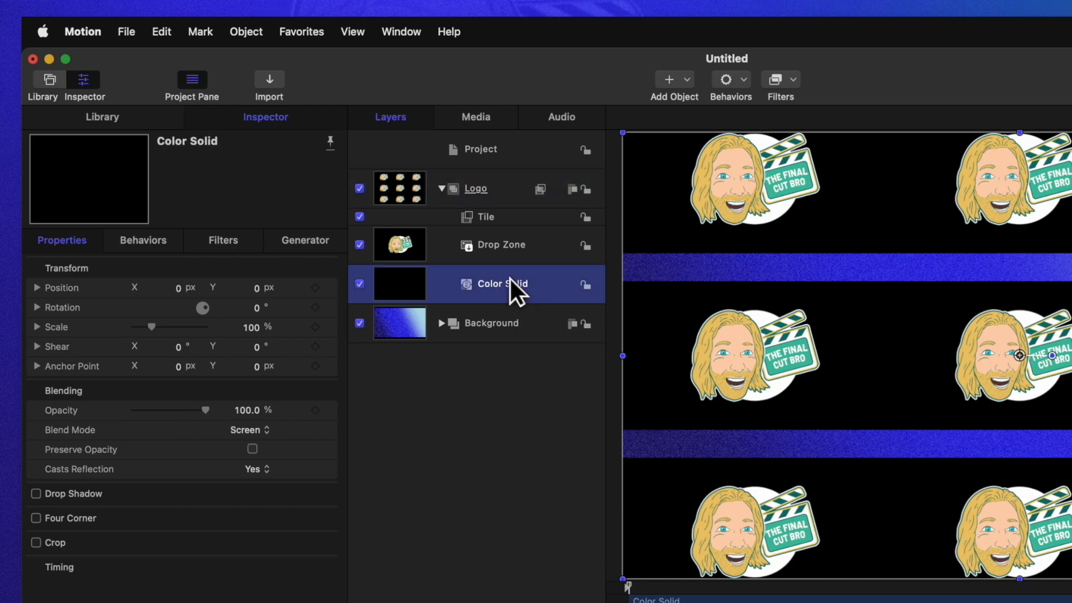
click(246, 429)
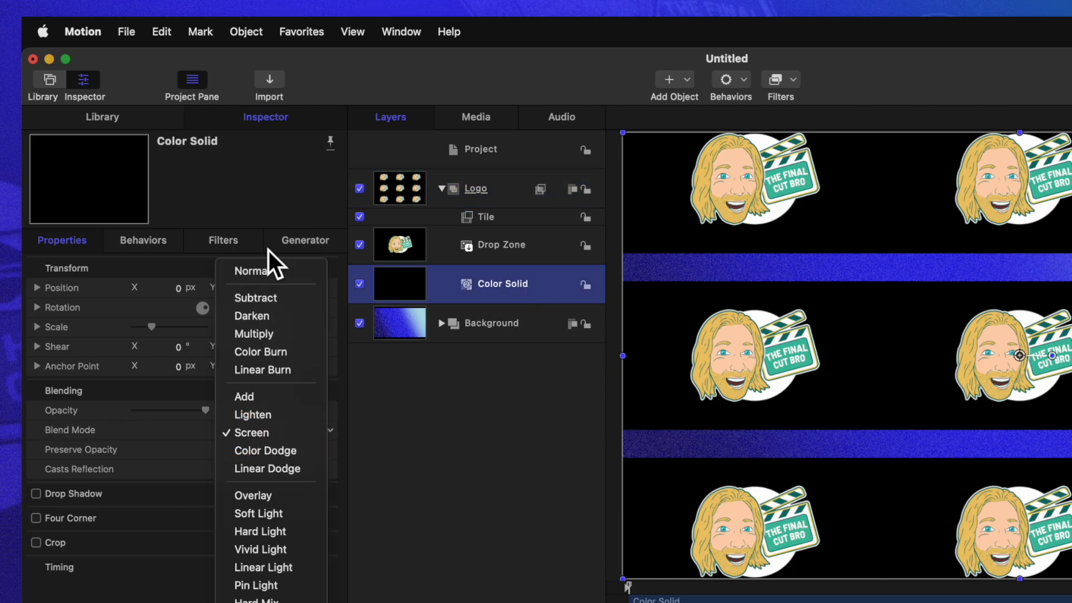
click(251, 271)
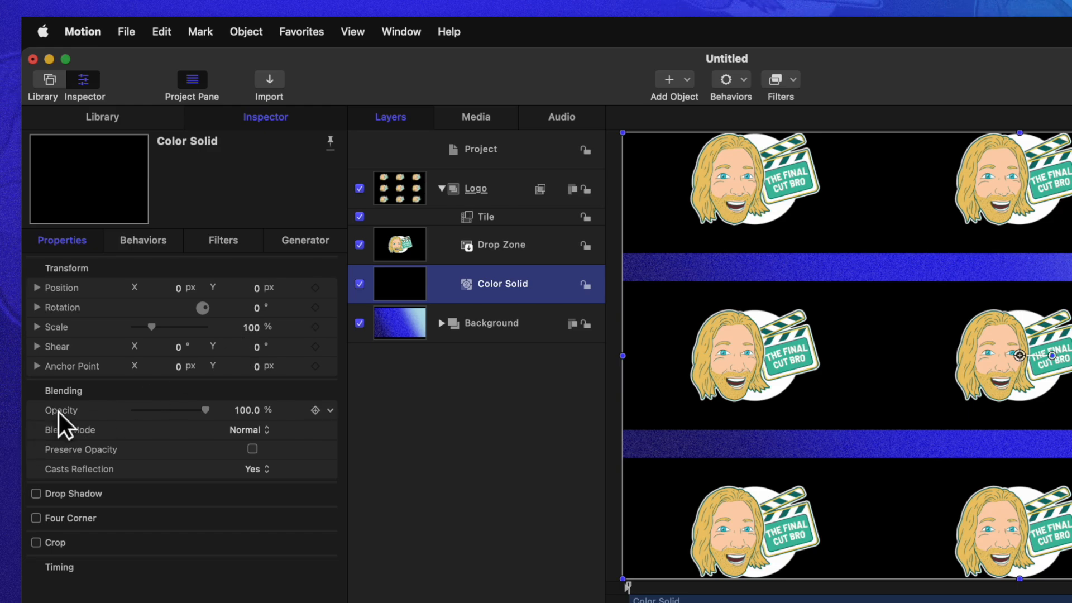
mouse_move(106, 427)
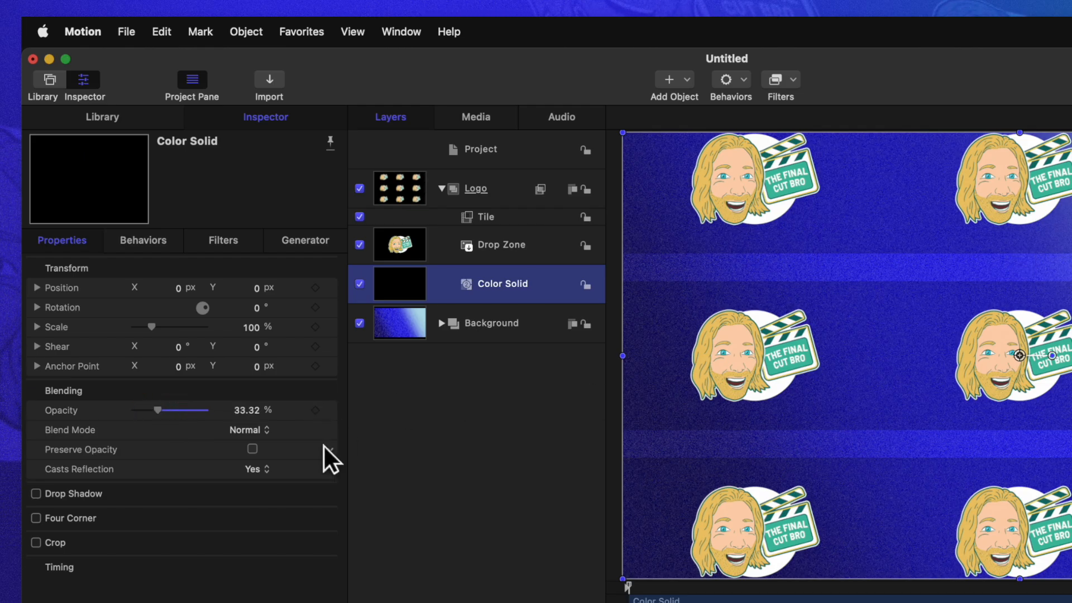
mouse_move(256, 420)
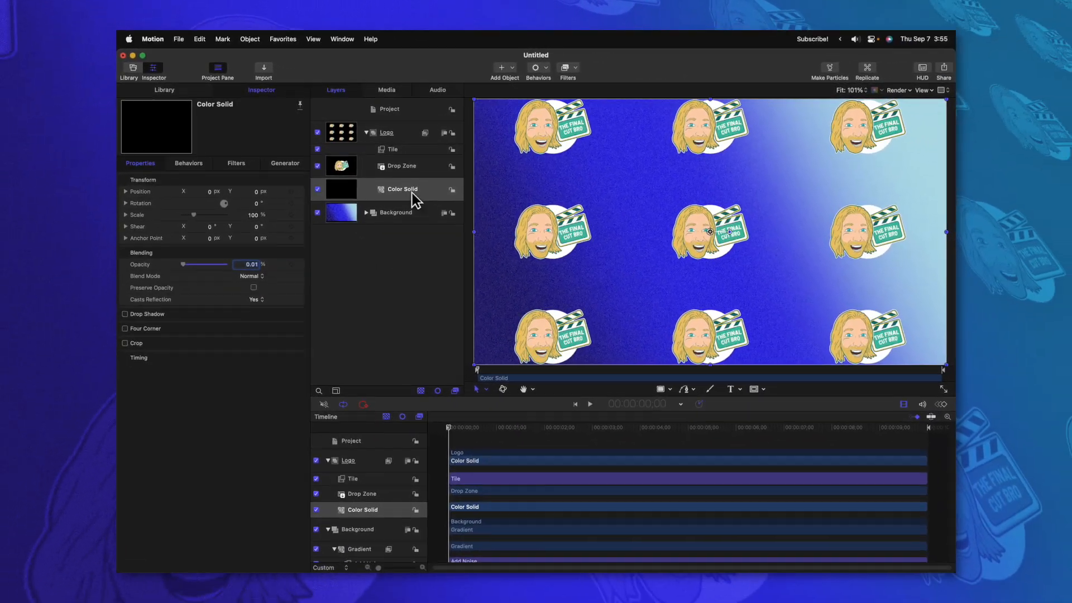
click(316, 190)
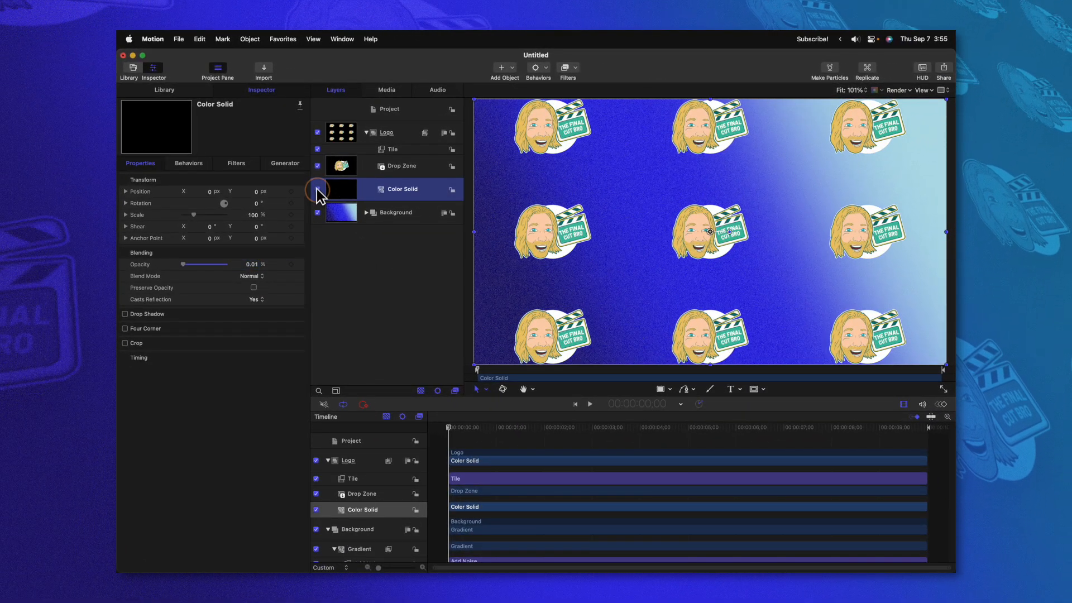
mouse_move(437, 238)
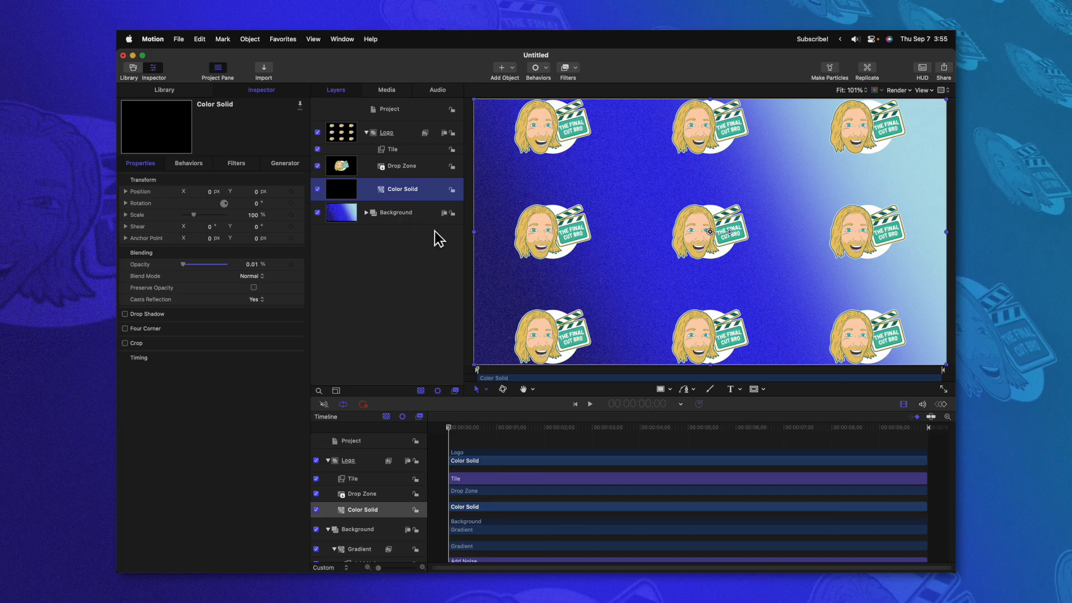
Reduce the Logo's Tile filter scale from 3.0 to 2.0 for fewer, larger logos
click(391, 149)
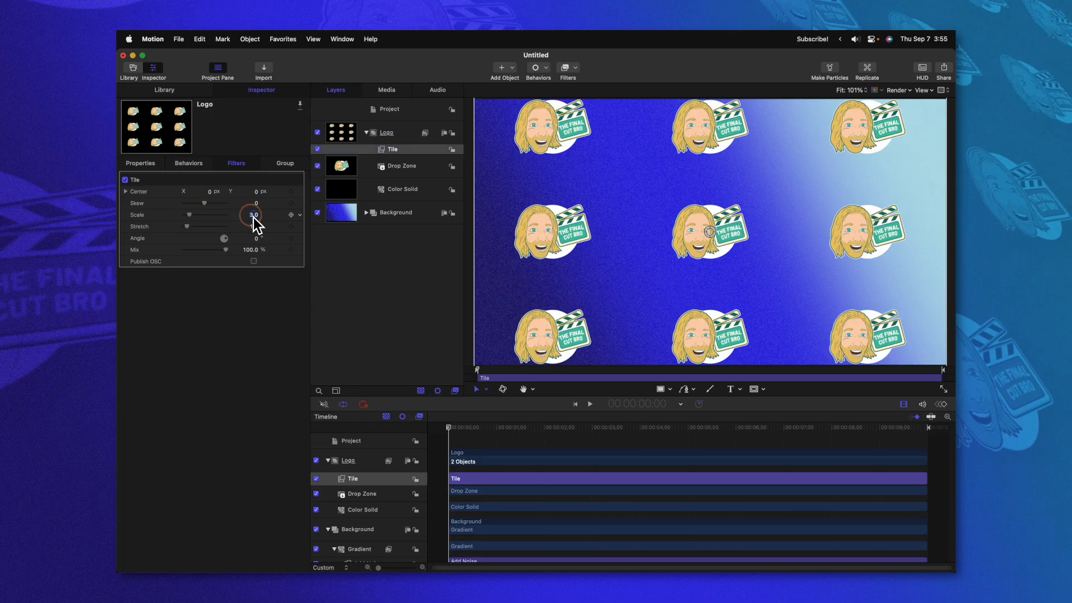
drag(257, 214, 232, 214)
text(2)
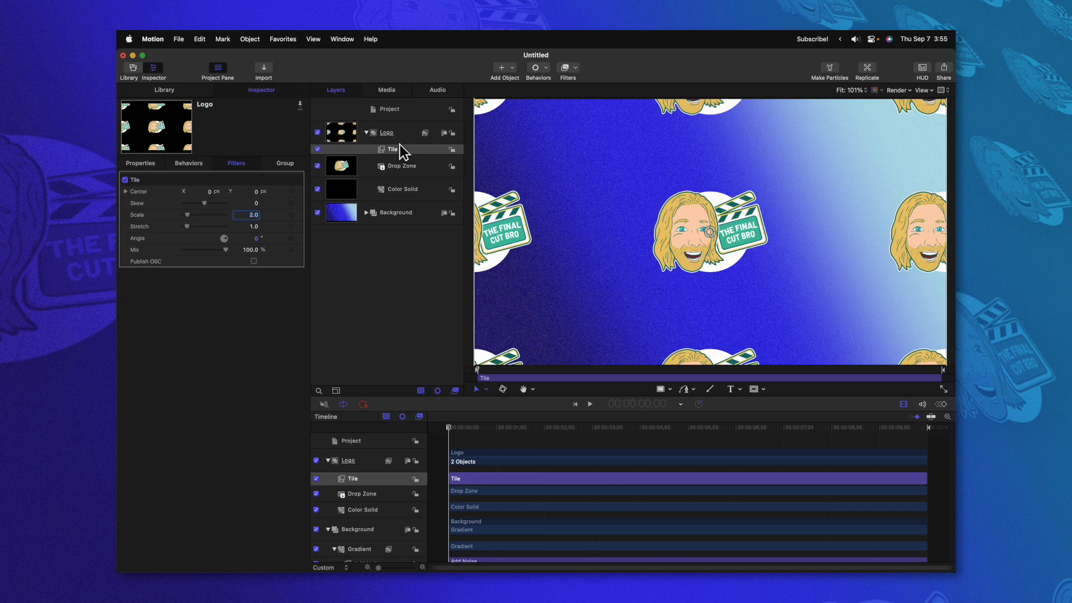
mouse_move(591, 195)
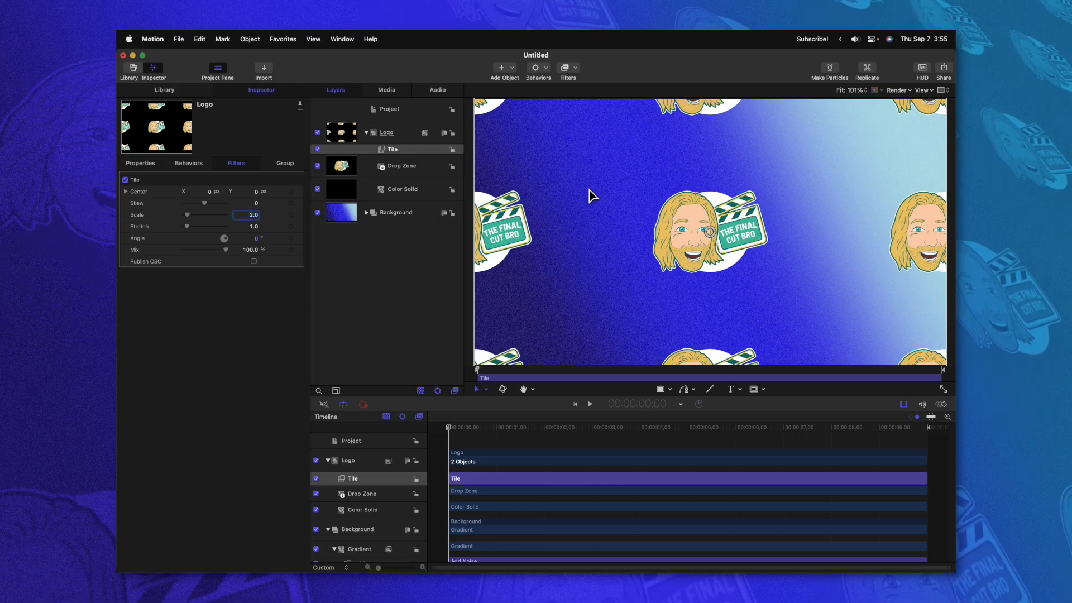
mouse_move(672, 250)
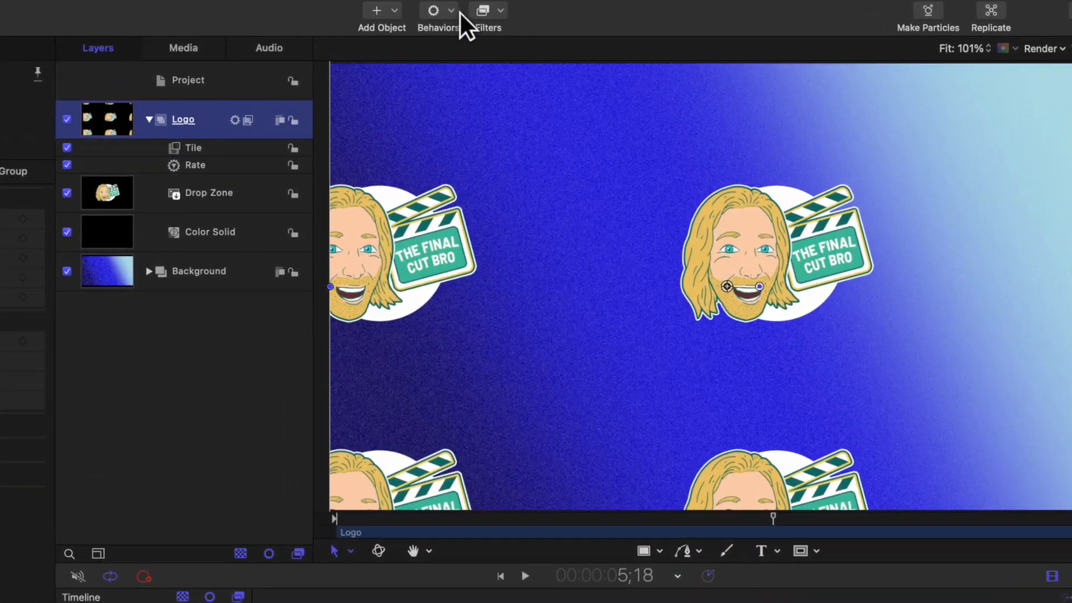
Add a Perspective Tile filter to the Logo group and publish its on-screen controls
click(486, 10)
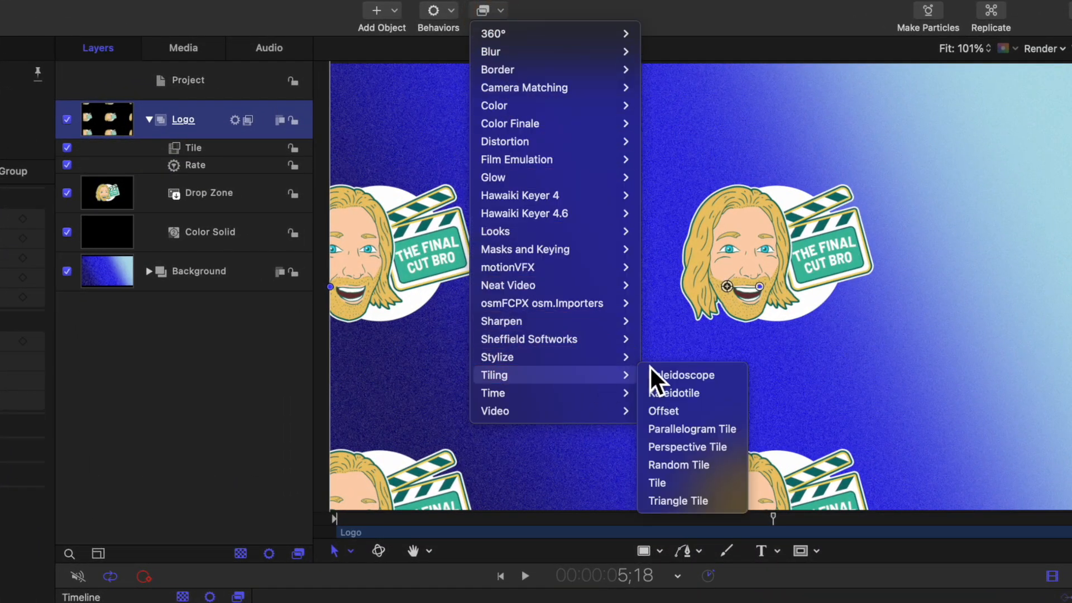
click(687, 446)
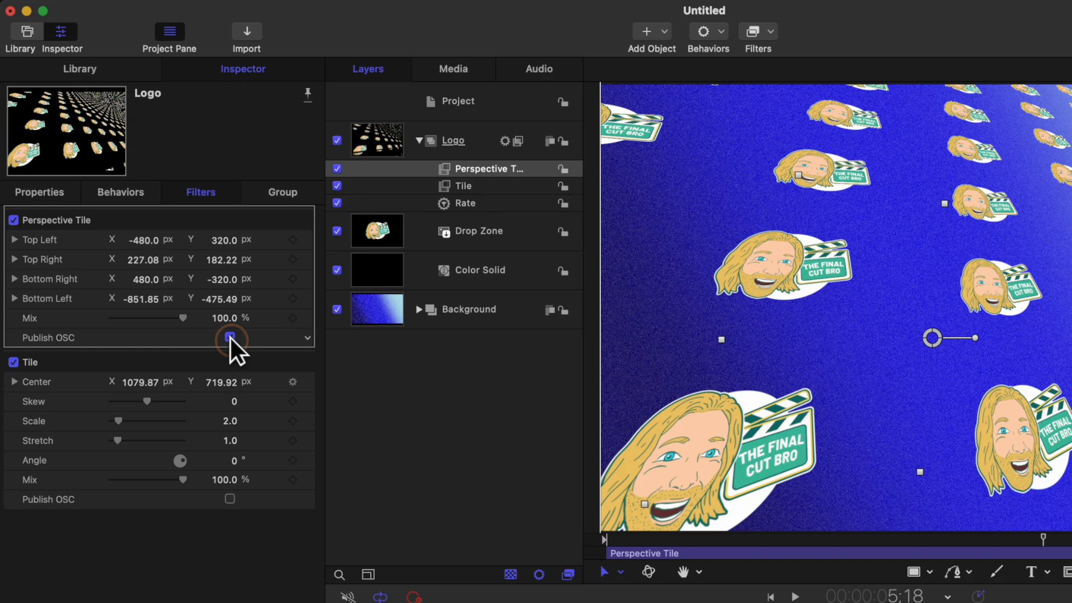
click(230, 338)
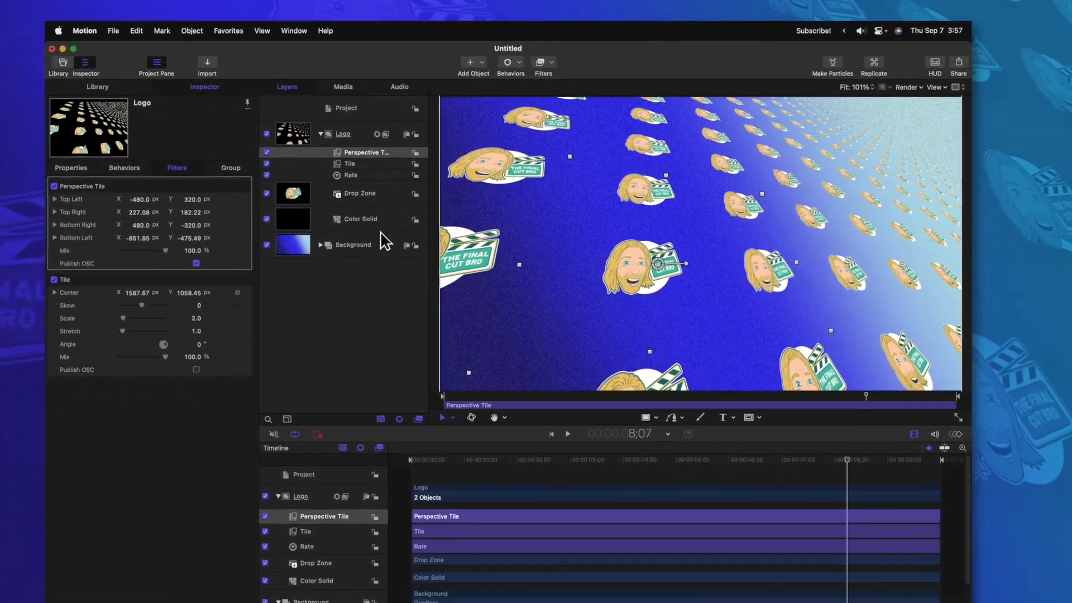
Select the Logo group, enable its Drop Shadow, and reveal the shadow settings
click(345, 134)
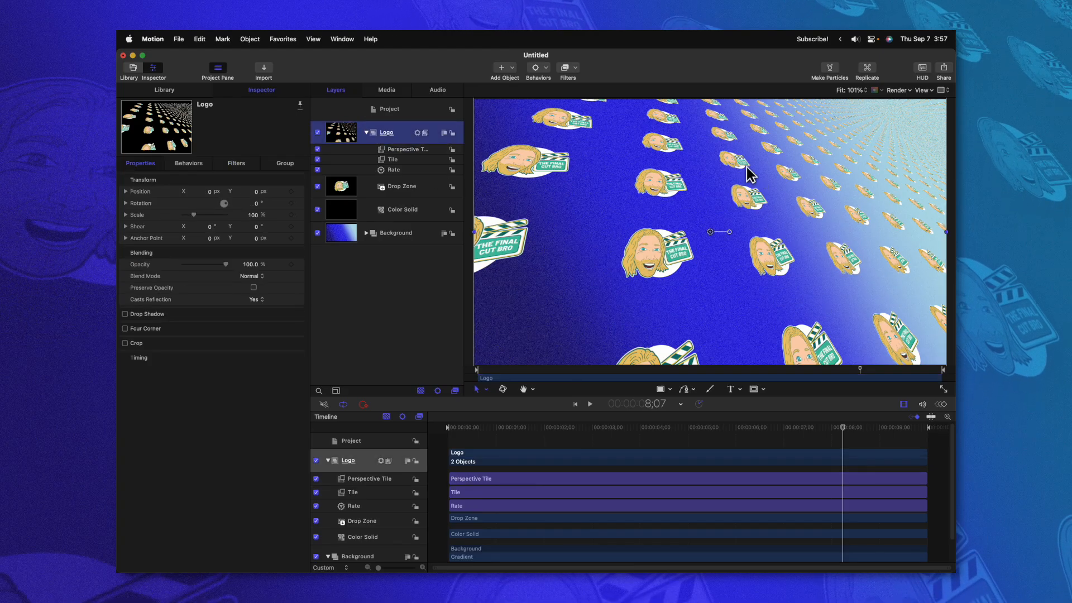
mouse_move(646, 253)
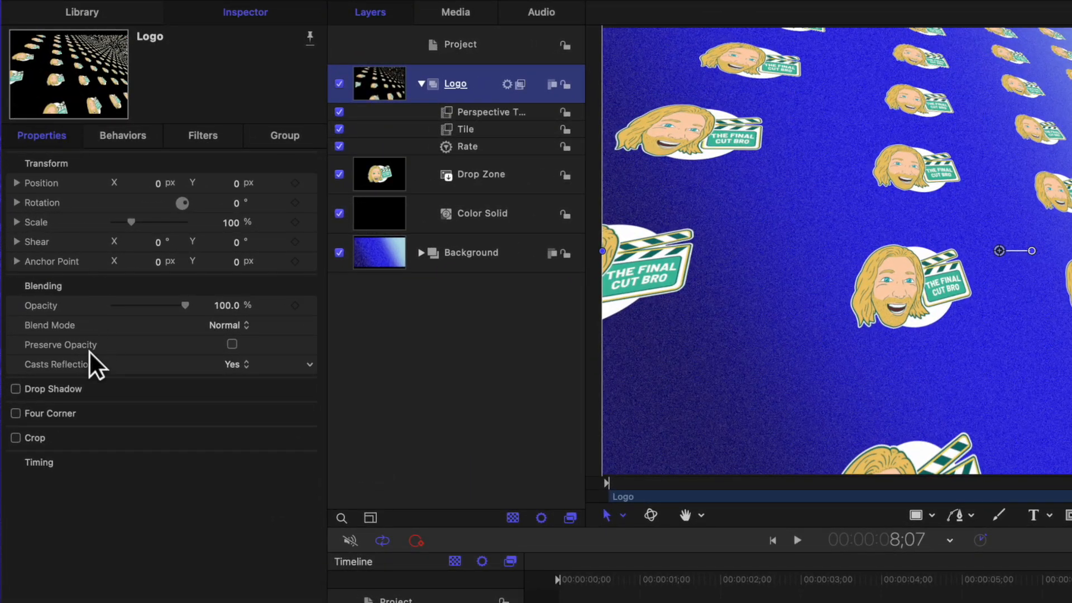
click(16, 388)
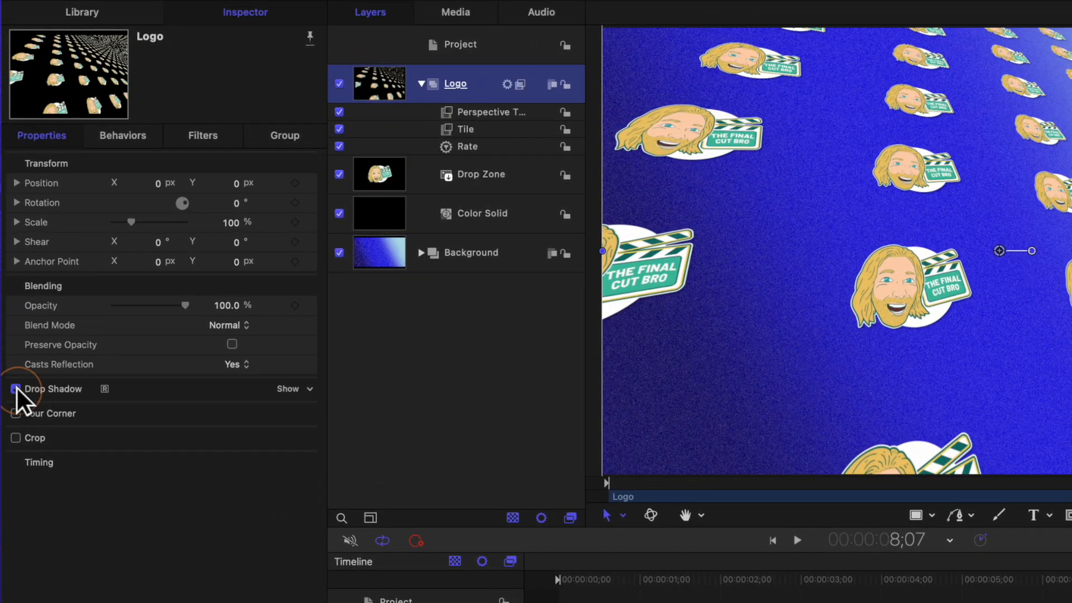
click(15, 388)
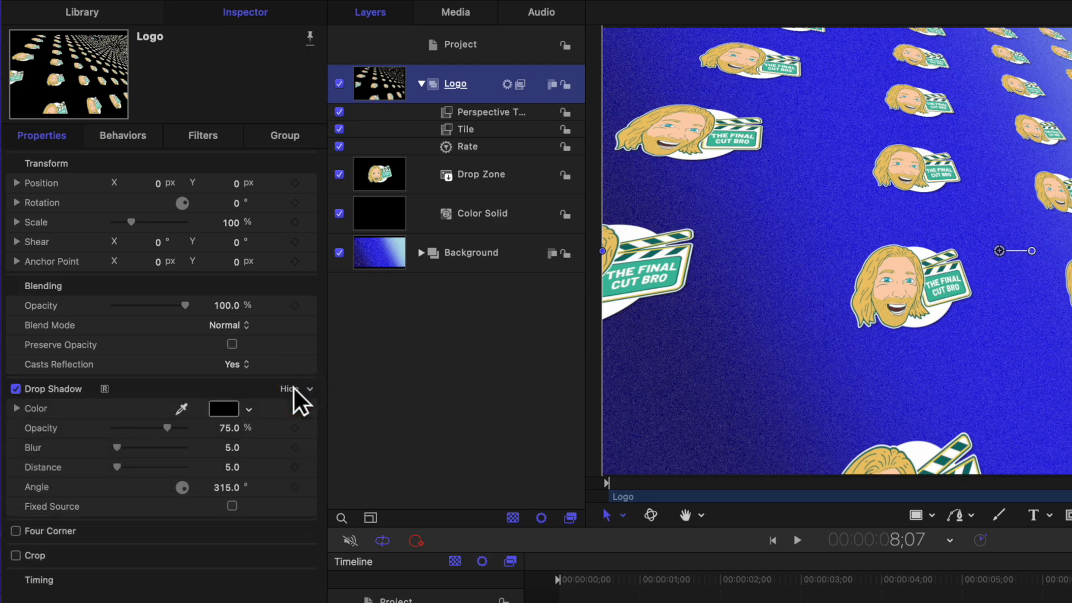
mouse_move(127, 478)
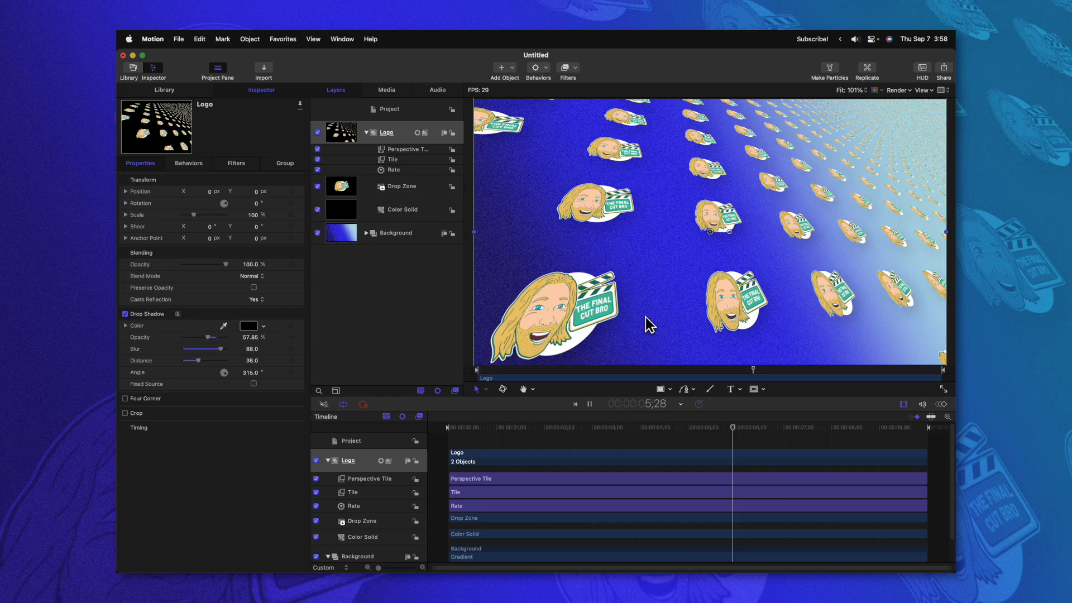
Set the Logo group's blend mode to Overlay and publish Blend Mode as a parameter
click(590, 403)
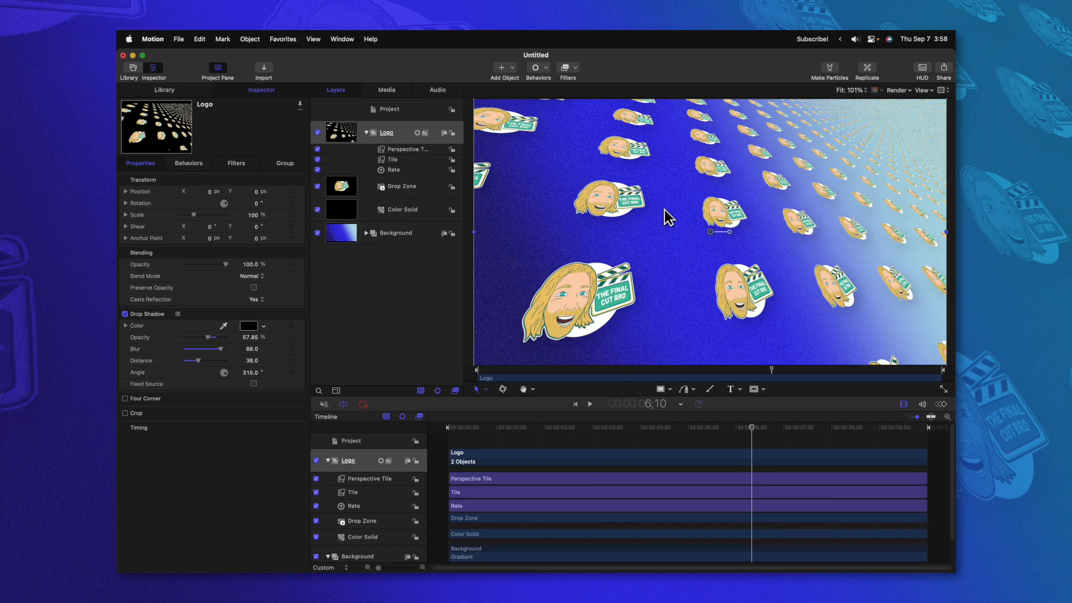
mouse_move(417, 64)
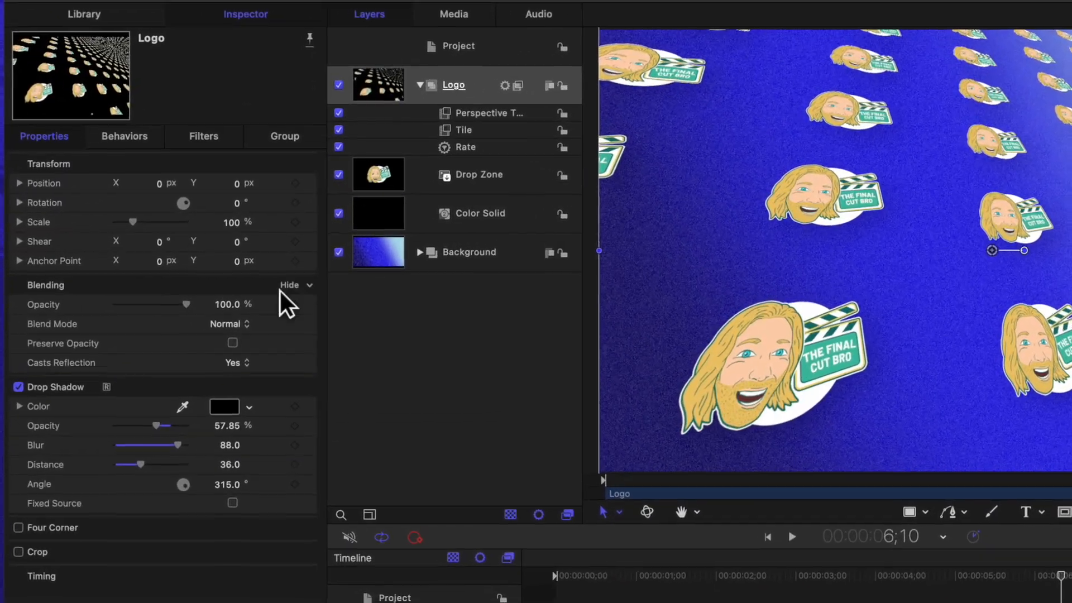
click(225, 324)
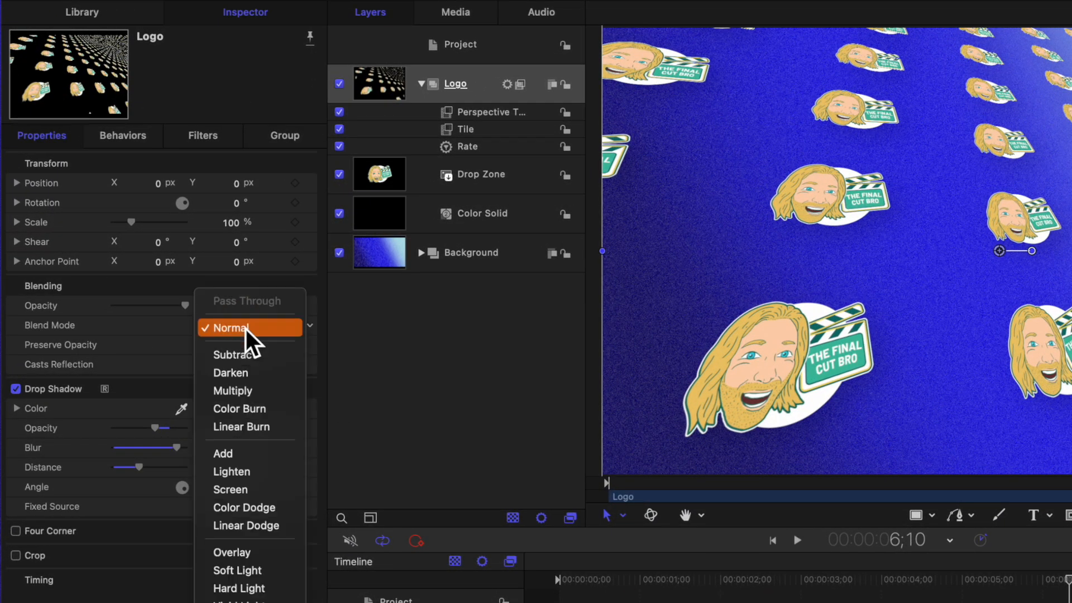
mouse_move(250, 552)
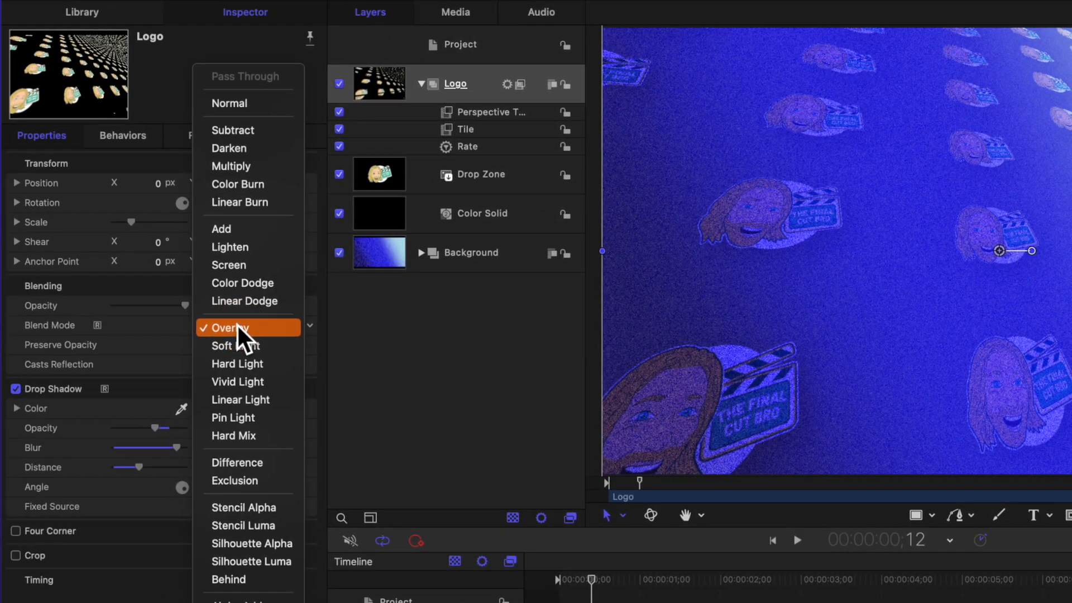
mouse_move(246, 345)
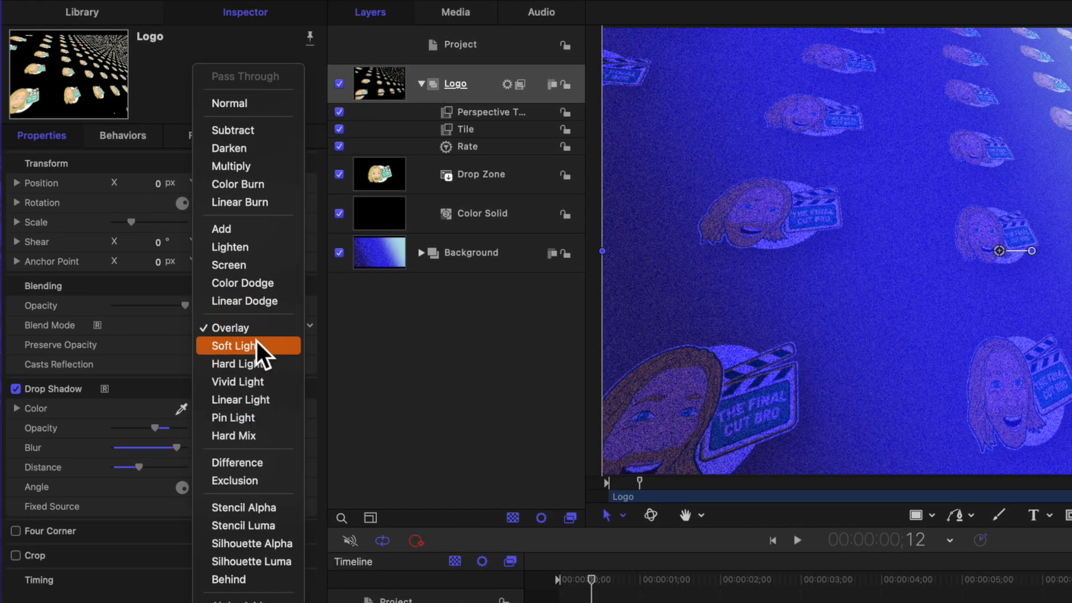
click(231, 328)
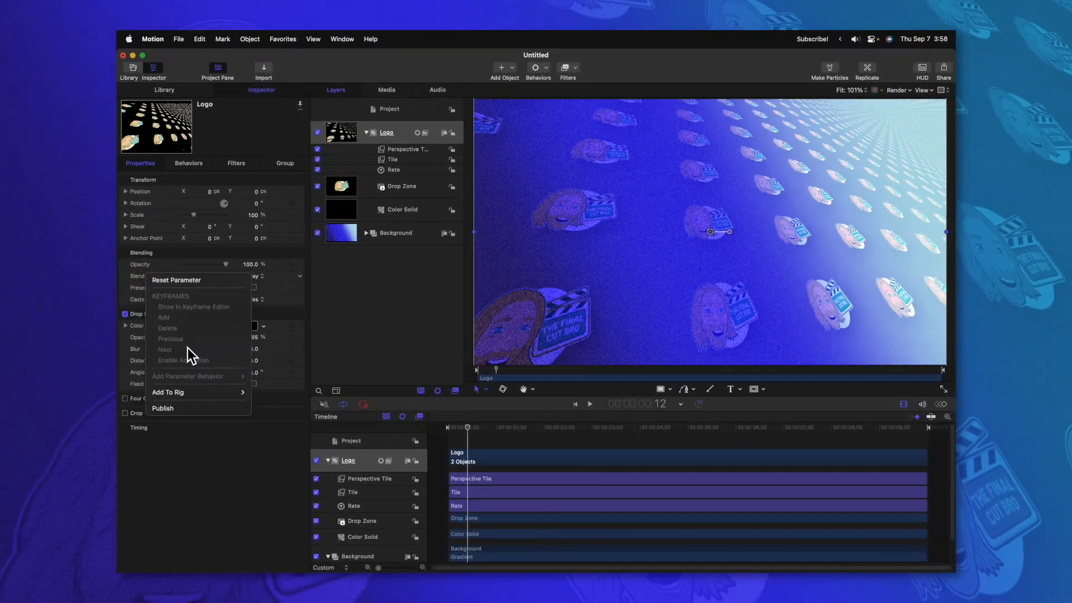
click(597, 286)
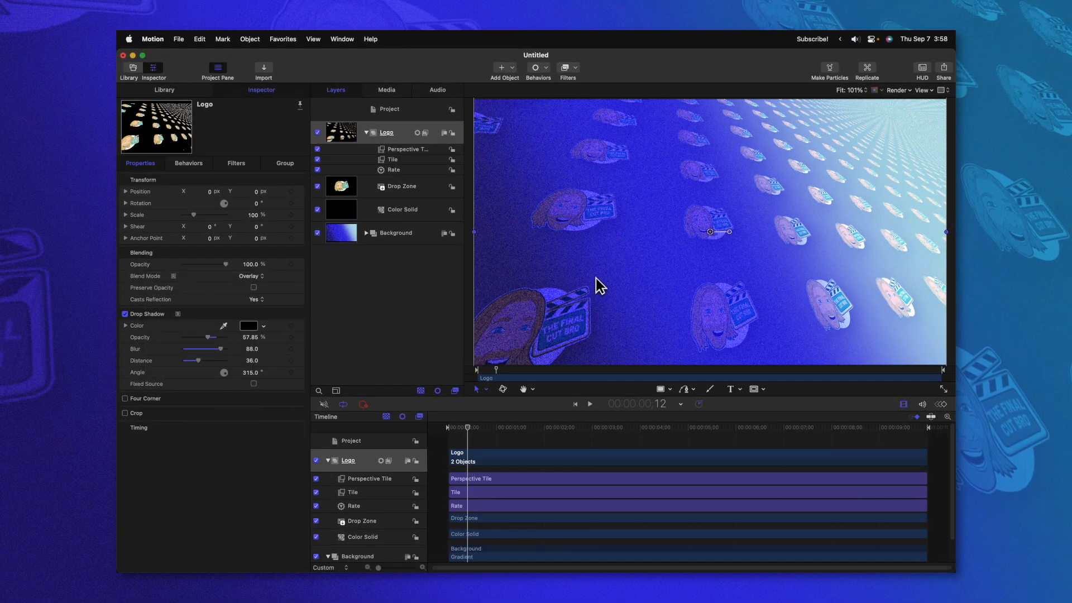
mouse_move(719, 310)
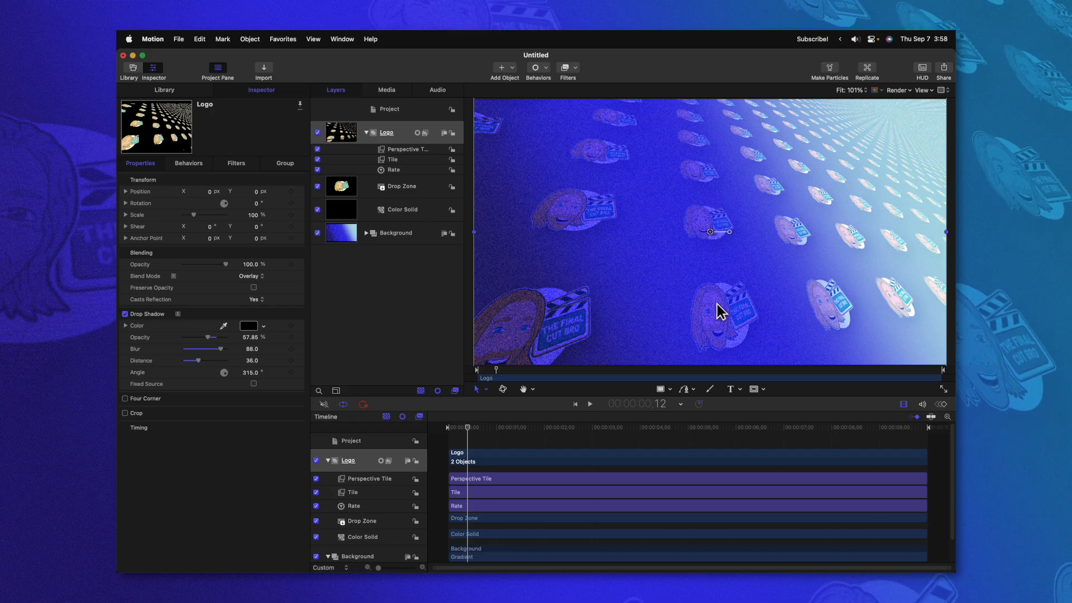
click(393, 170)
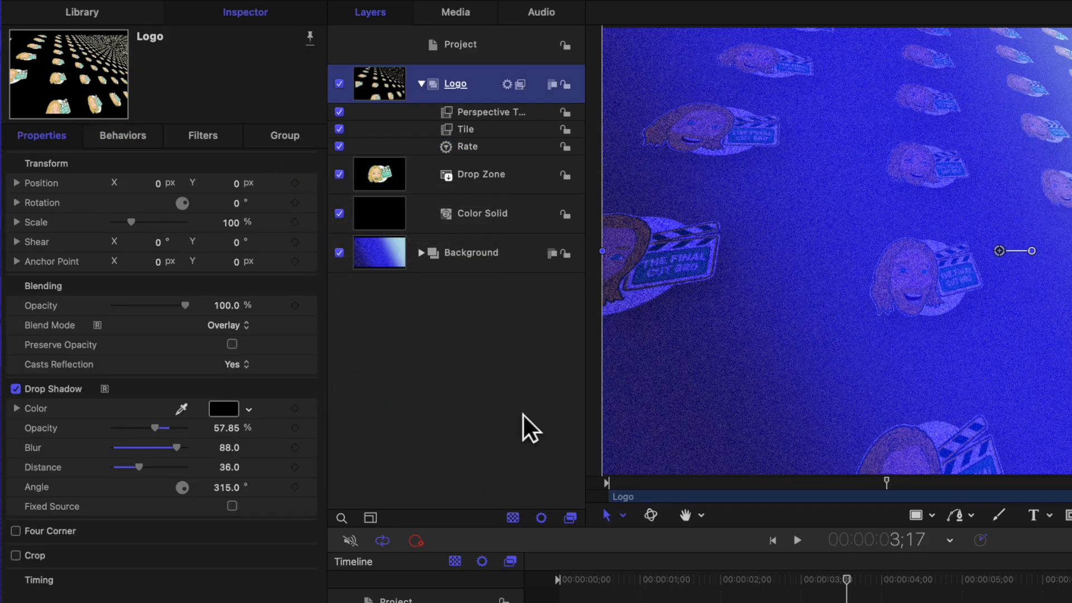
mouse_move(143, 386)
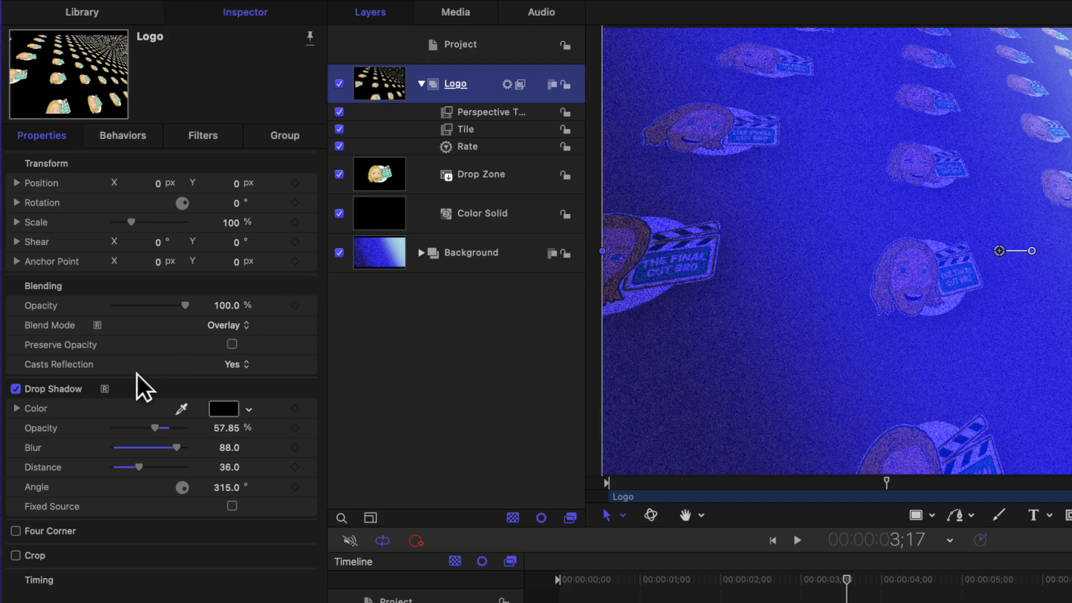
mouse_move(54, 403)
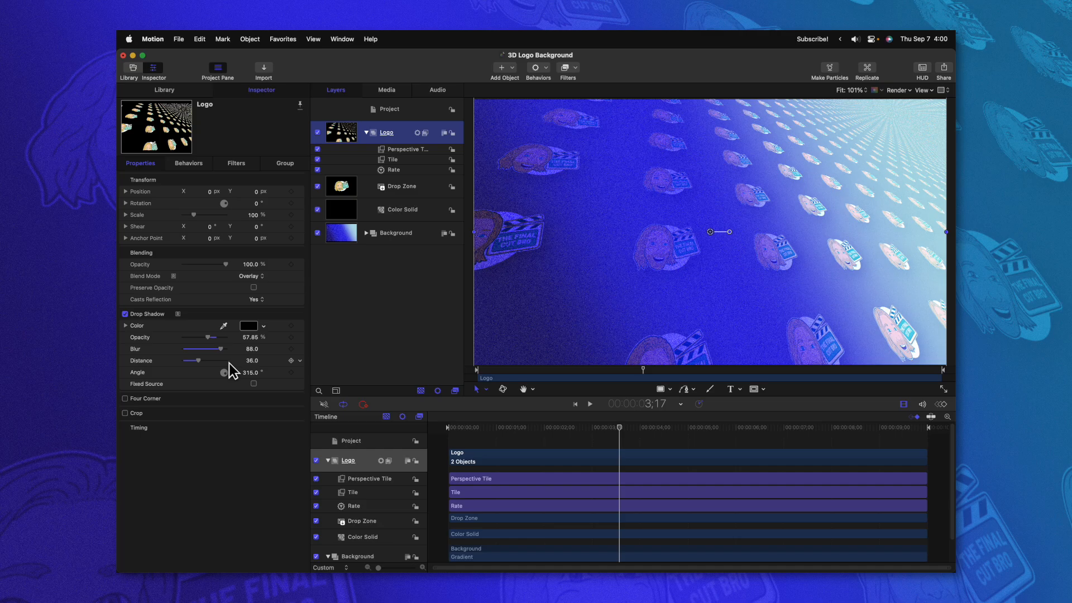
mouse_move(536, 537)
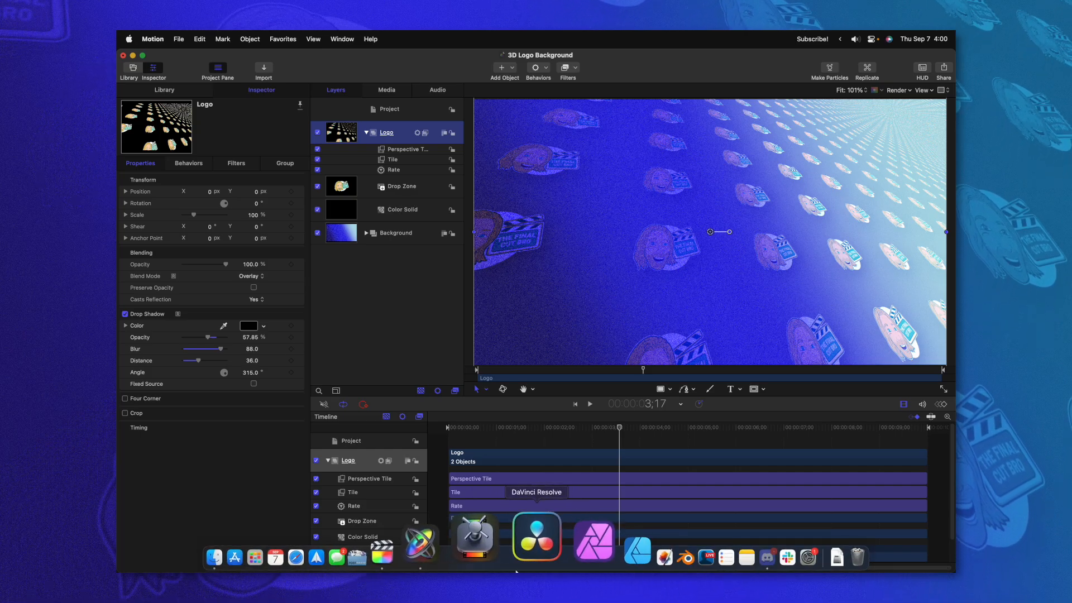
Publish the generator as '3D Logo Background' in The Final Cut Bro category
click(394, 169)
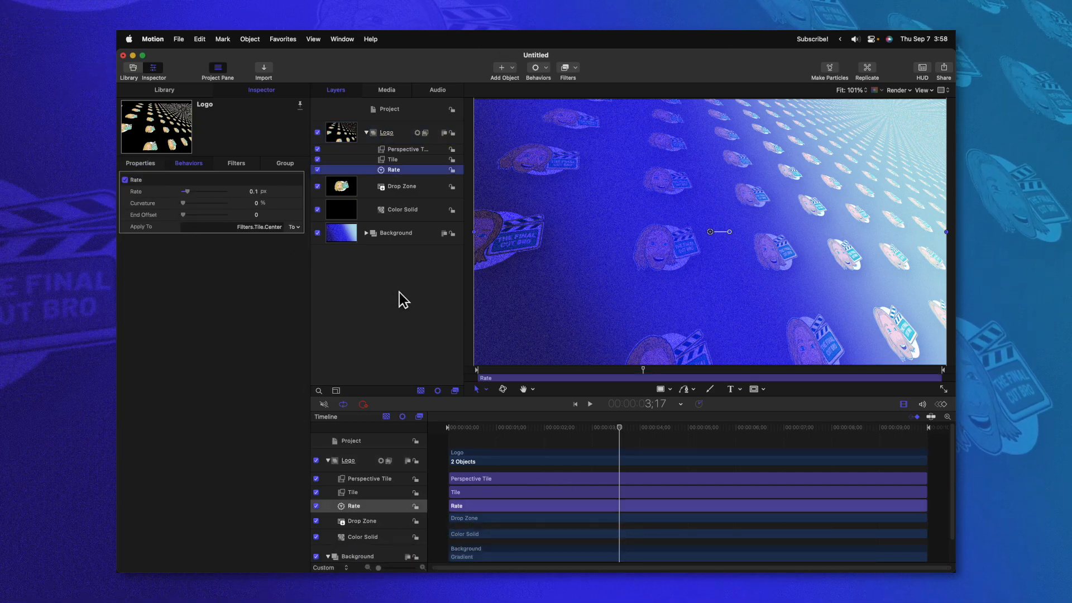
key(cmd+s)
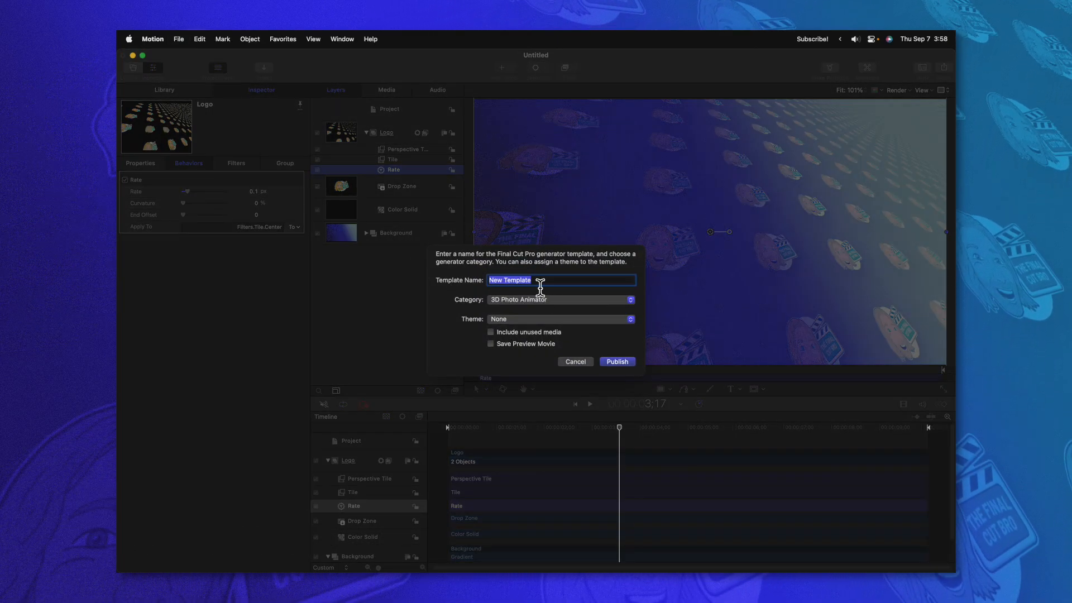
text(3D Logo Background)
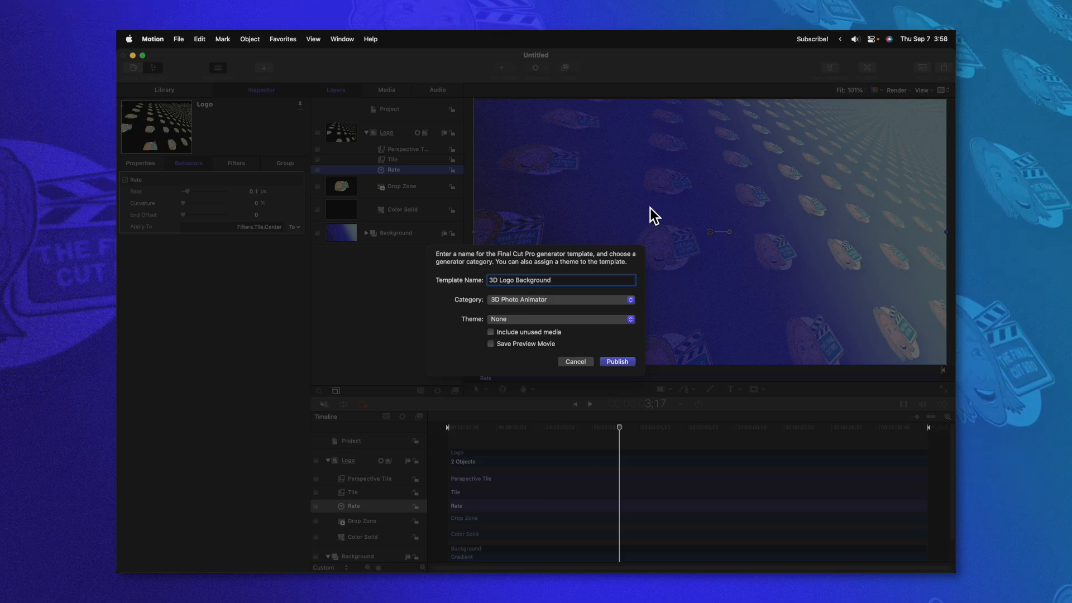
click(560, 300)
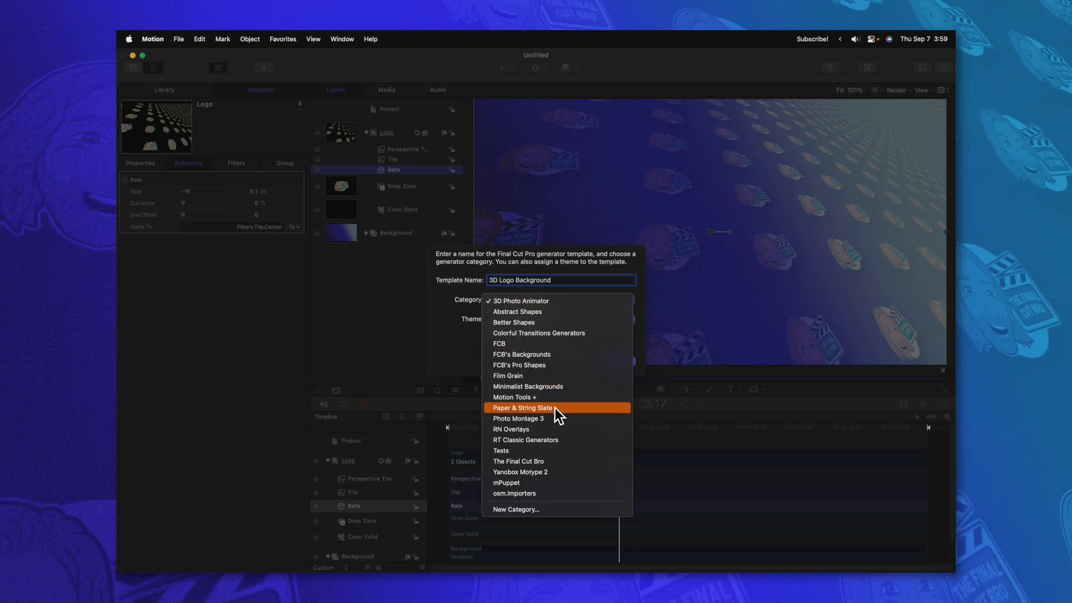
click(518, 460)
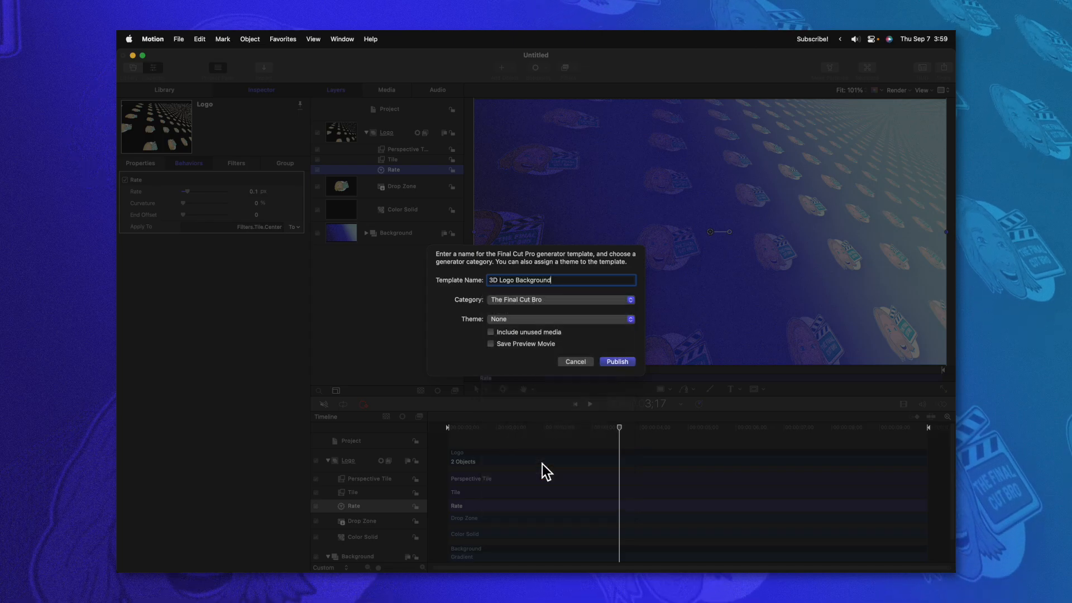
mouse_move(616, 361)
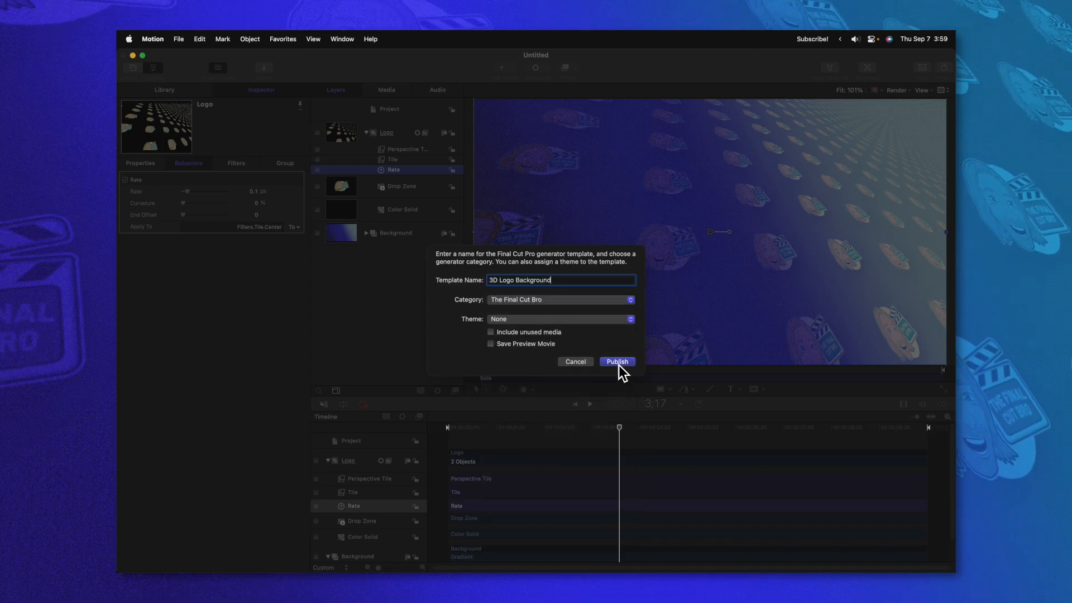
click(615, 361)
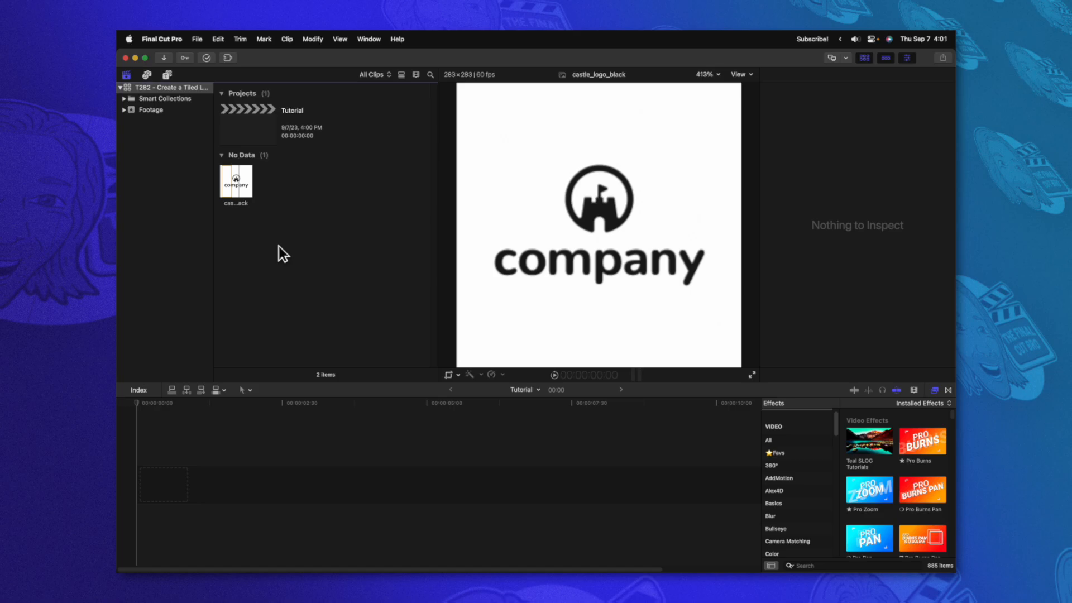
Add the 3D Logo Background generator to the Tutorial timeline and select it
click(146, 76)
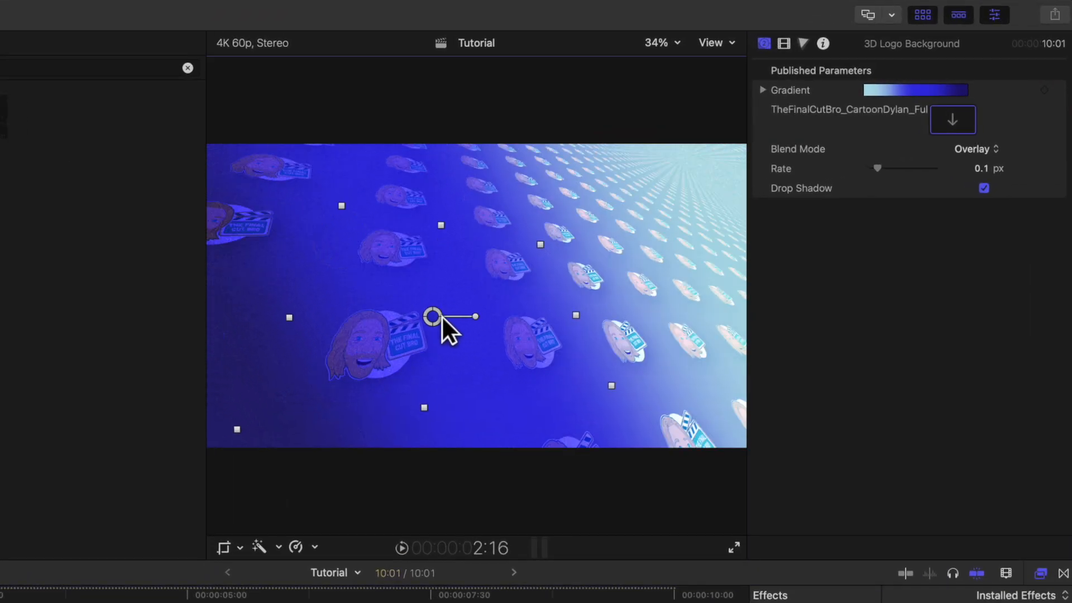
mouse_move(530, 383)
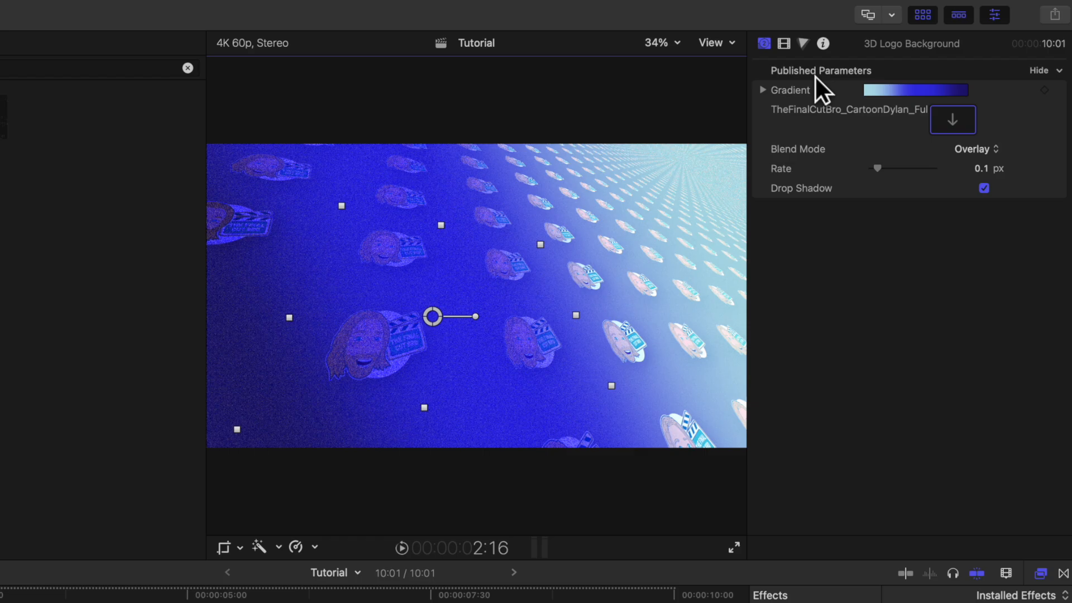
mouse_move(882, 133)
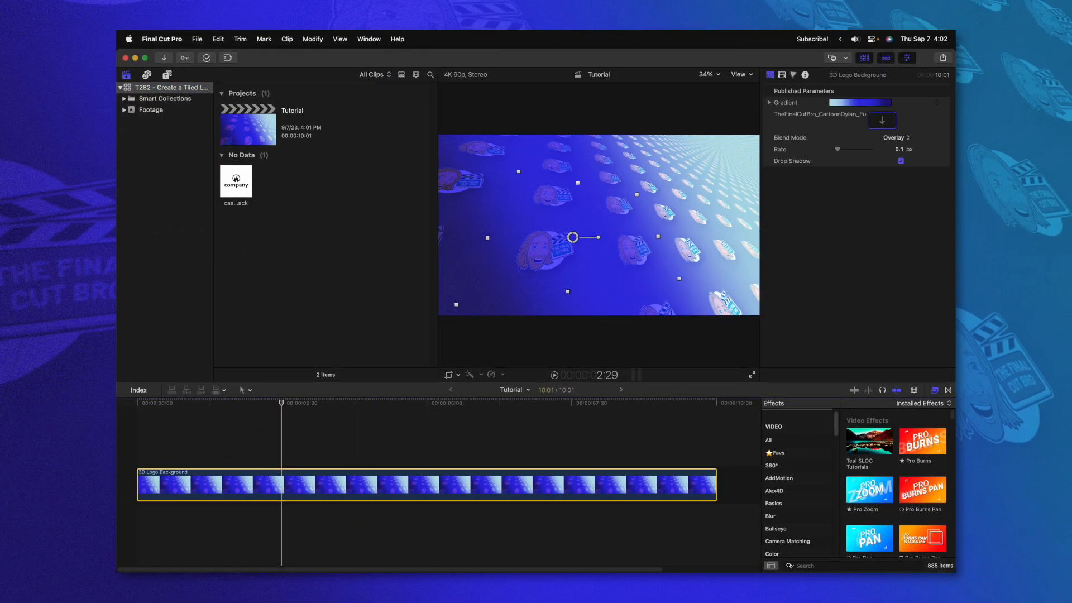
Swap in the company logo clip, set blend mode to Multiply, and disable the drop shadow
click(883, 119)
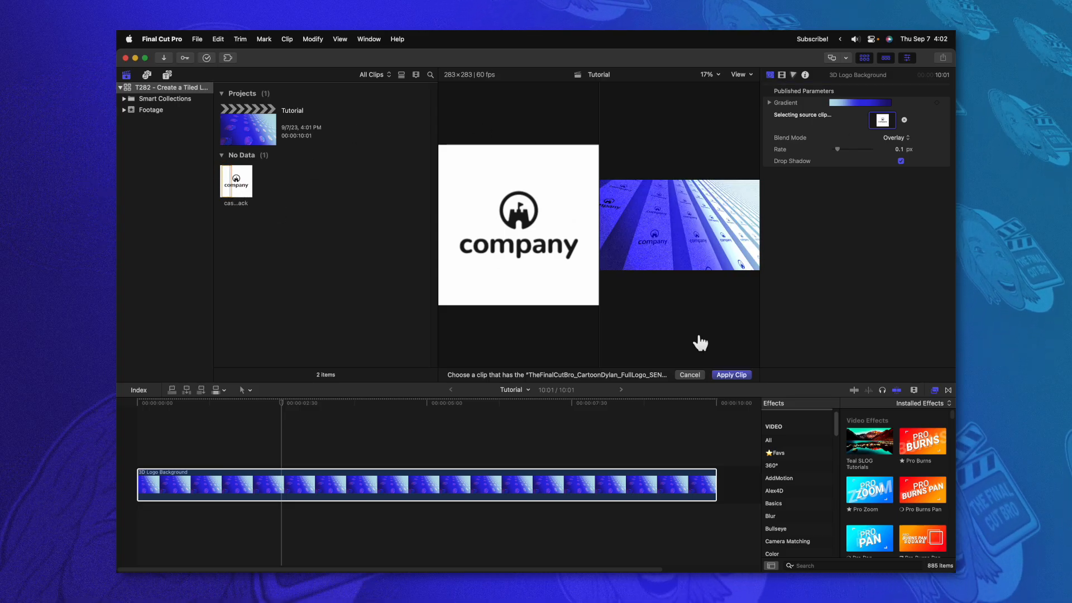
click(730, 375)
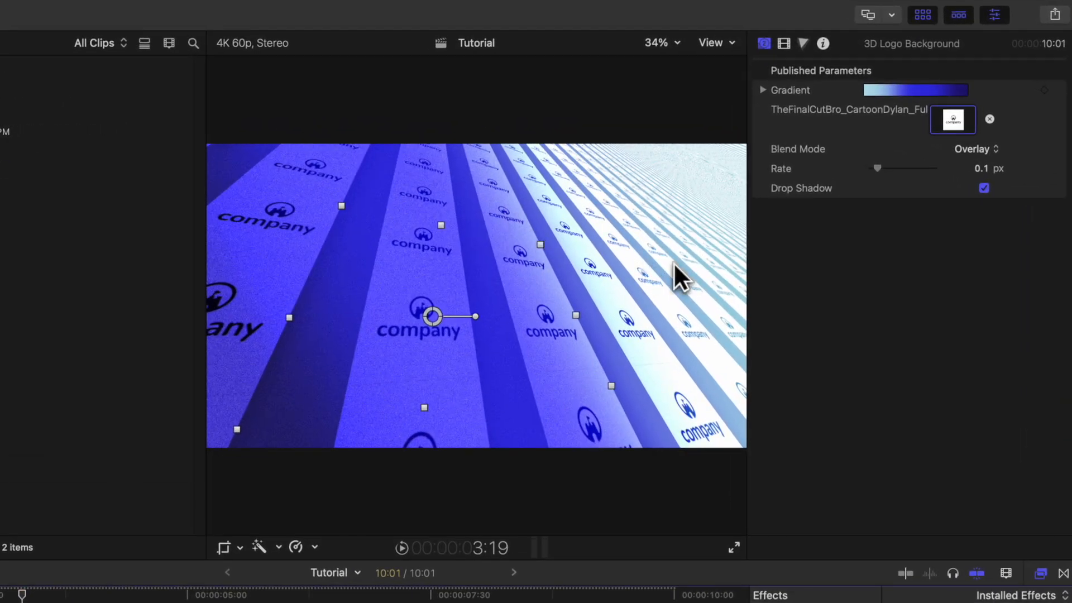
mouse_move(355, 239)
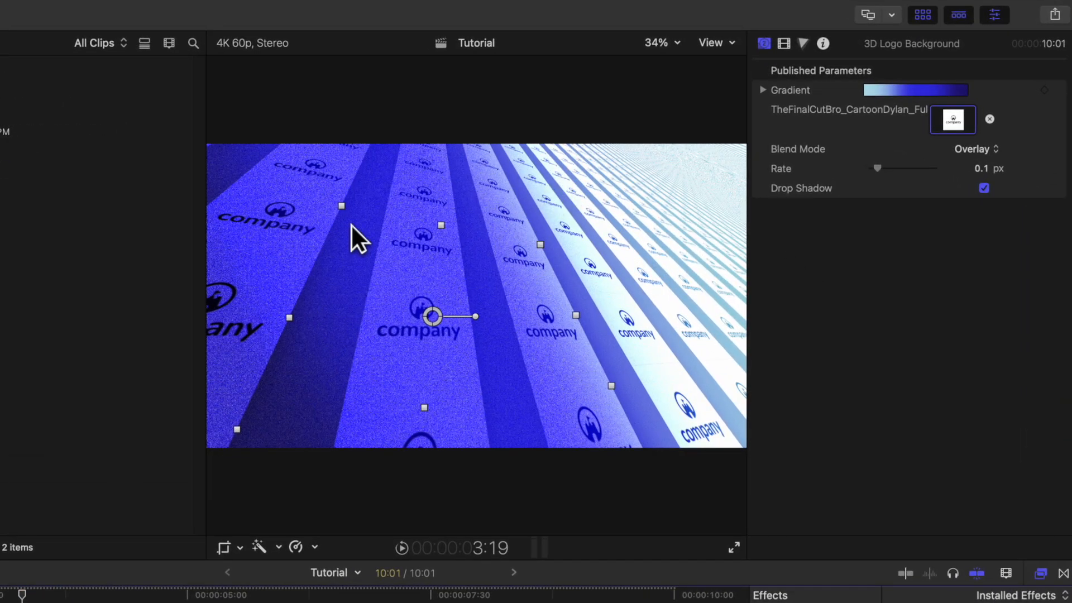
mouse_move(848, 154)
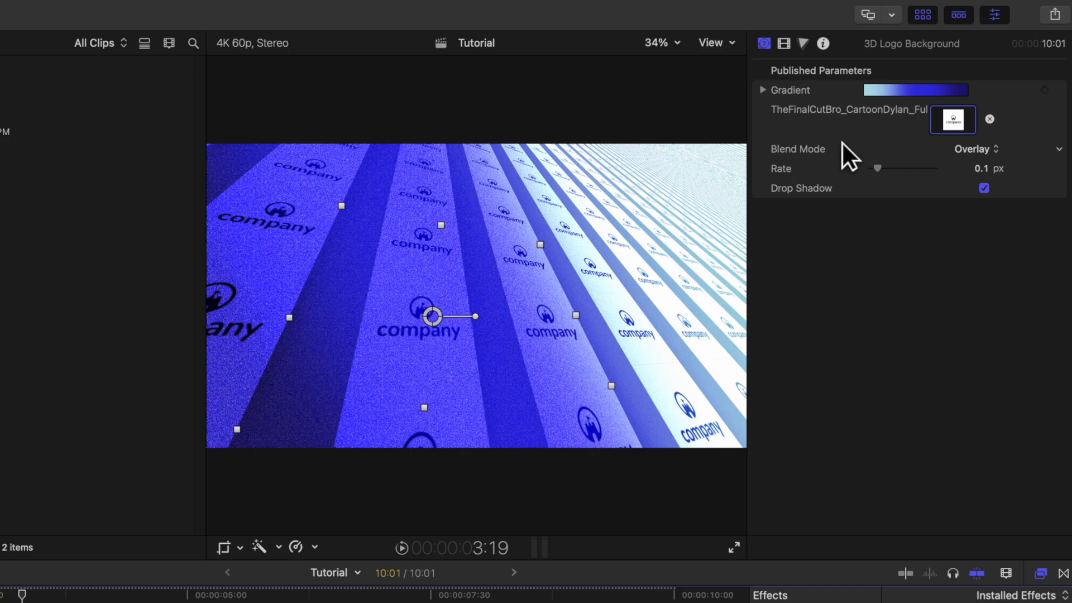
click(977, 149)
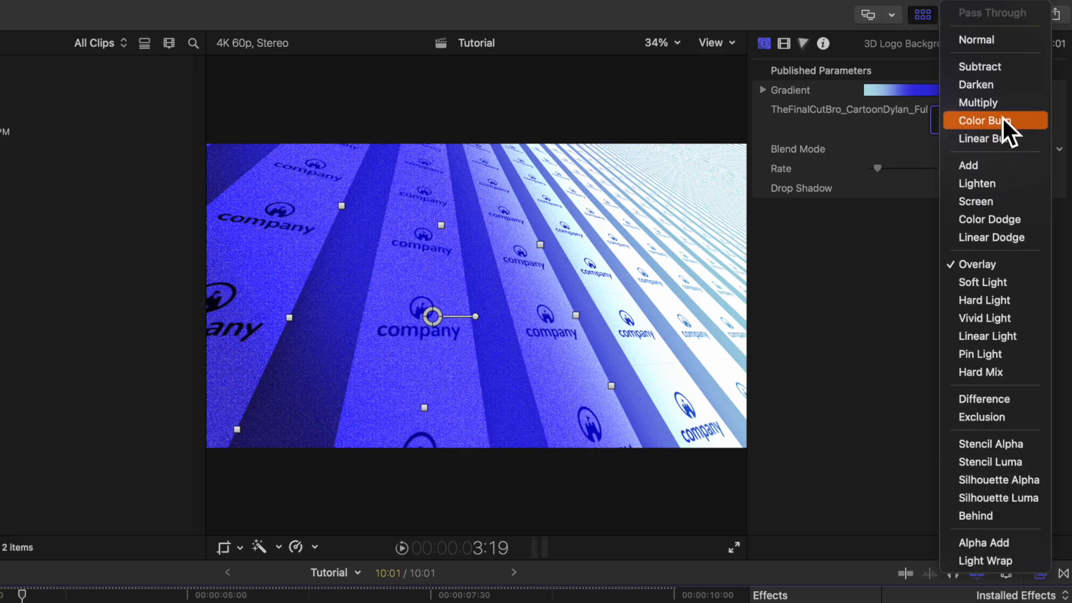
click(978, 103)
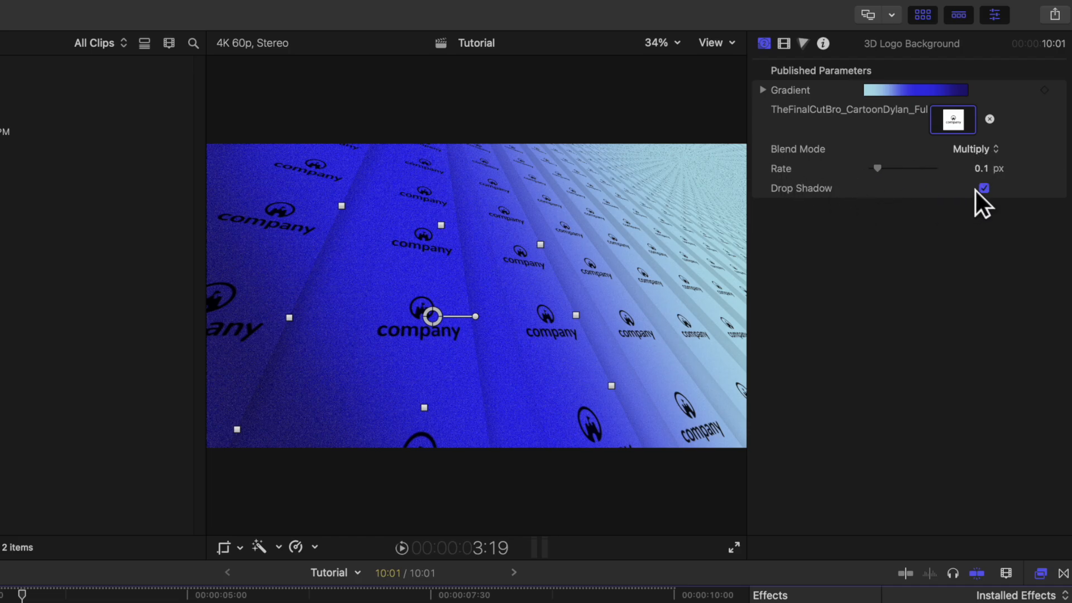
click(983, 189)
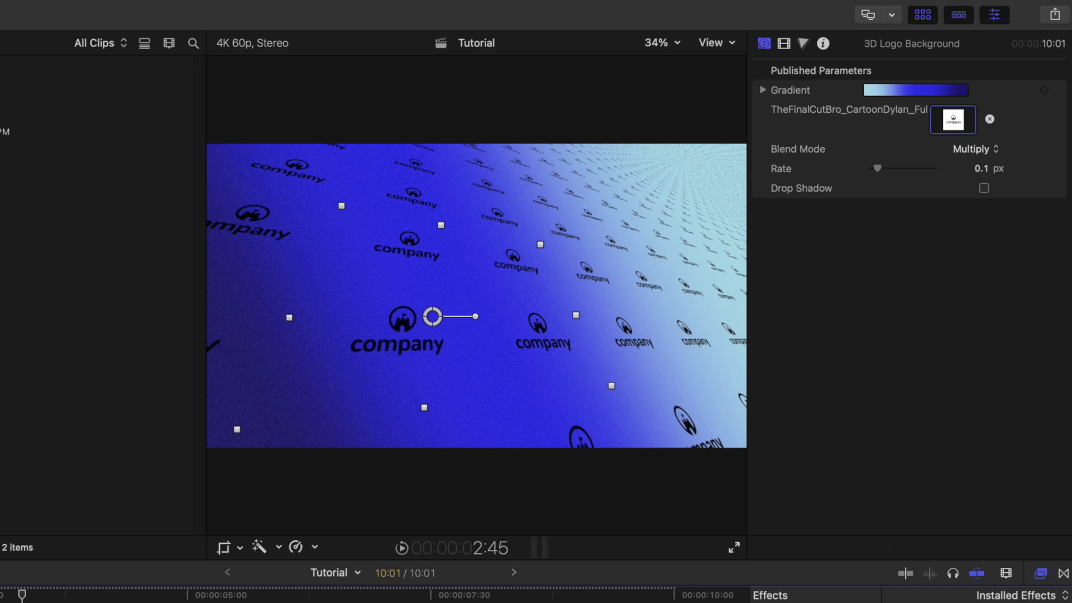
click(402, 548)
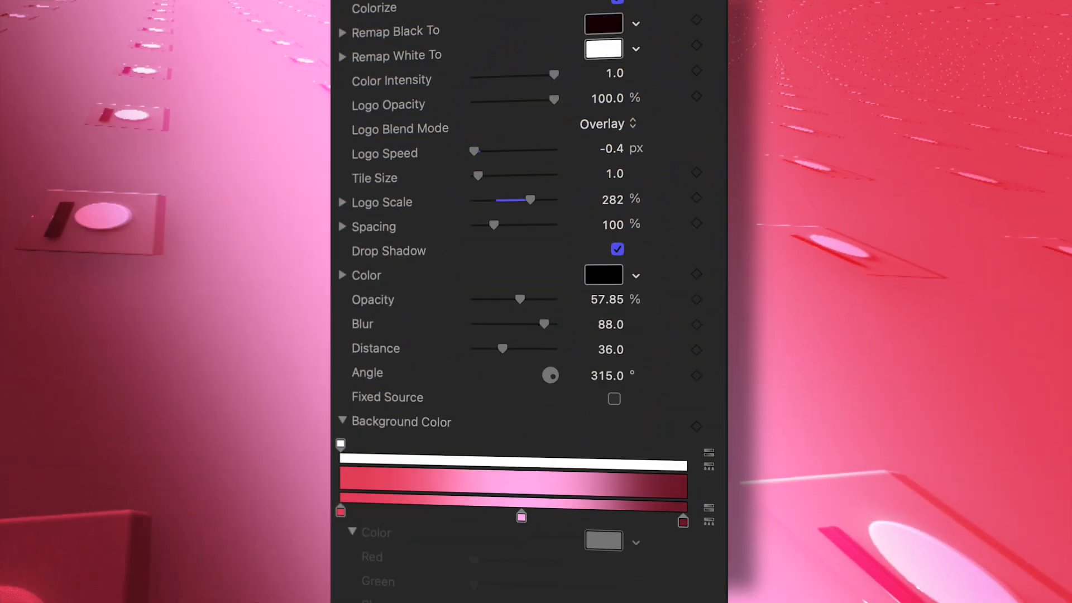
scroll(down, 3)
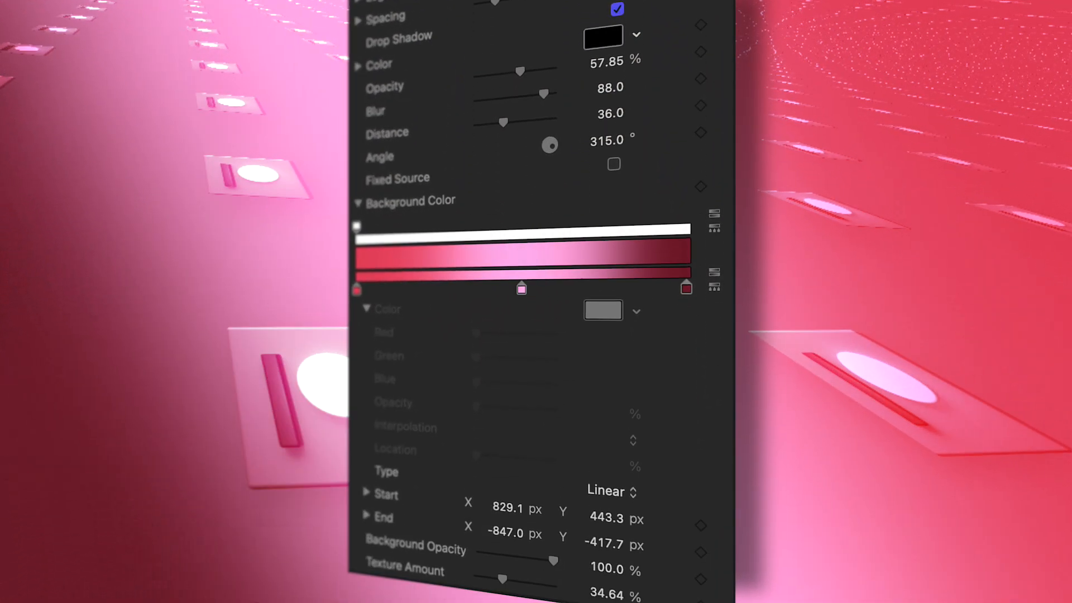